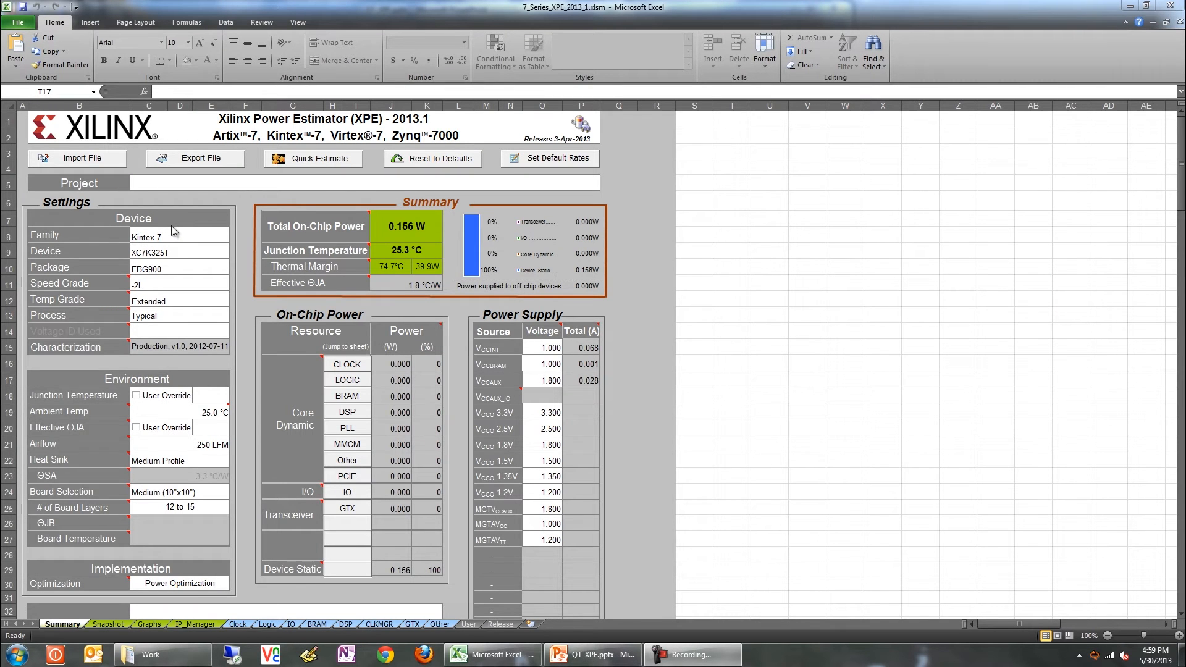
mouse_move(46, 268)
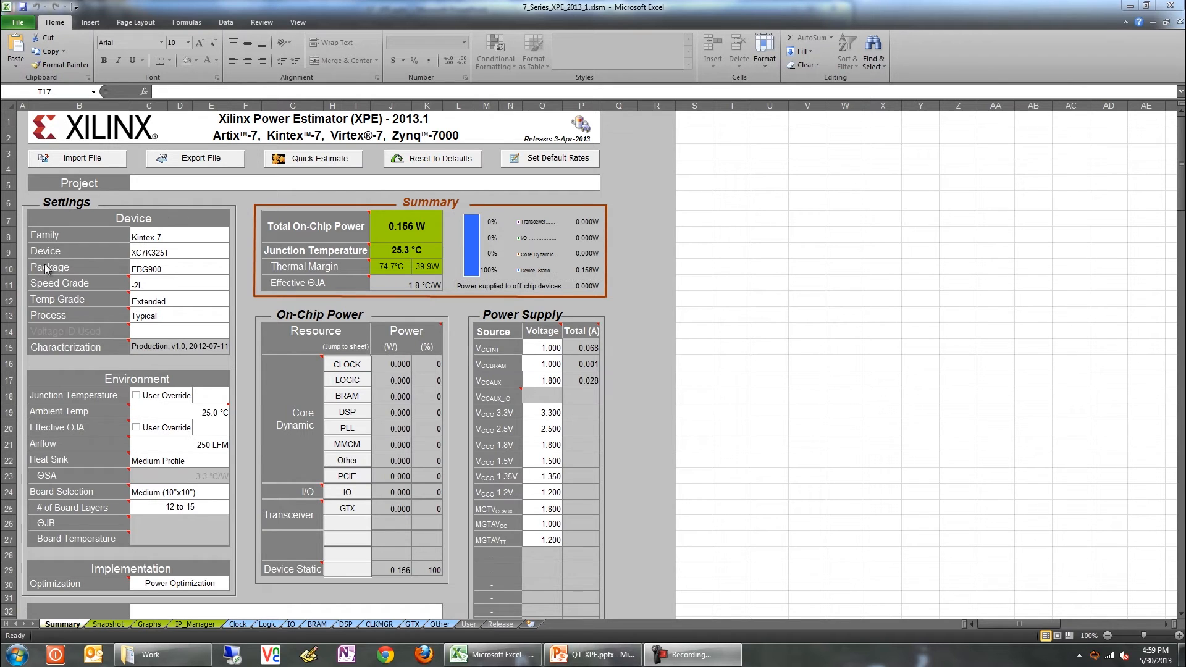
mouse_move(271, 506)
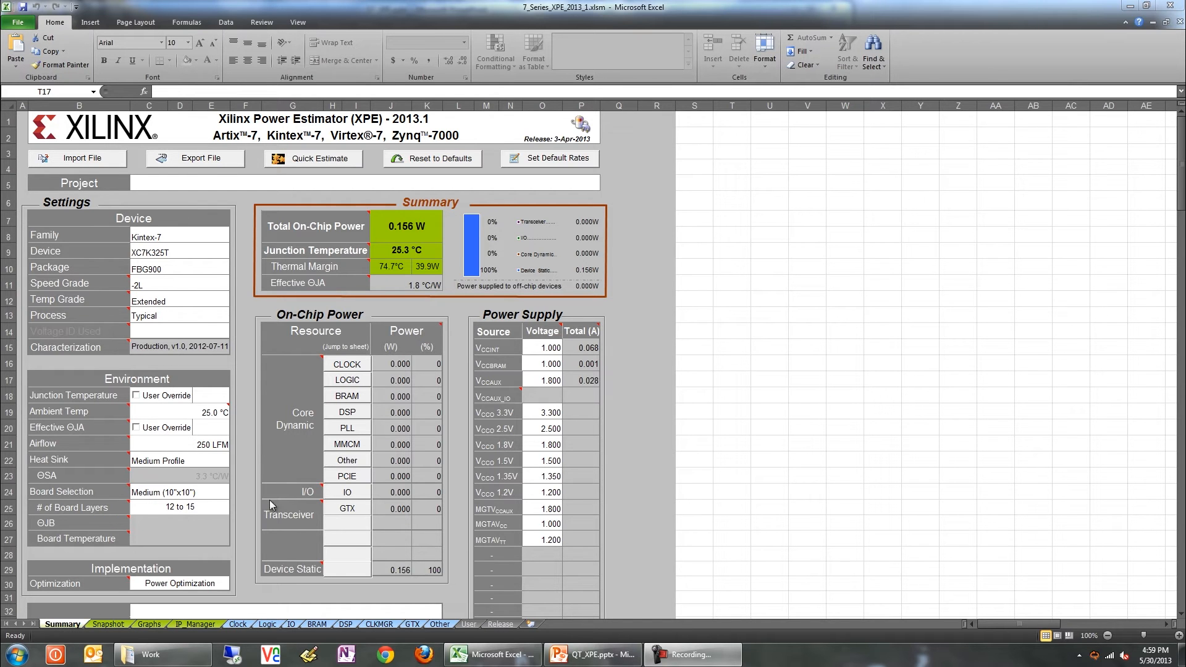
Set the device Family to Virtex-7 on the Summary sheet after glancing at Logic Power.
click(732, 380)
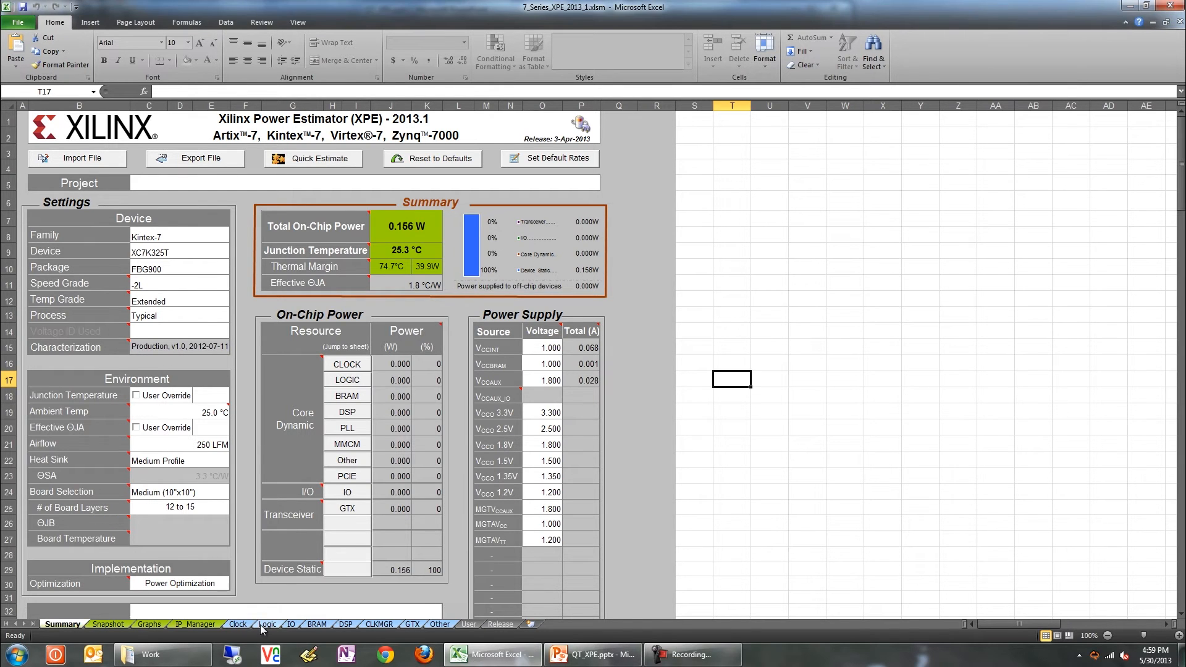
click(267, 623)
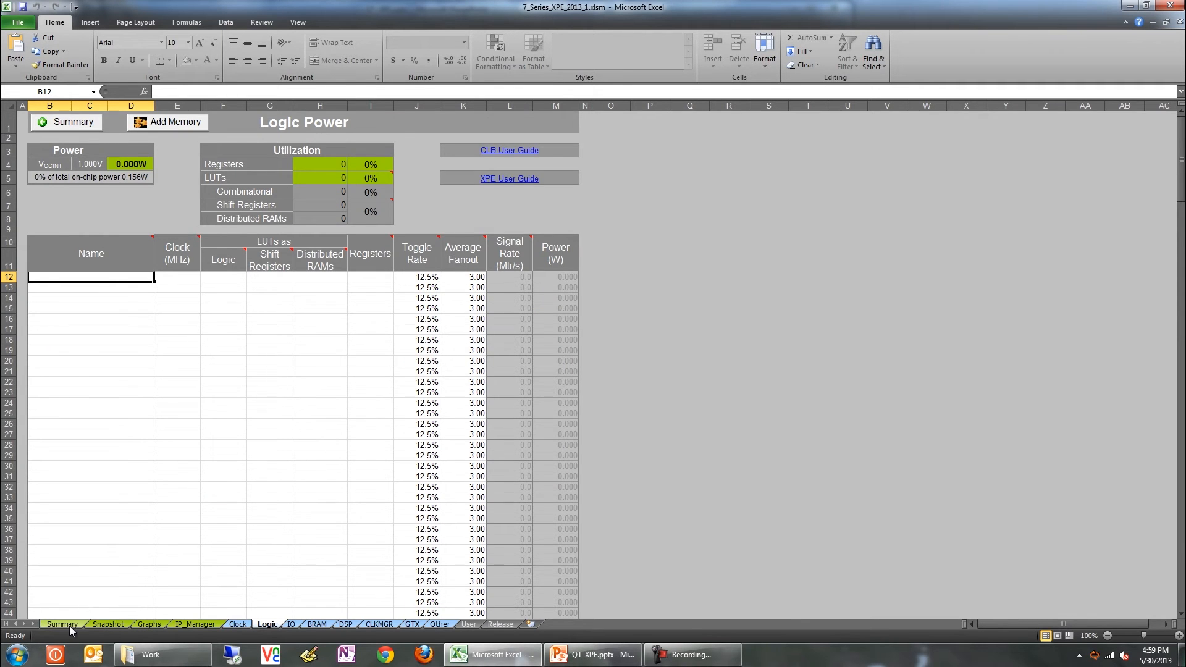
click(62, 624)
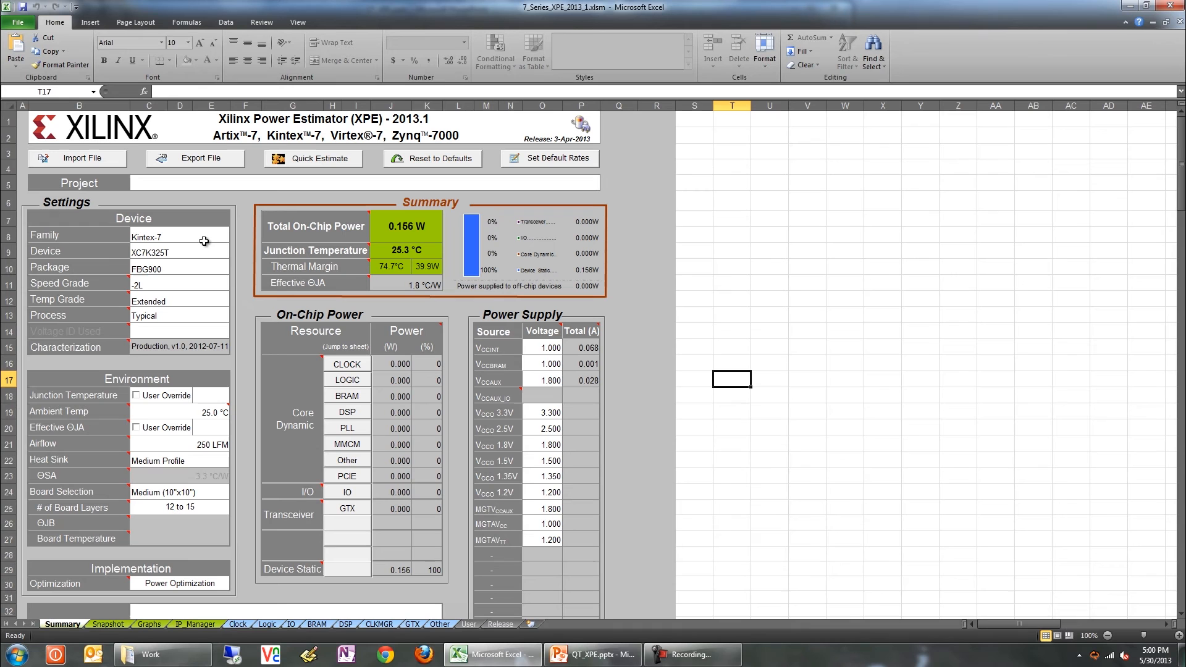
click(179, 237)
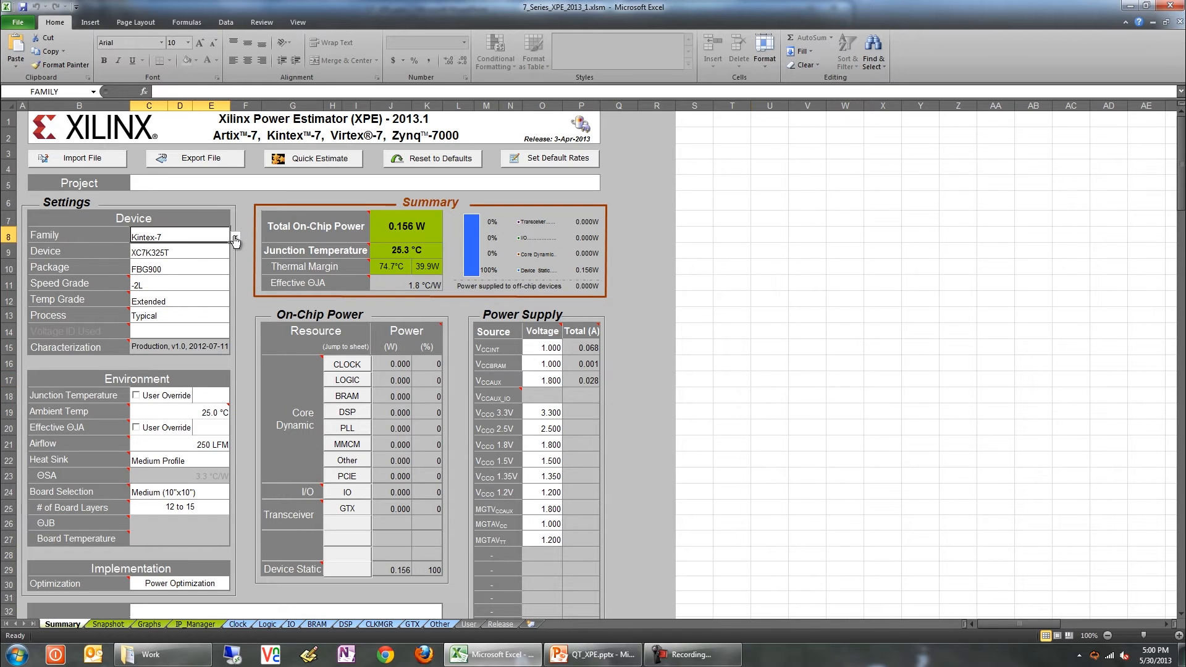
click(235, 235)
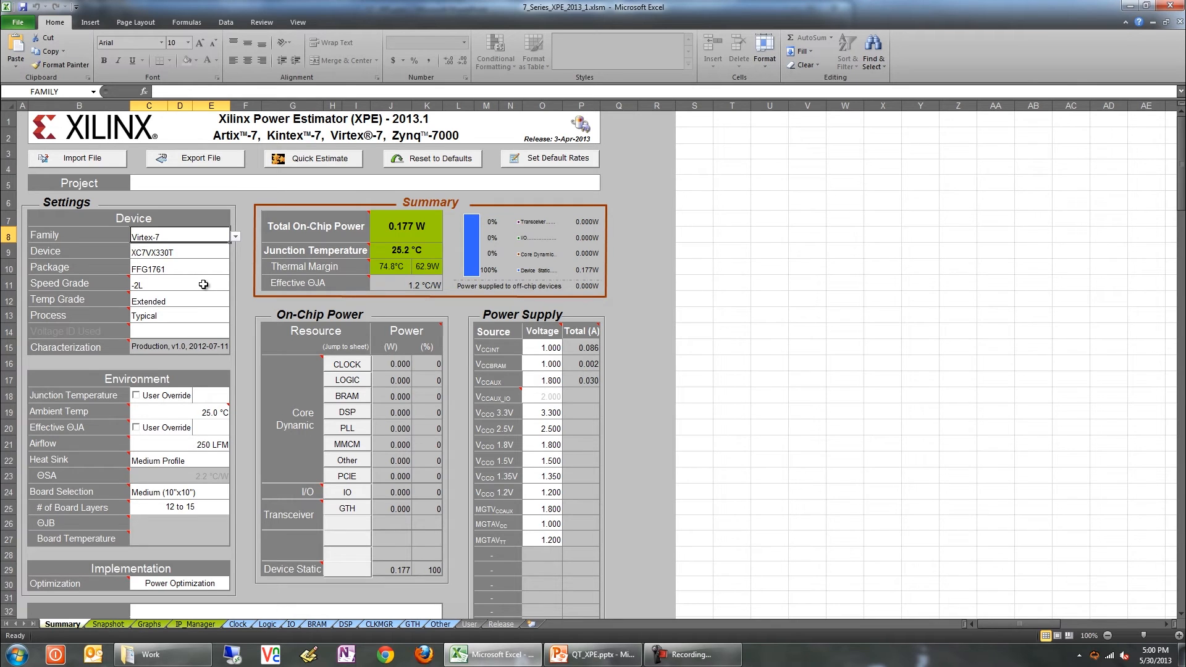
Set Temp Grade to Industrial and Process to Maximum.
click(179, 302)
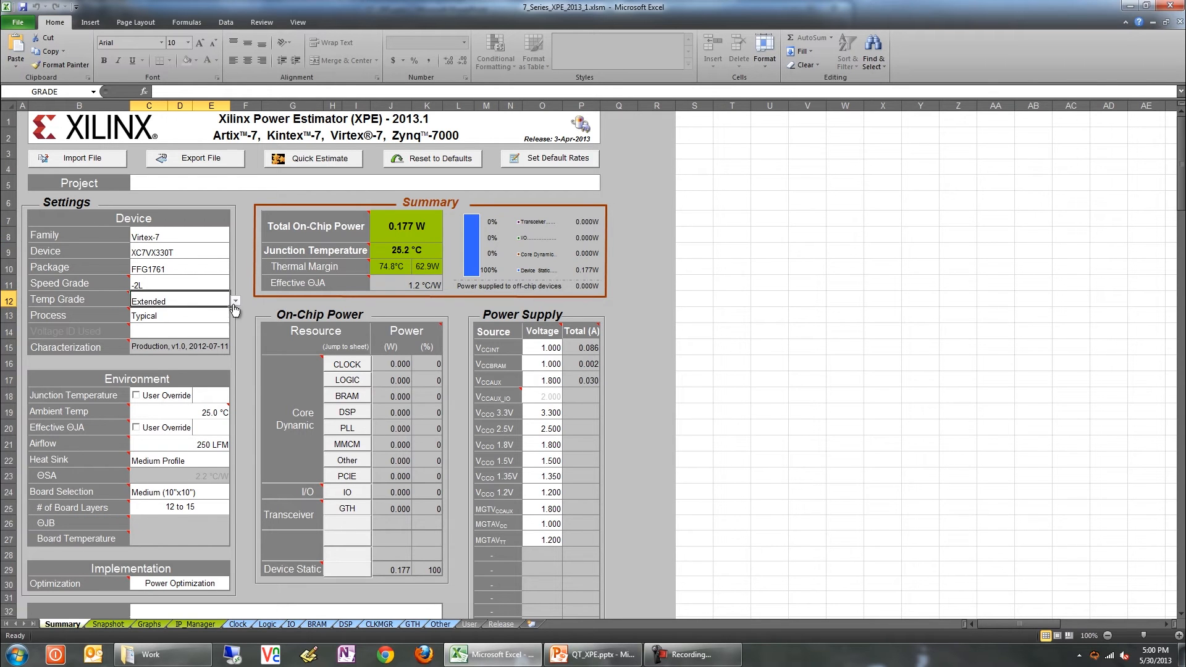
click(234, 302)
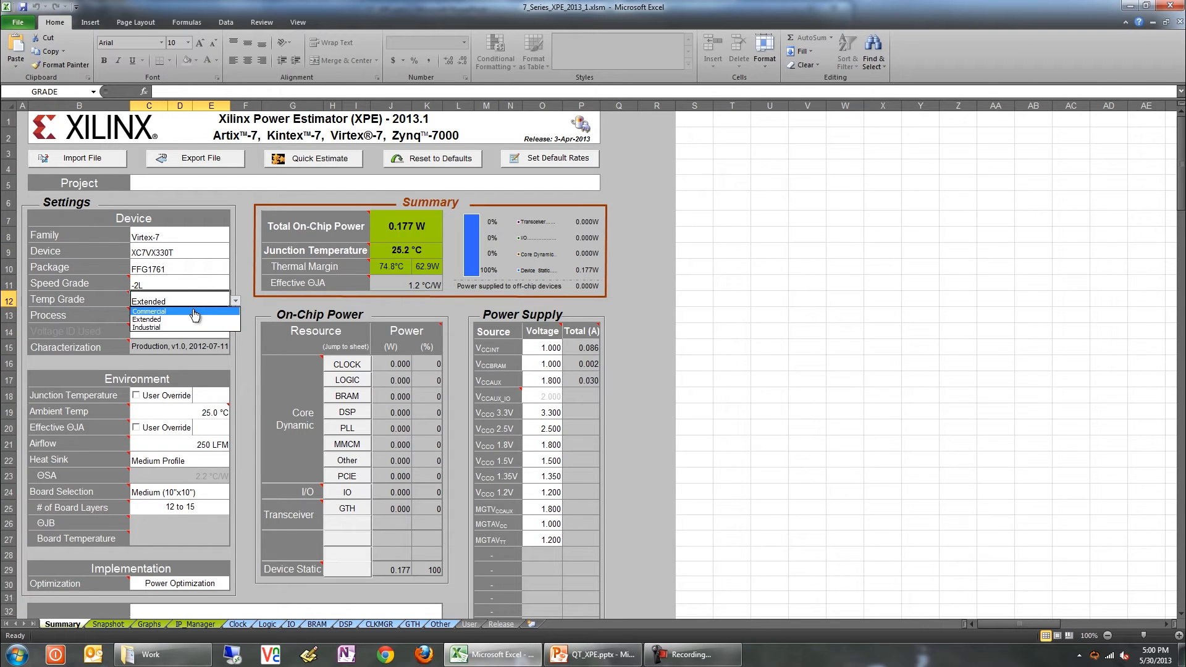
click(146, 326)
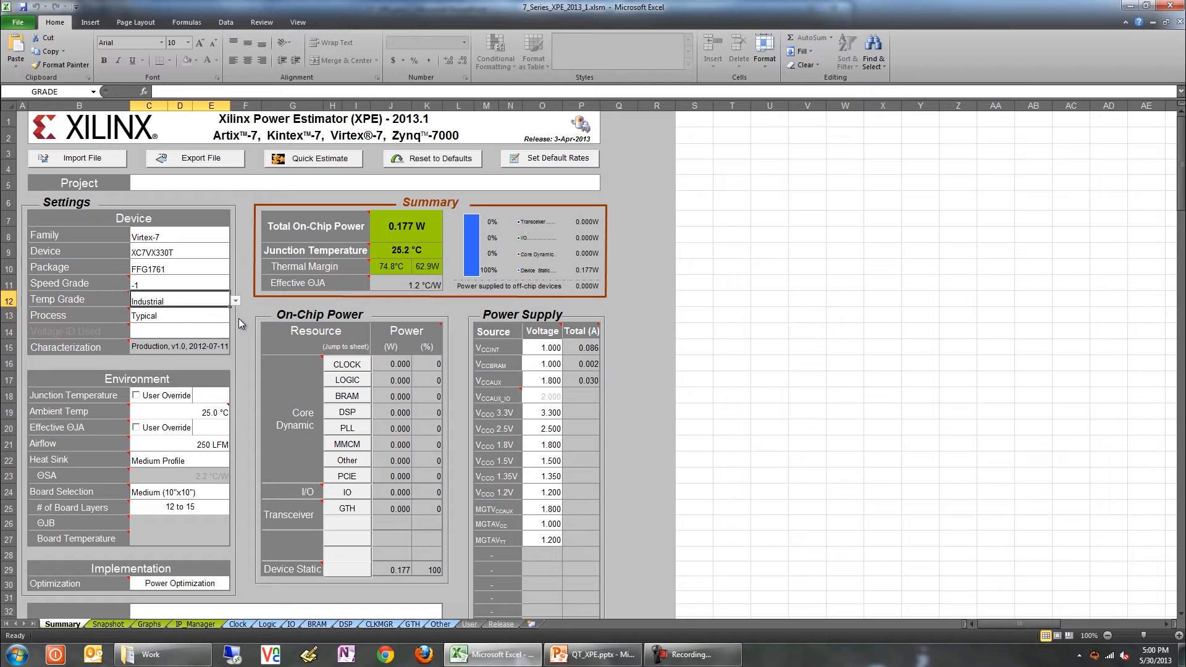
mouse_move(192, 322)
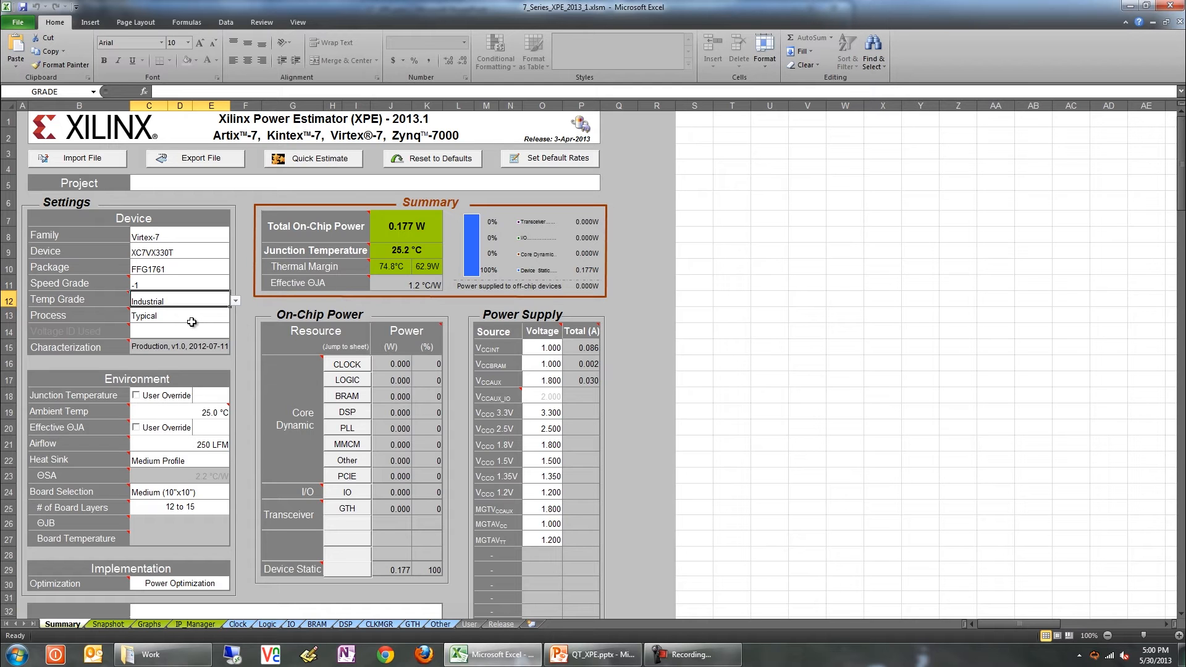
click(178, 315)
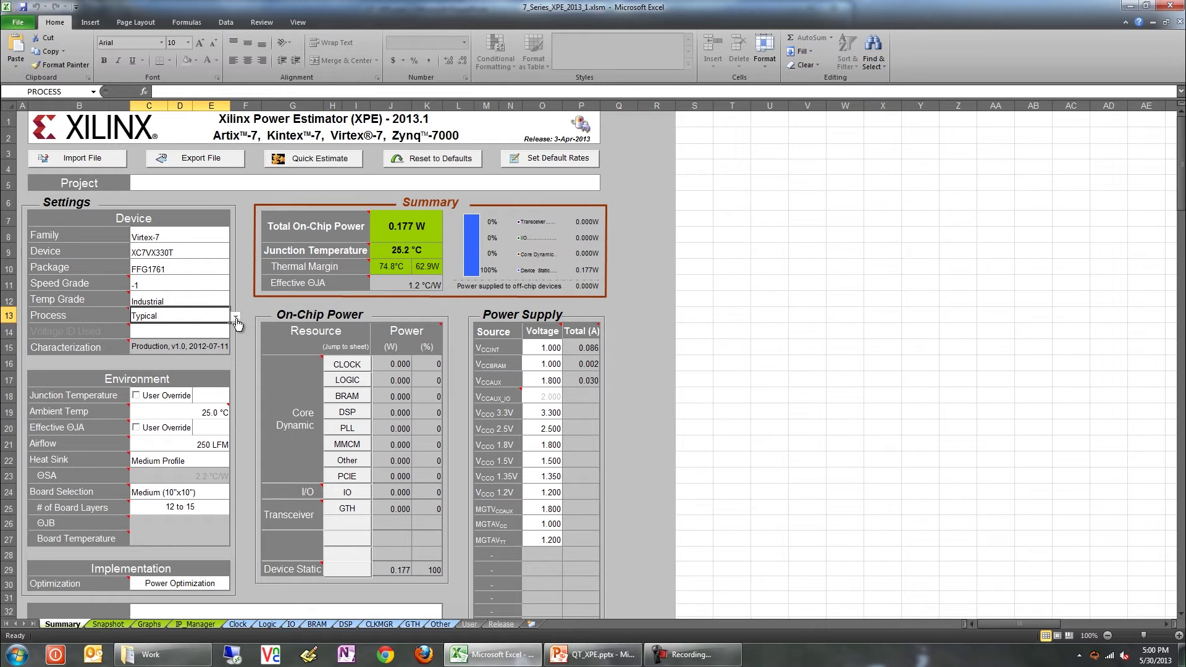
click(234, 315)
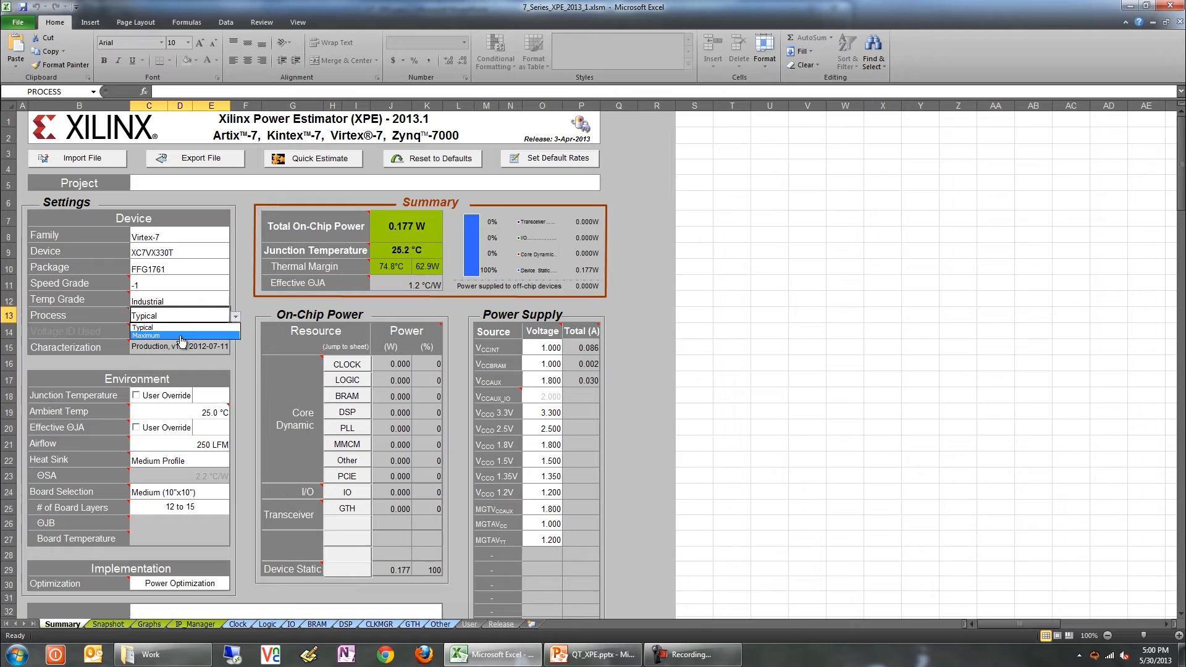
click(145, 334)
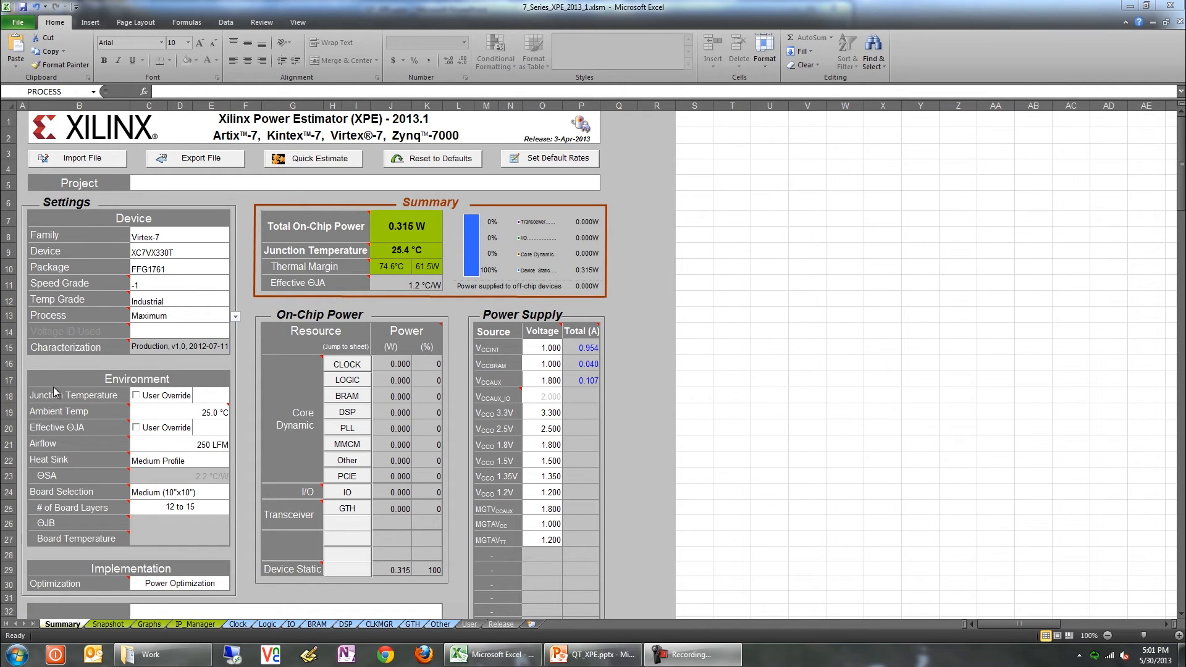
mouse_move(104, 410)
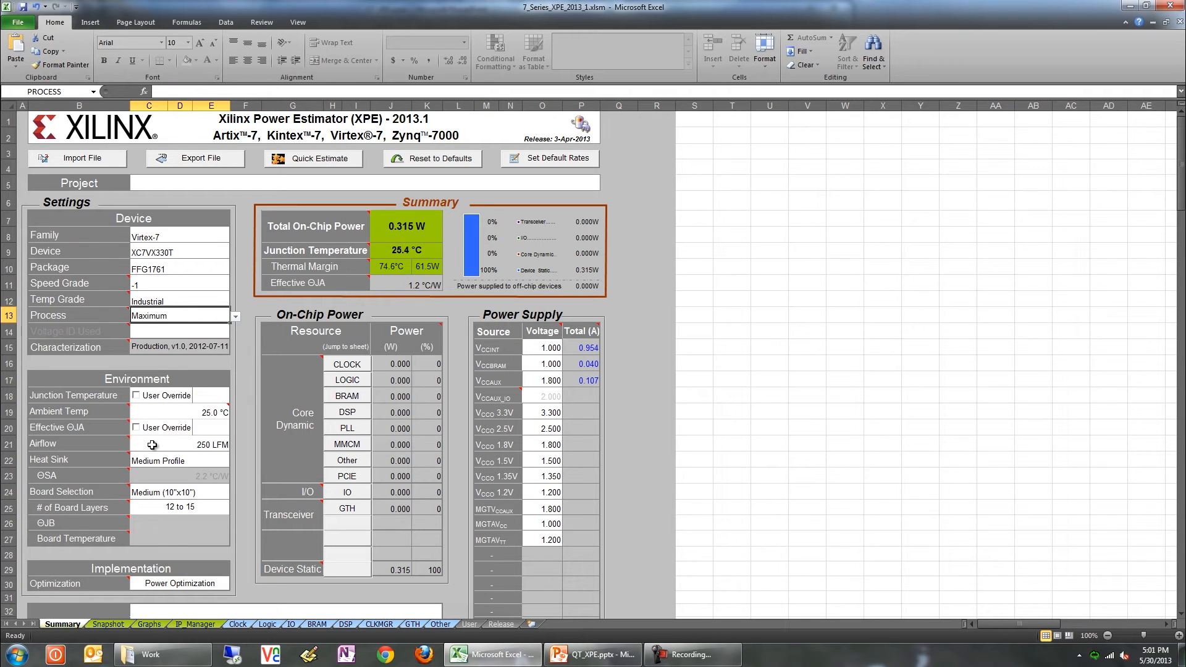
mouse_move(104, 508)
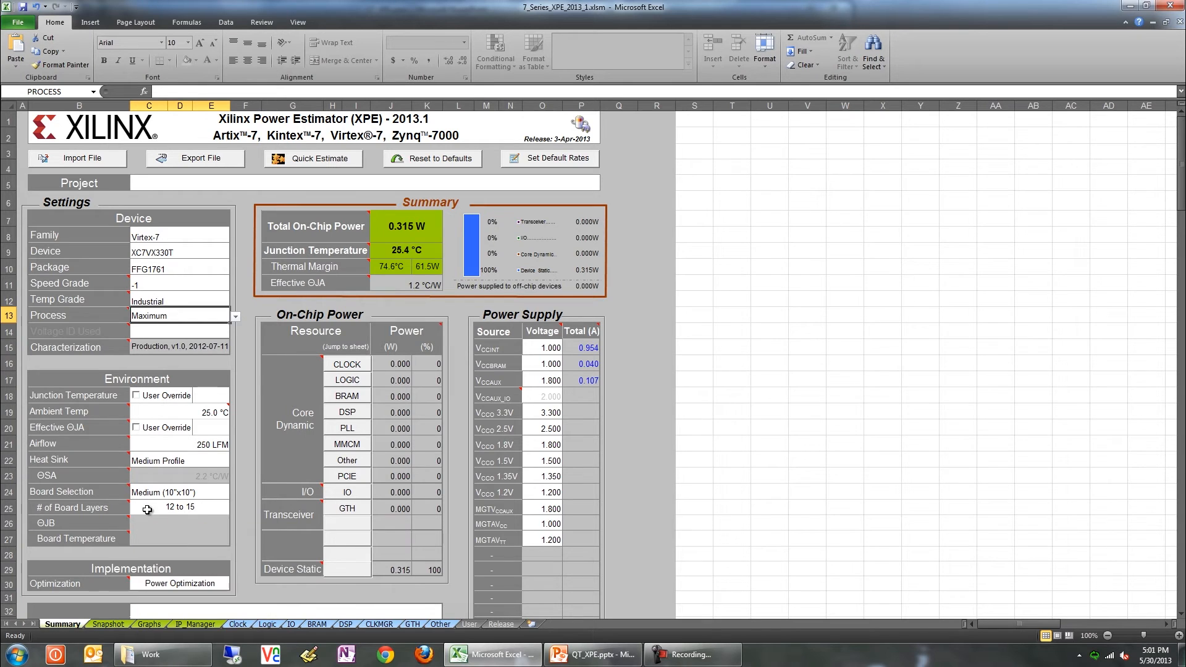
mouse_move(157, 524)
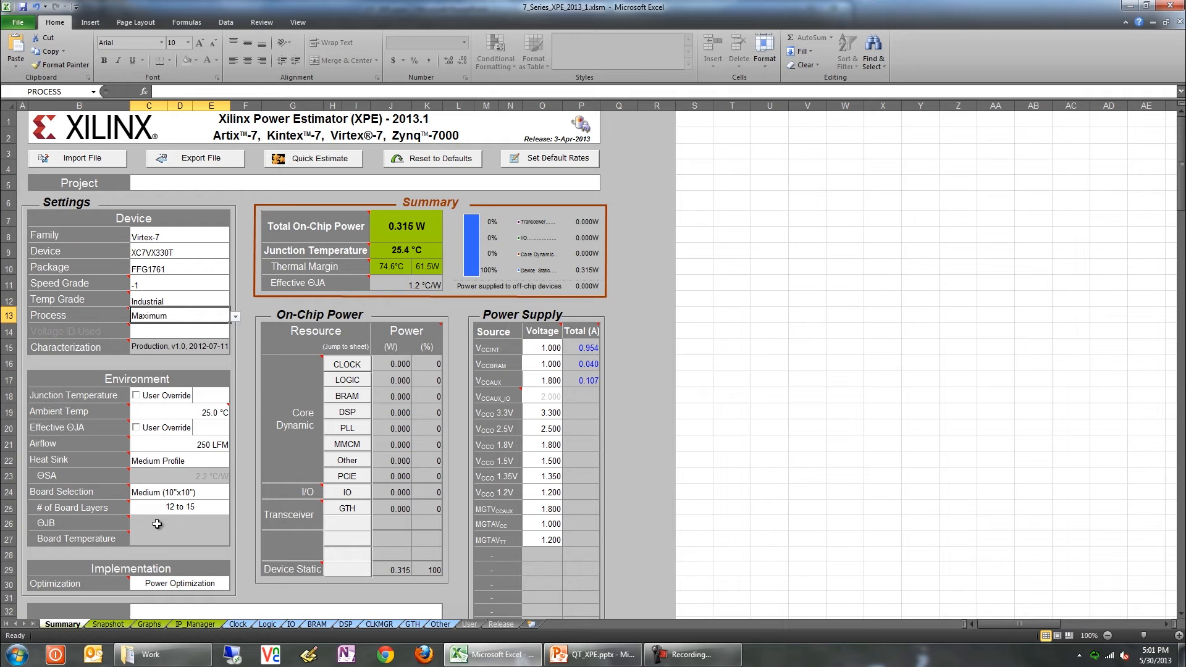
mouse_move(218, 572)
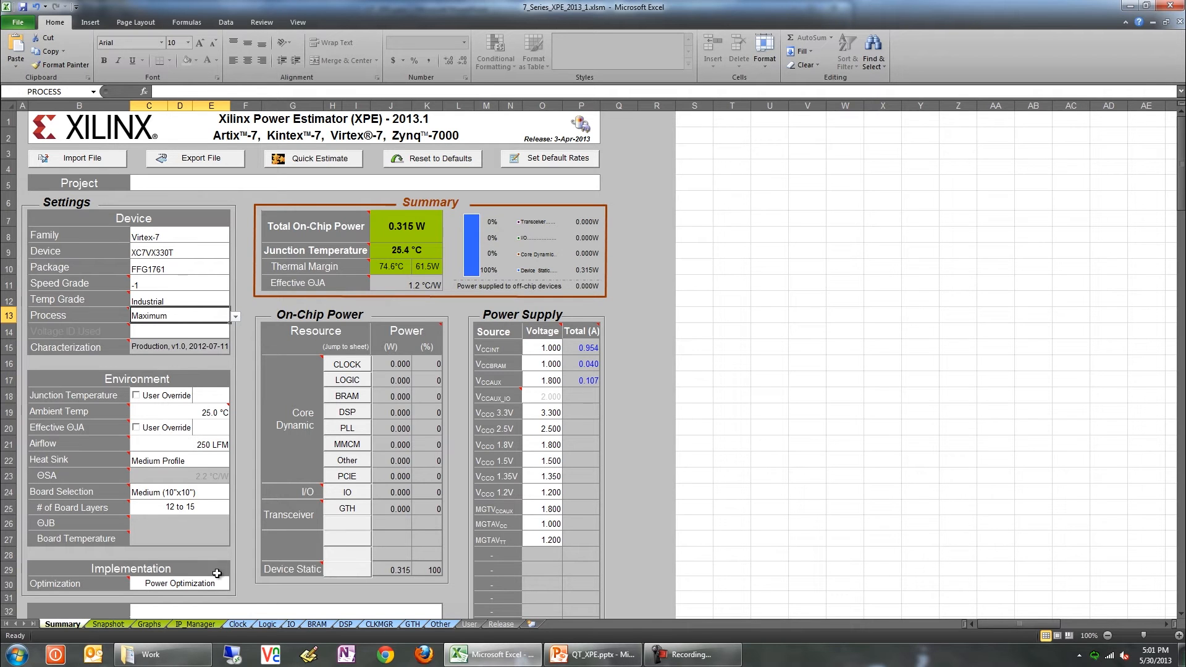
click(181, 583)
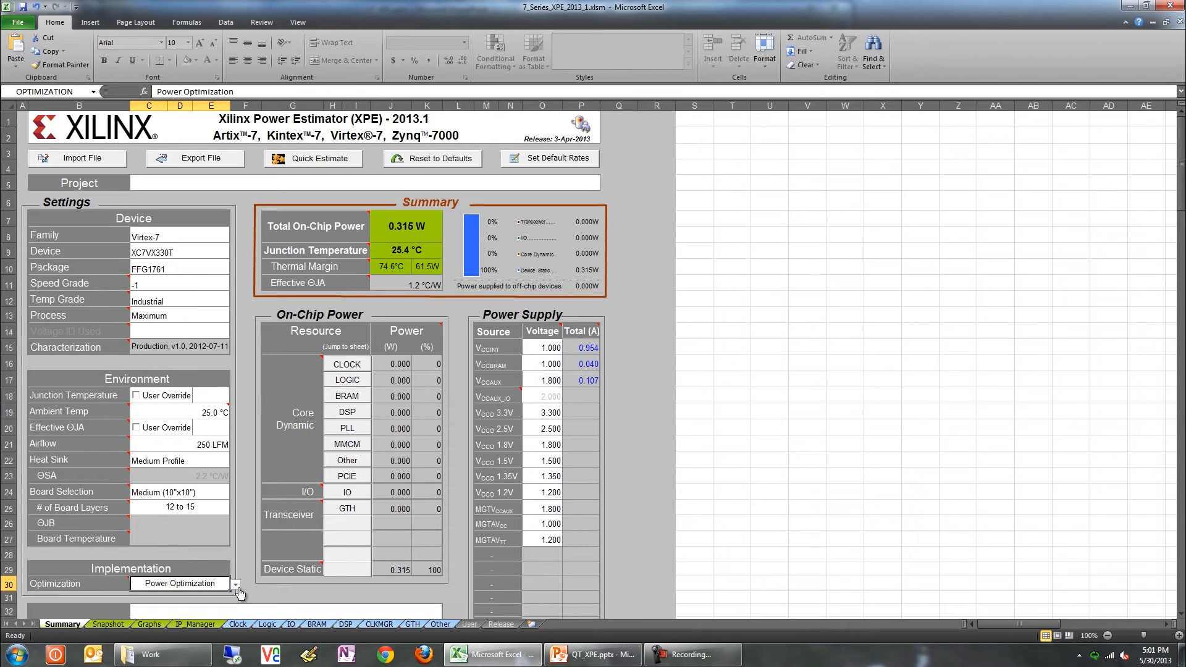
click(234, 583)
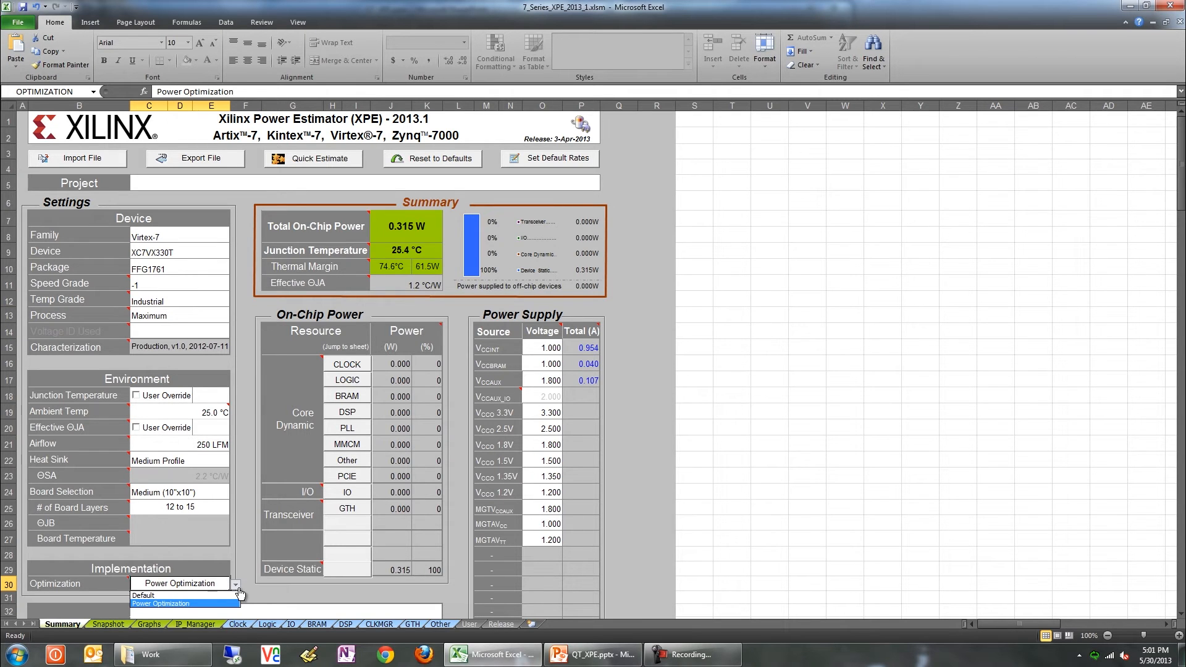
click(184, 603)
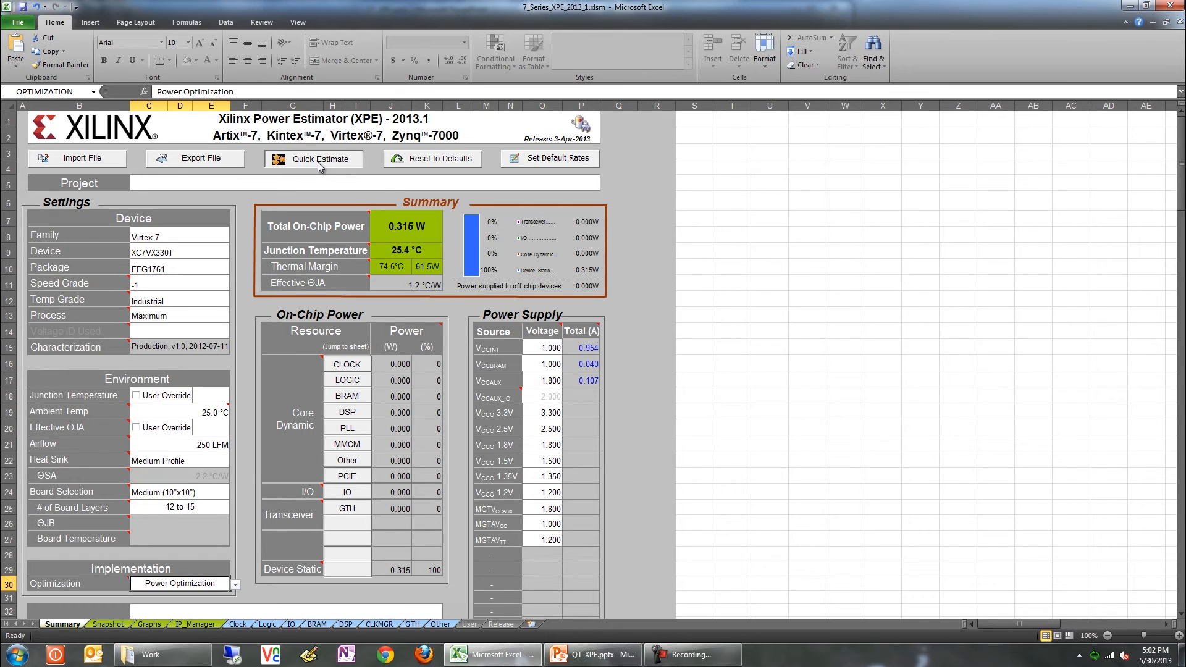
Start a Quick Estimate with conditions Maximum, Junction=85C.
click(321, 159)
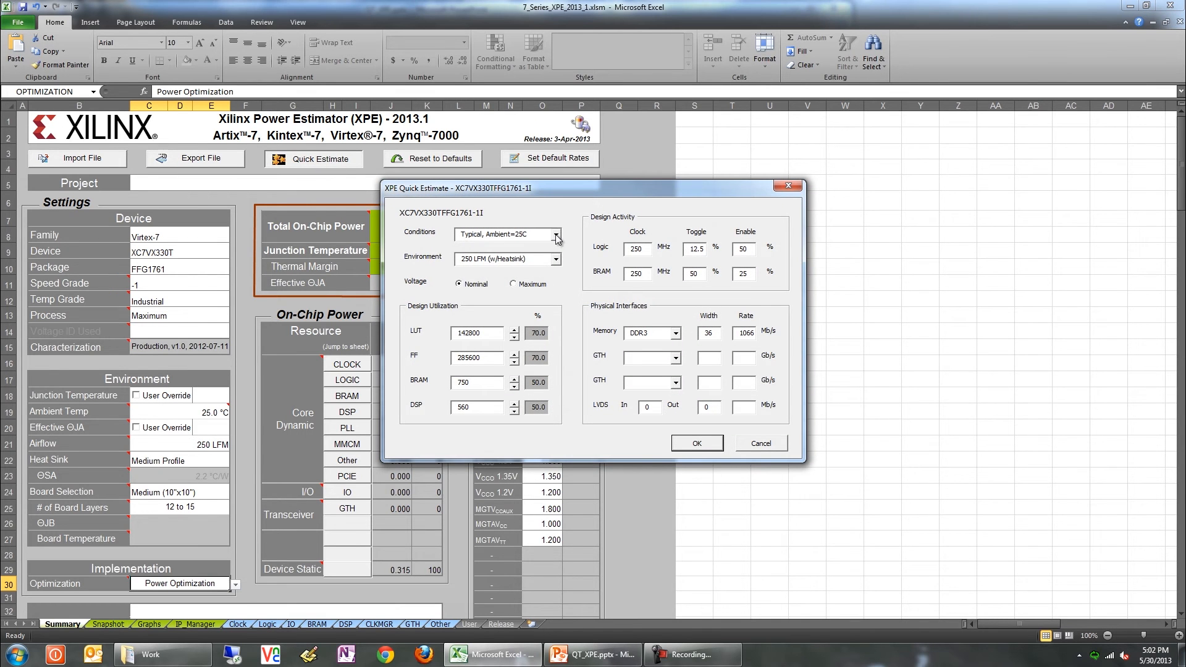
click(556, 235)
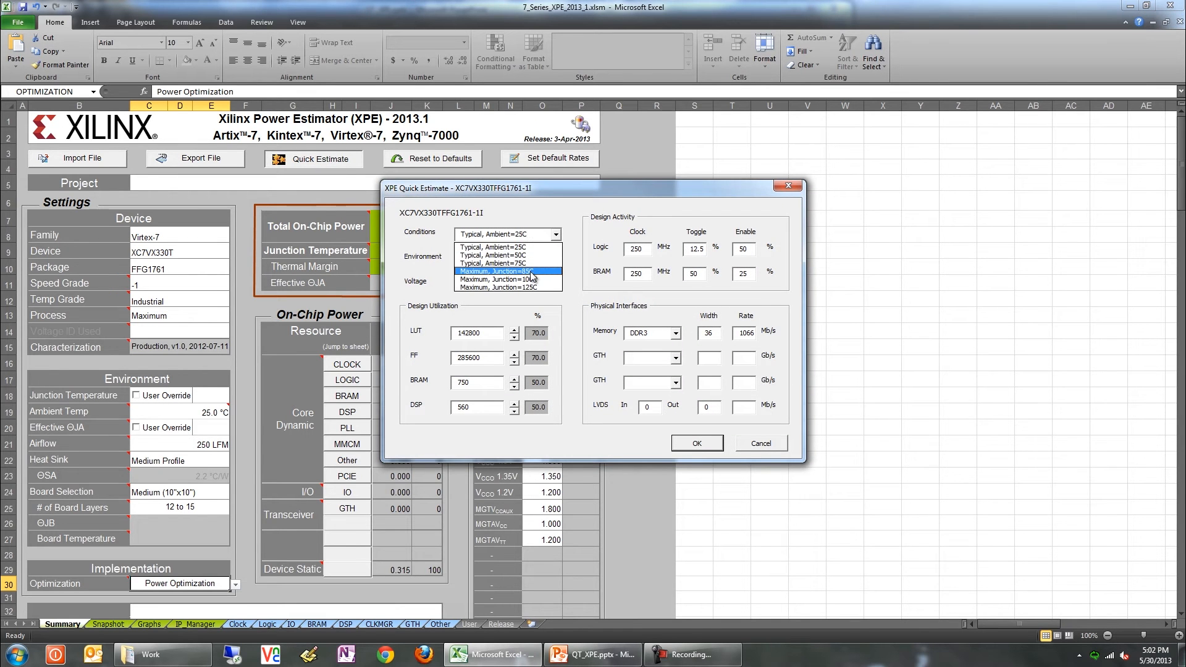
click(505, 272)
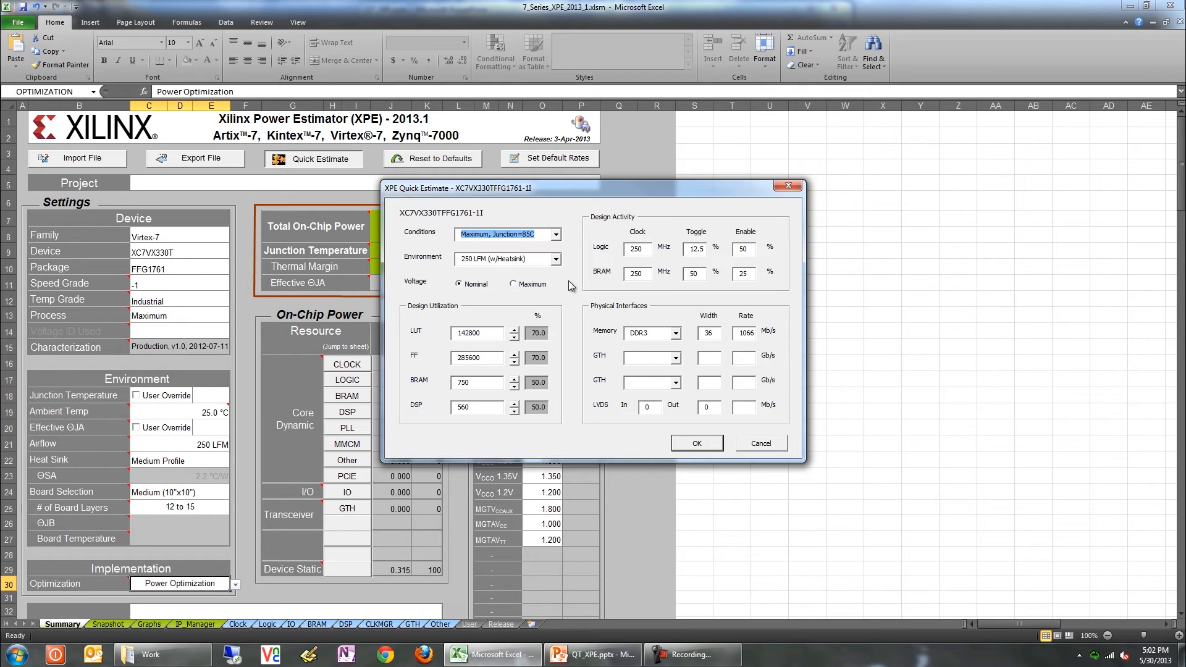
mouse_move(638, 331)
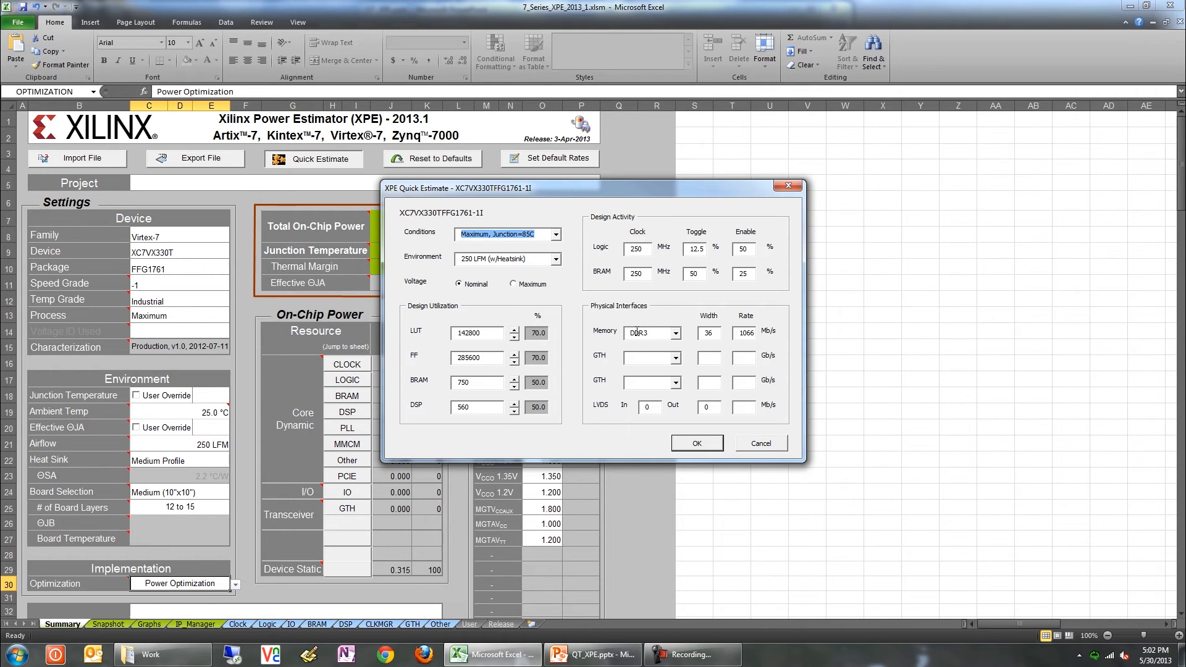
mouse_move(676, 365)
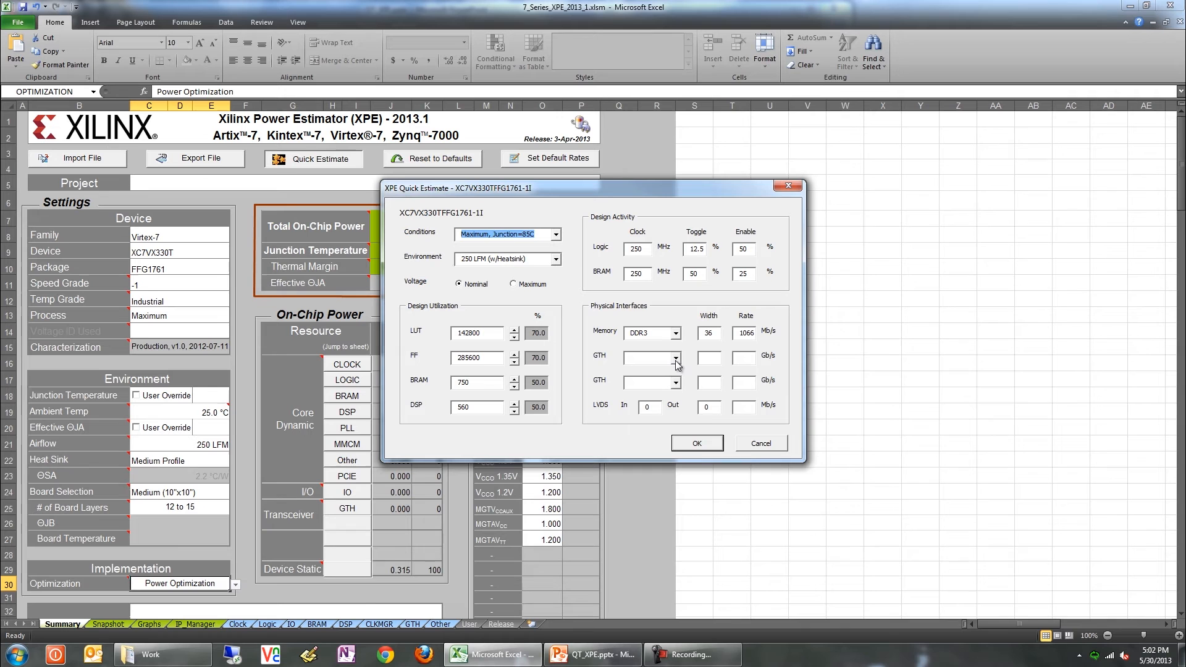
Choose PCIe Gen2 as the GTH interface and apply the estimate, confirming defaults.
click(673, 357)
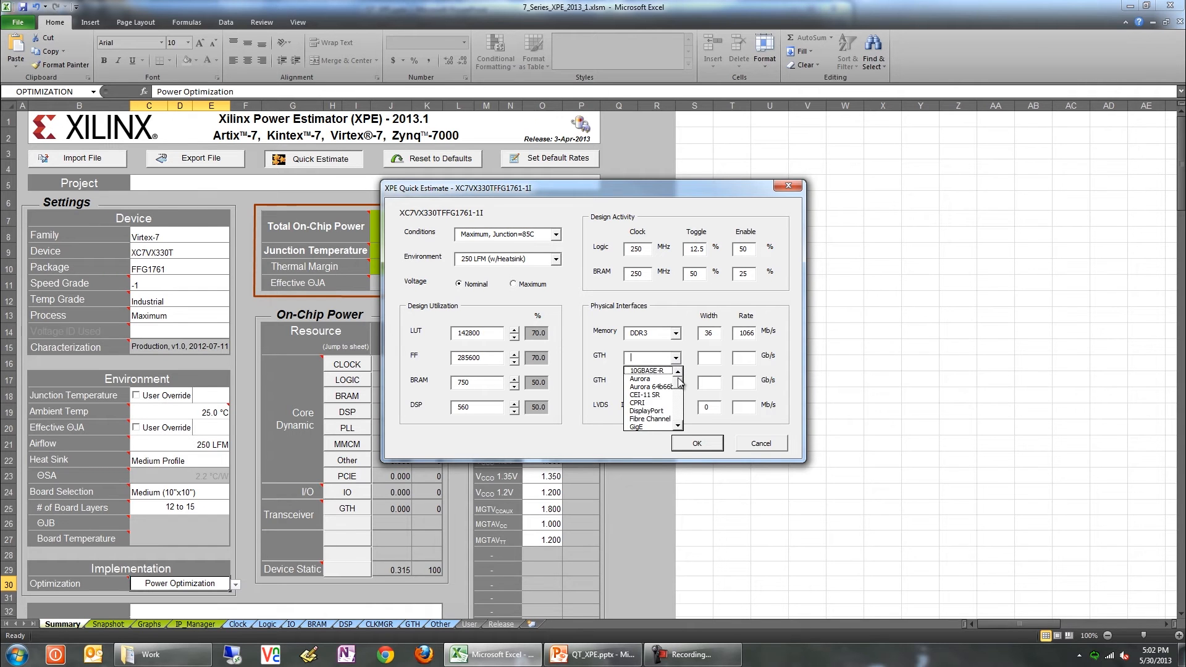
scroll(down, 3)
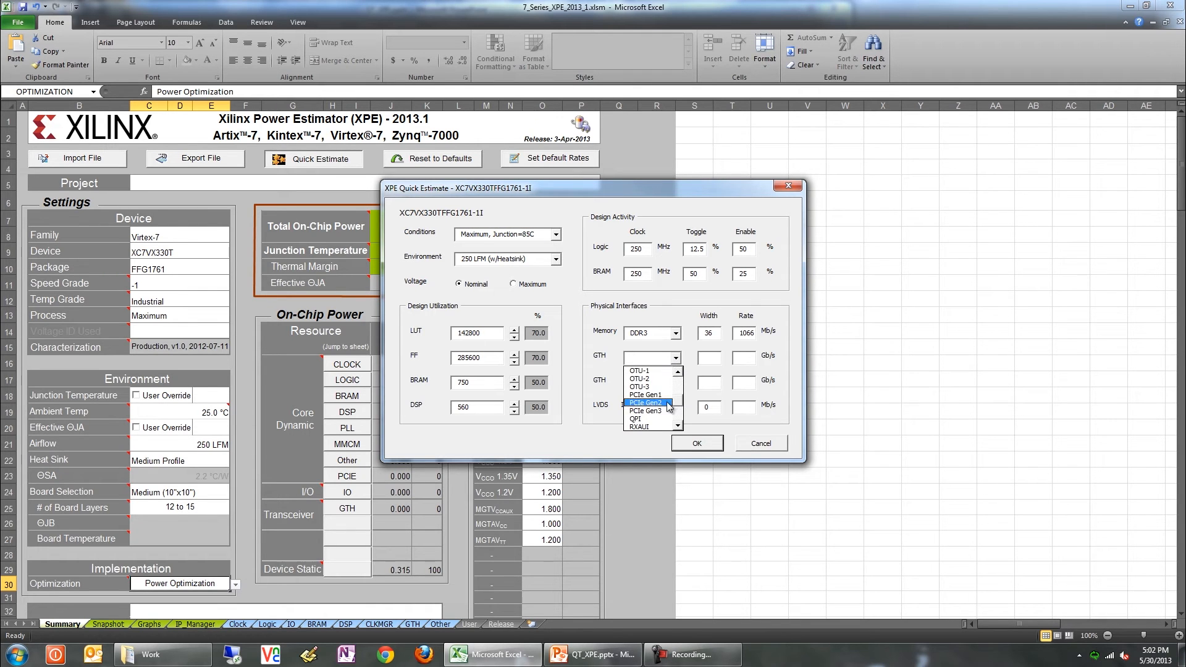
click(644, 403)
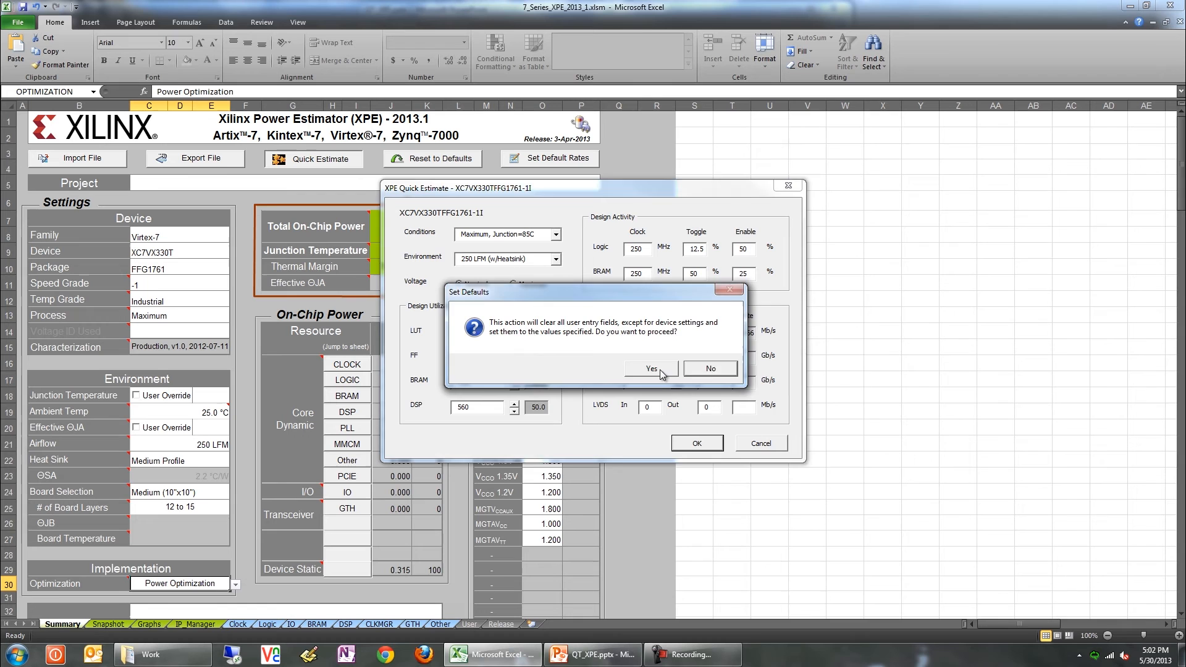
click(650, 368)
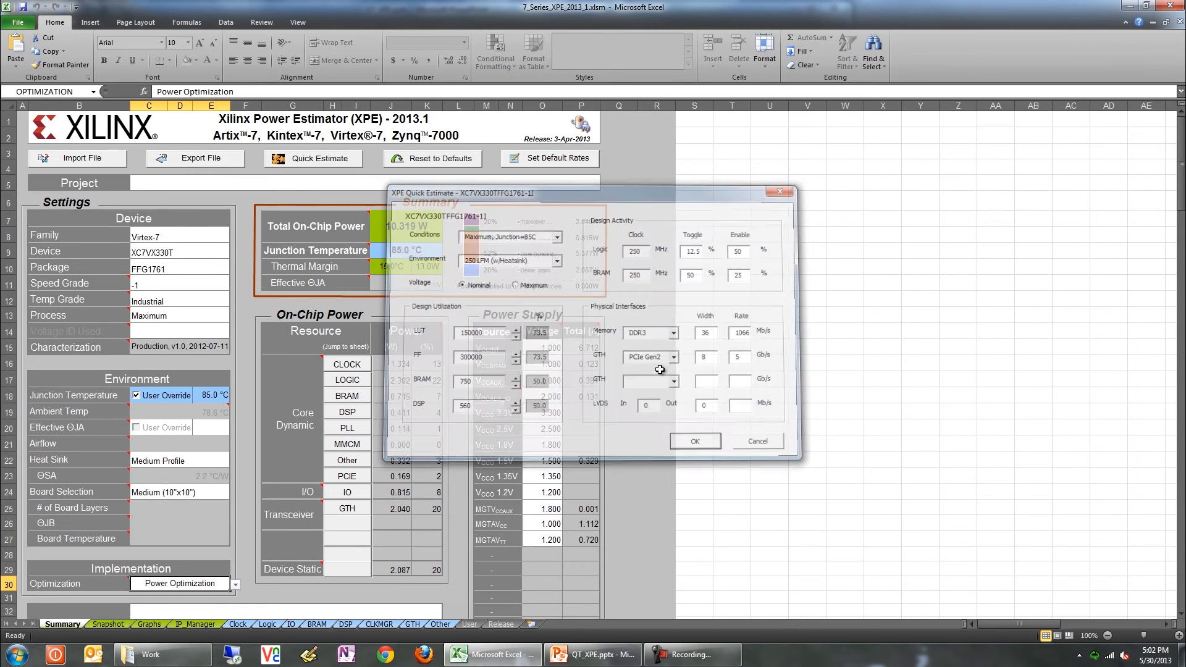
click(693, 441)
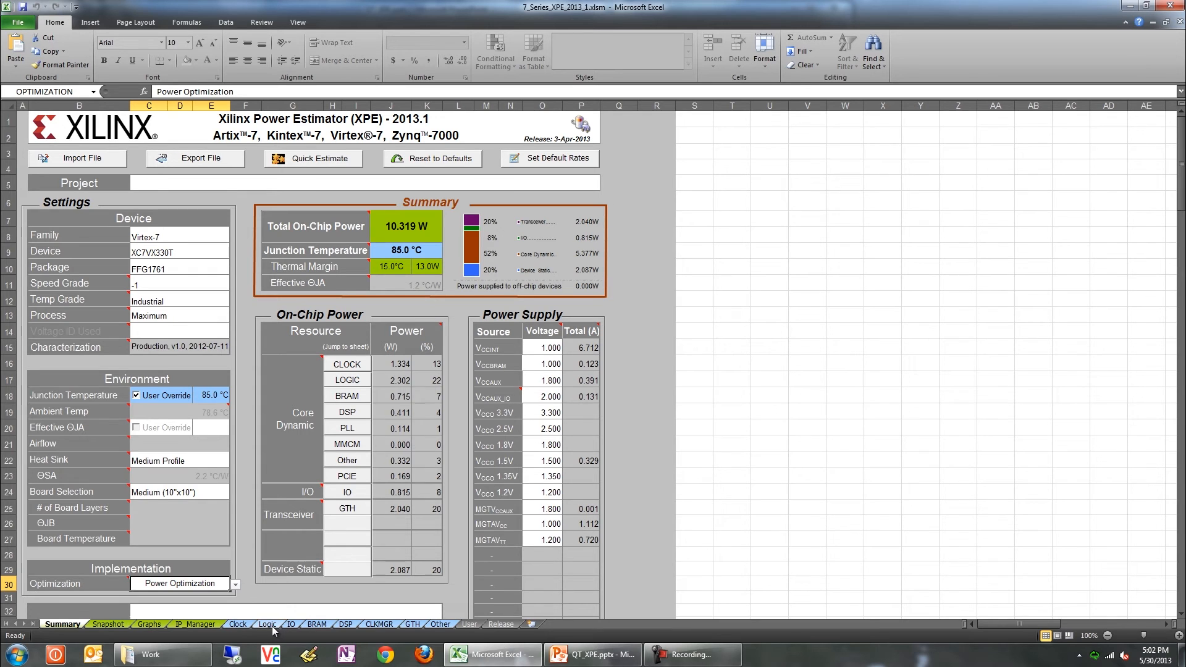
Enter 500 shift-register LUTs in the System row of the Logic sheet.
click(267, 624)
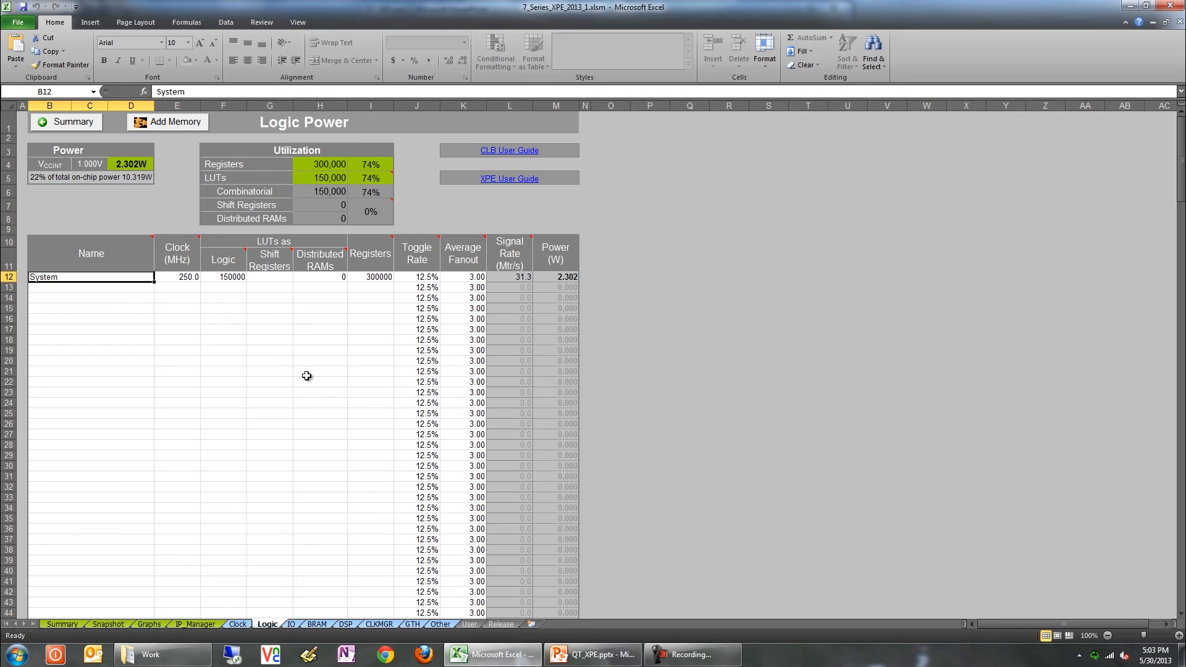
click(270, 276)
text(500)
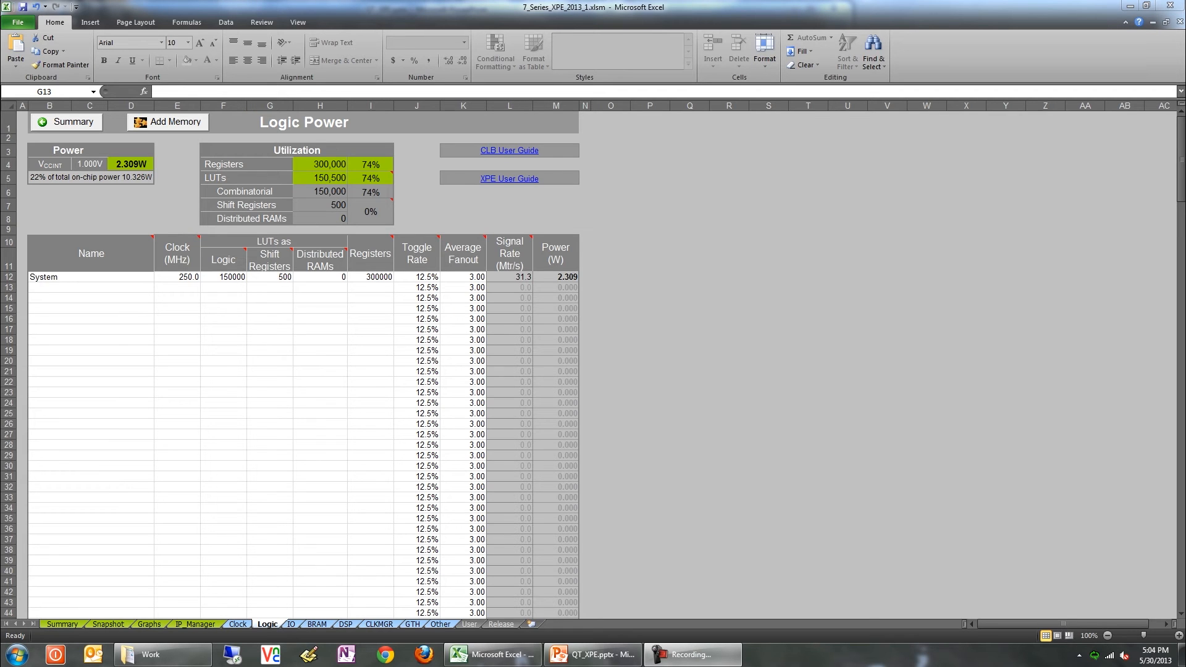
mouse_move(168, 577)
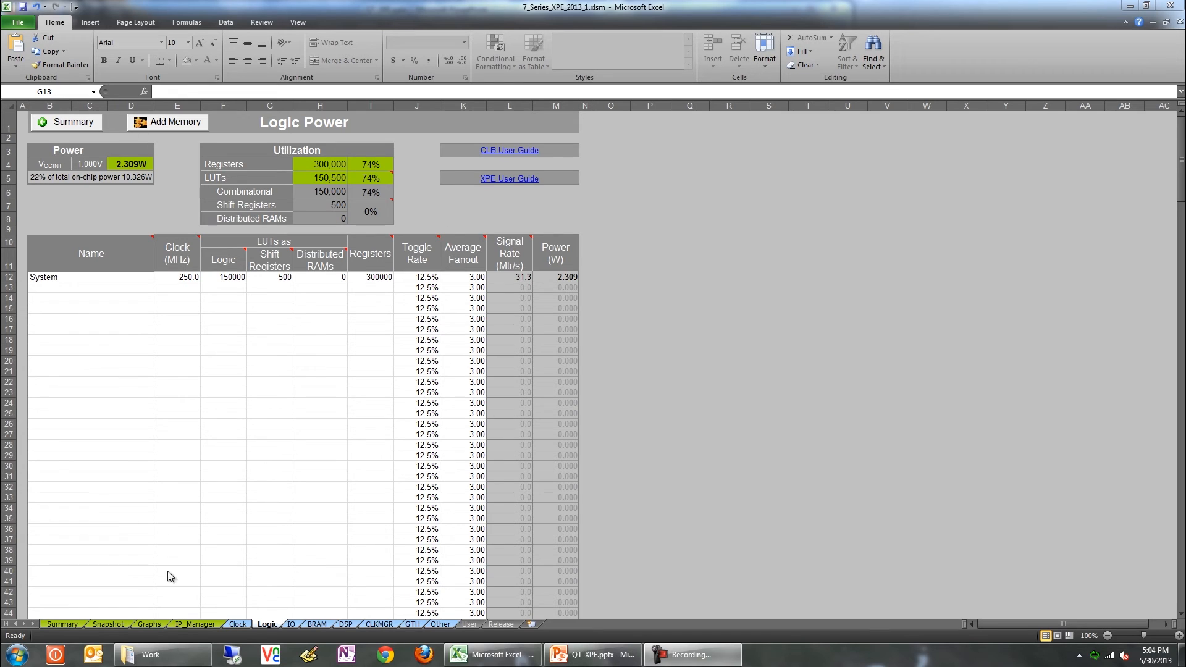
Delete the PCIe Gen2 module through Manage IP on the IP_Manager sheet.
click(196, 624)
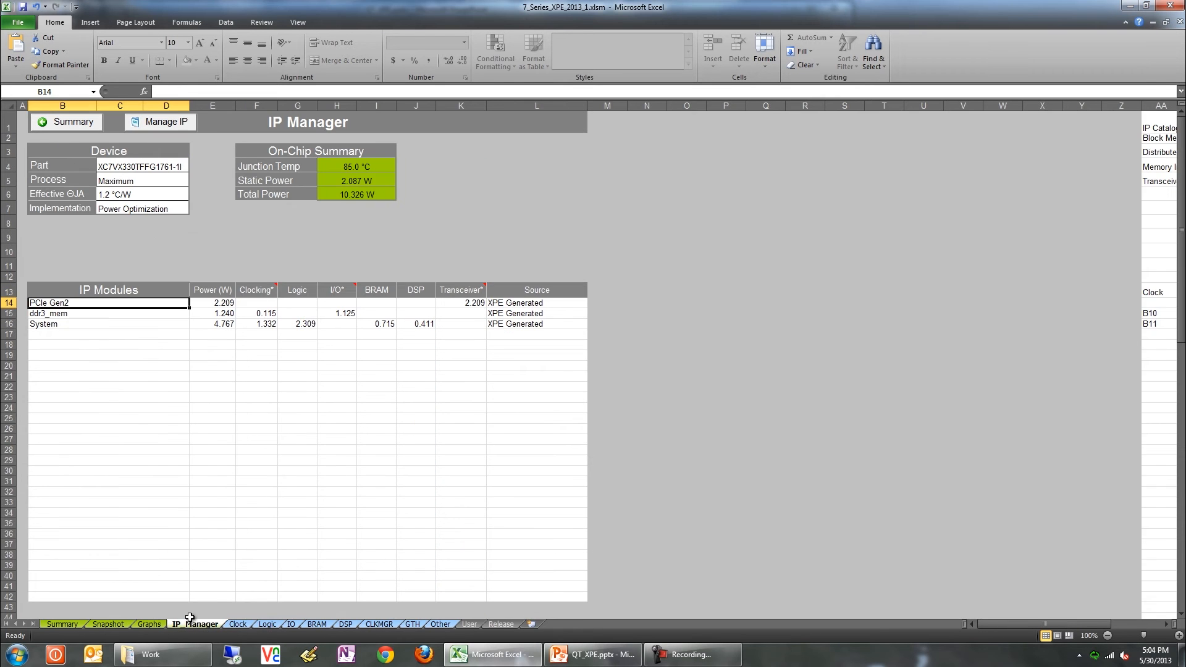
mouse_move(187, 126)
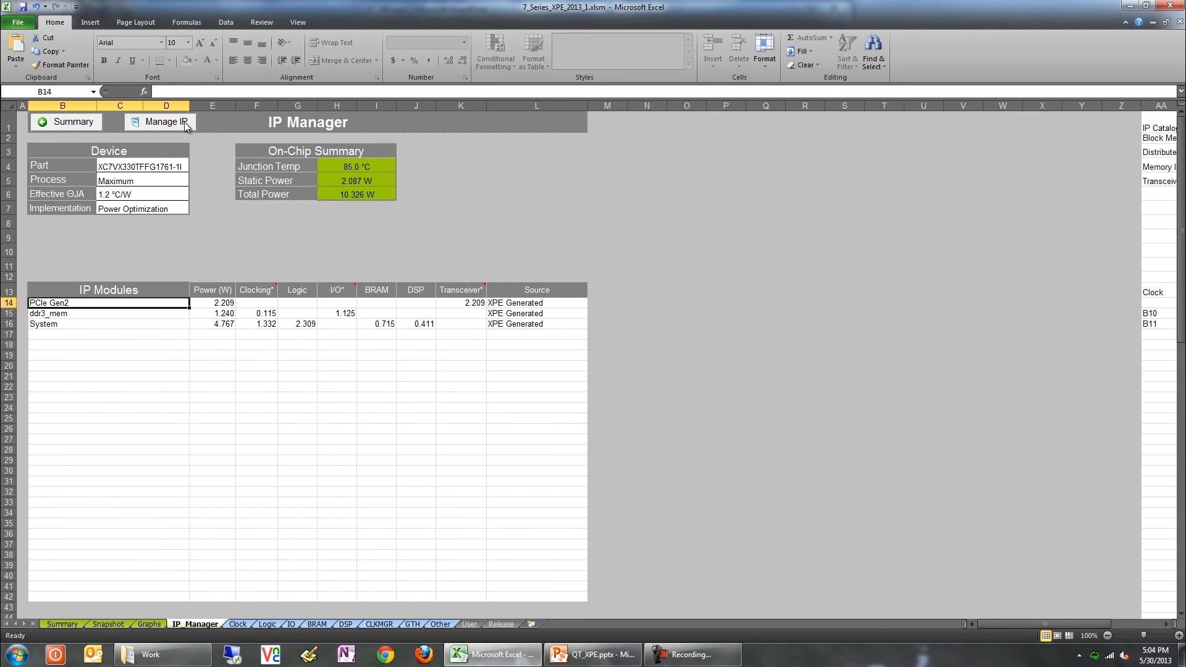
click(159, 123)
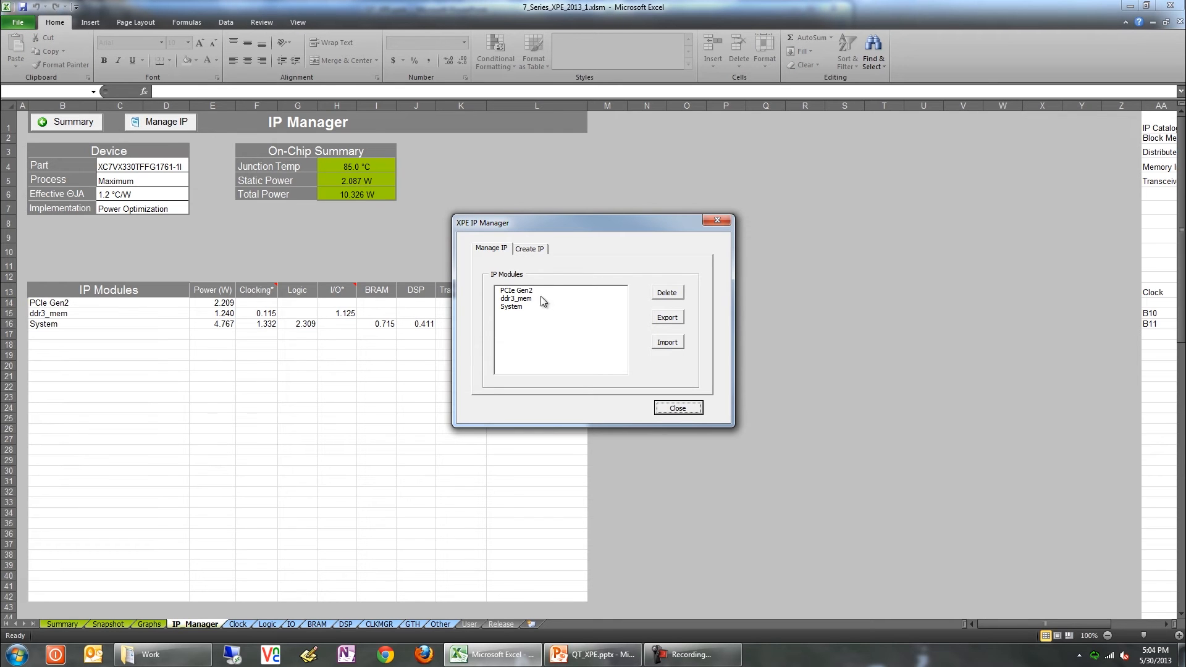
click(517, 290)
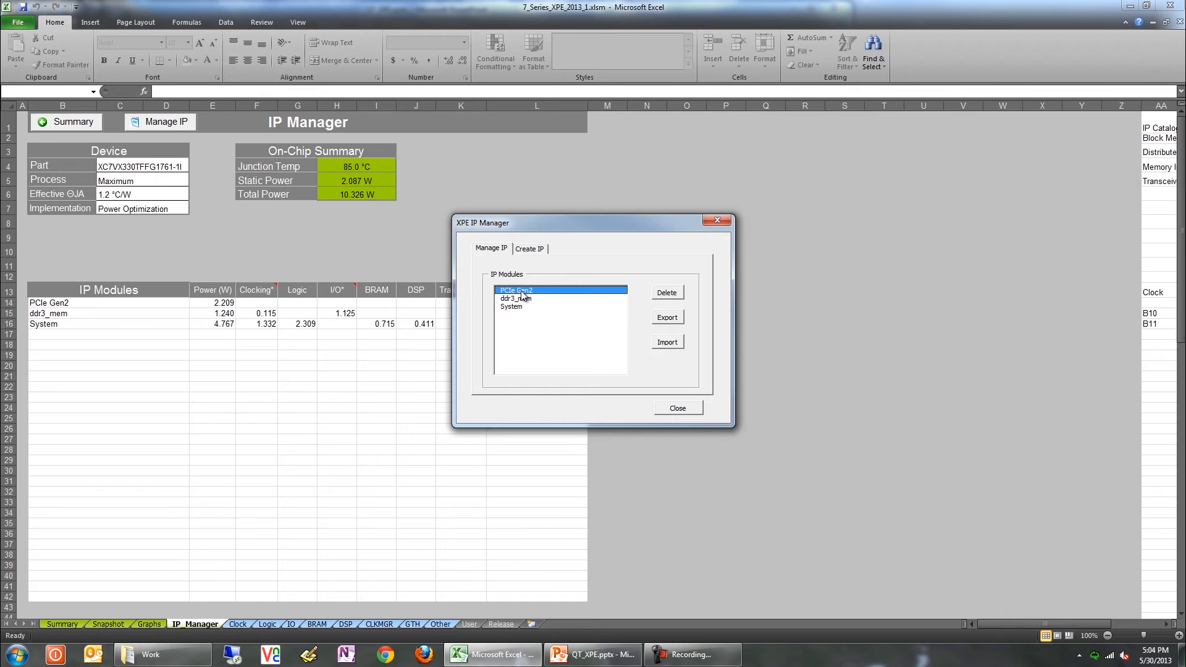
mouse_move(672, 297)
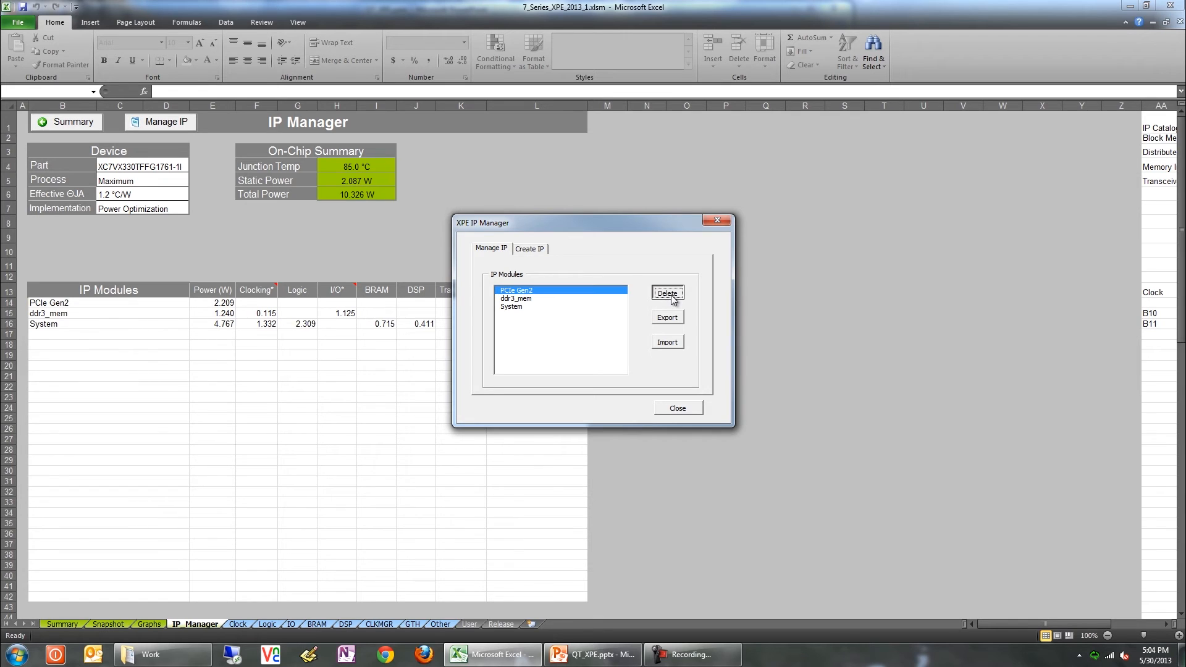
click(666, 294)
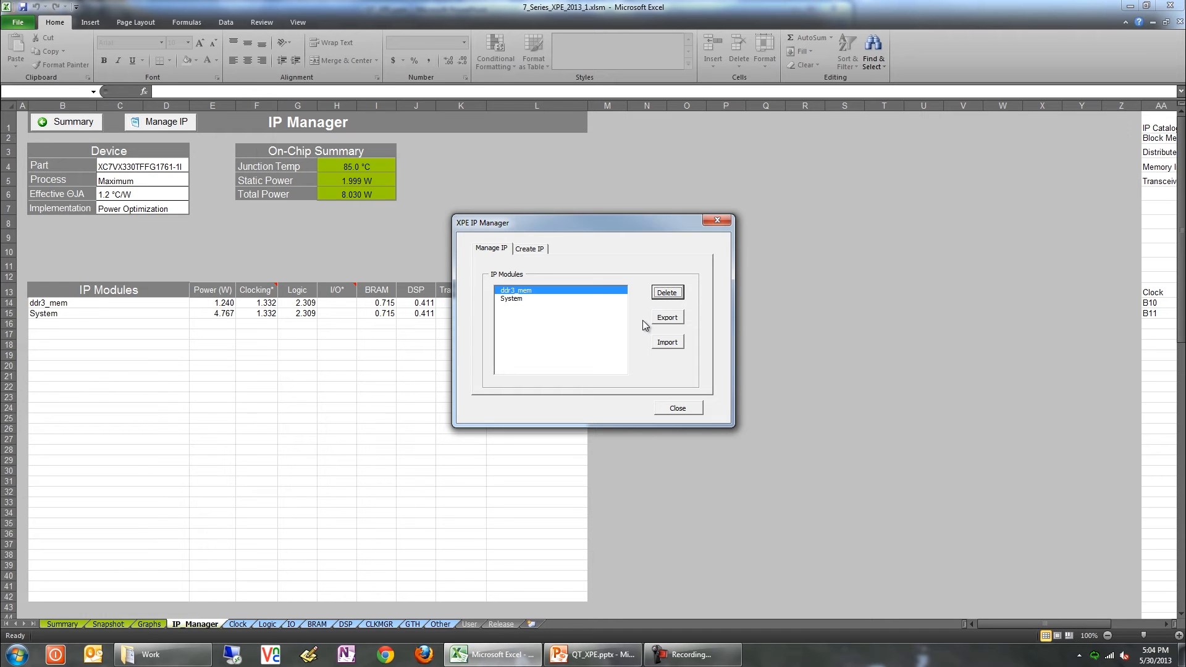
mouse_move(531, 248)
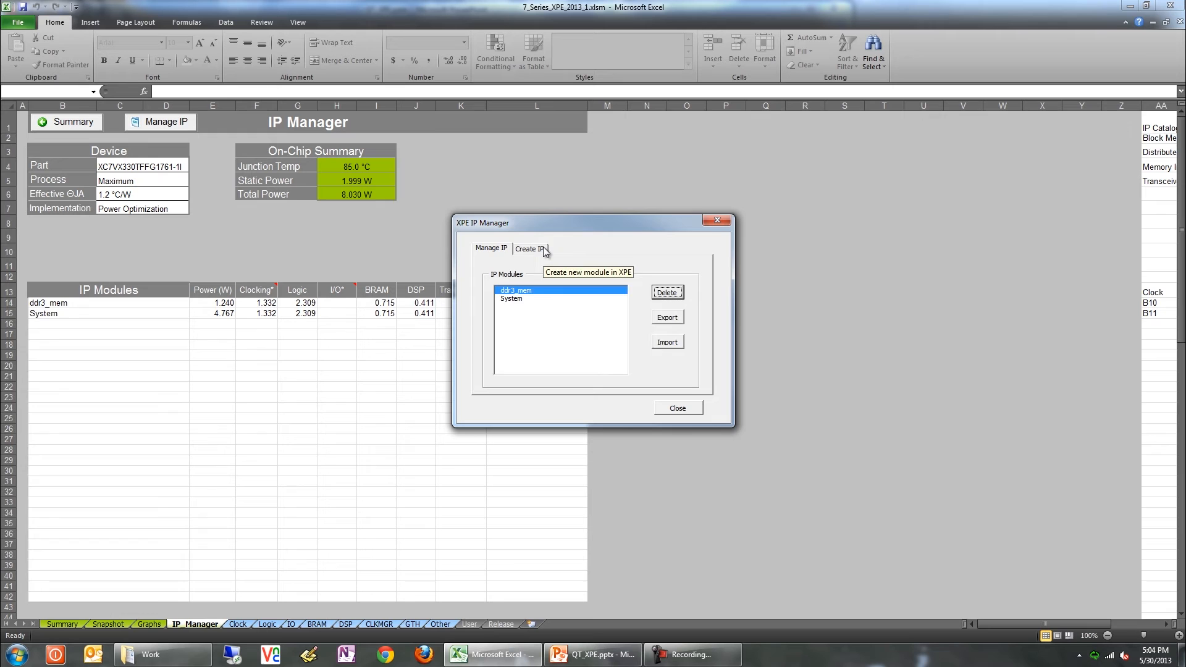
Create a True Dual Port RAM block memory module named myram and close the IP Manager.
click(530, 249)
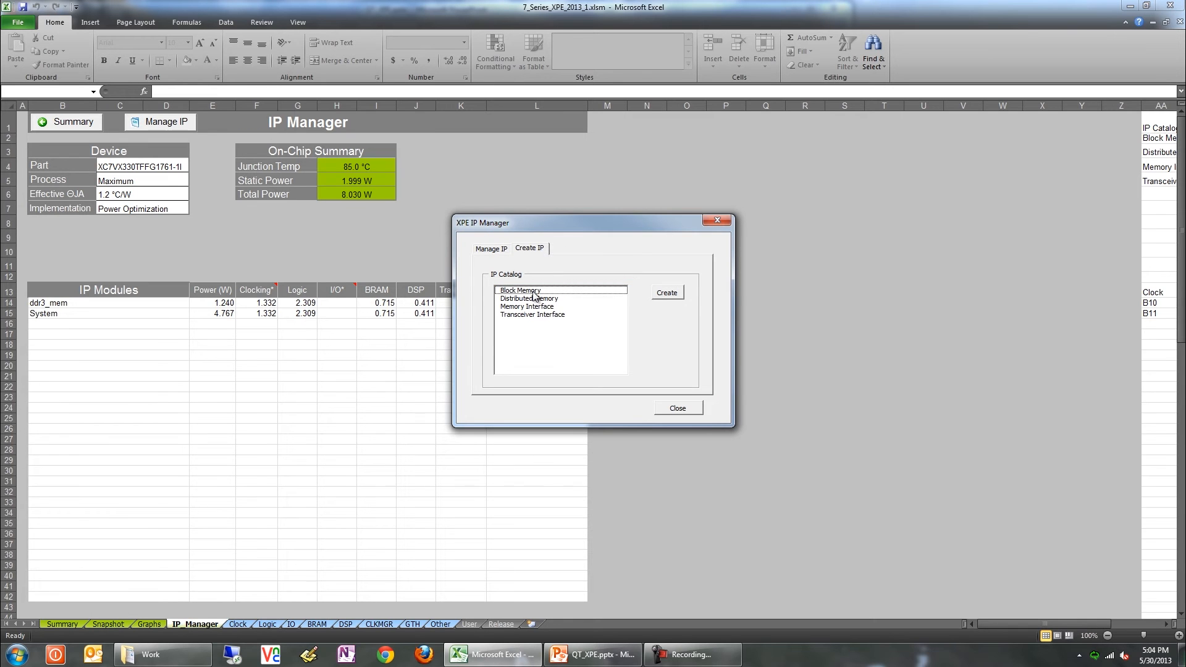
click(666, 293)
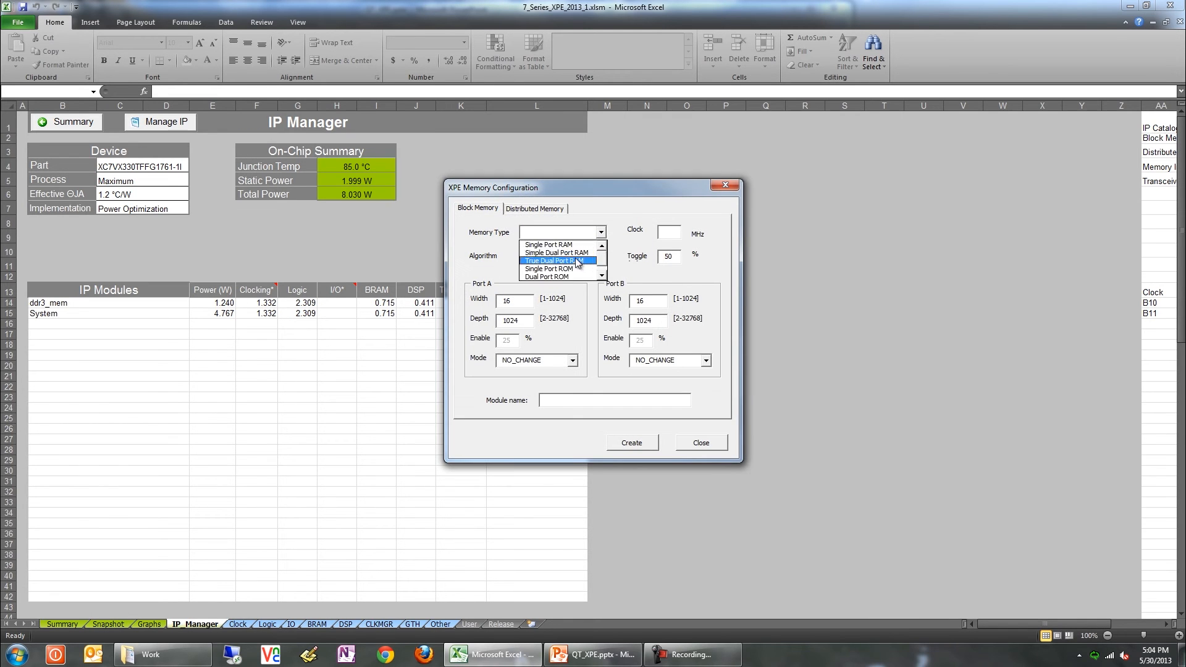
click(550, 261)
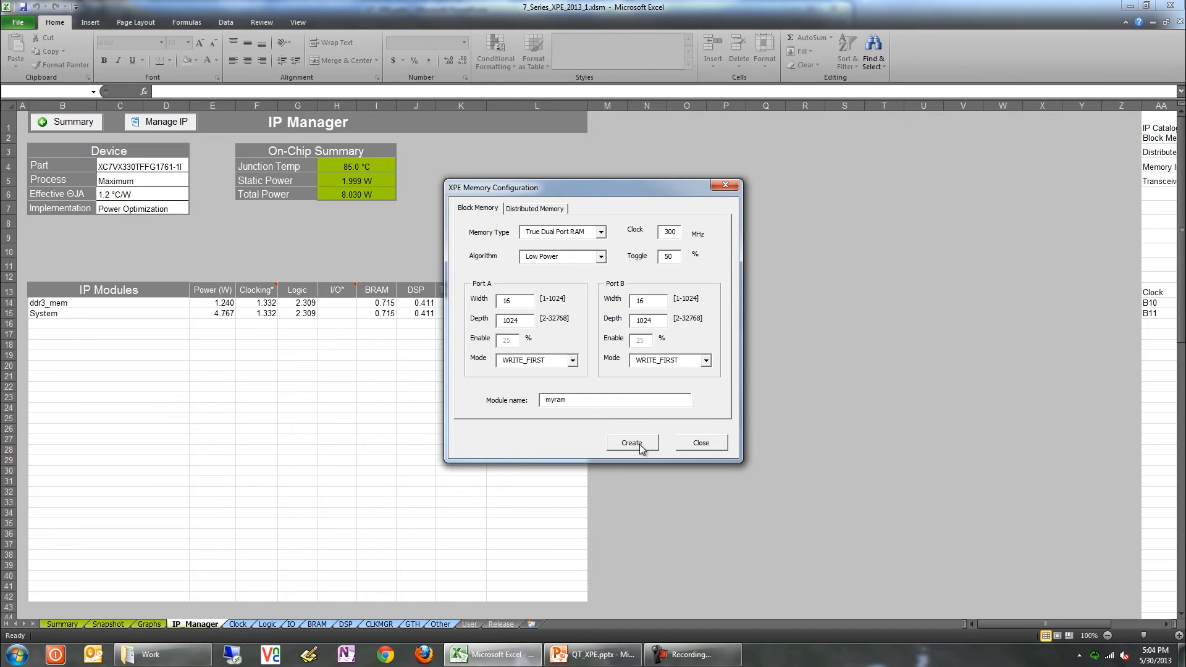
click(631, 442)
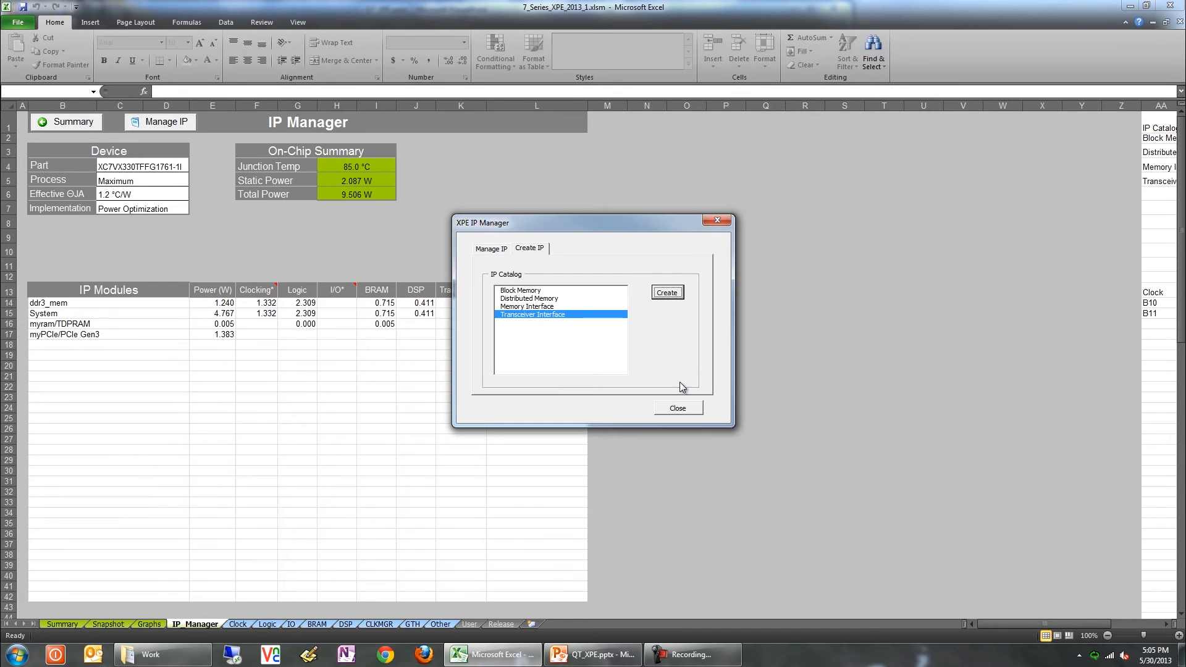
click(677, 408)
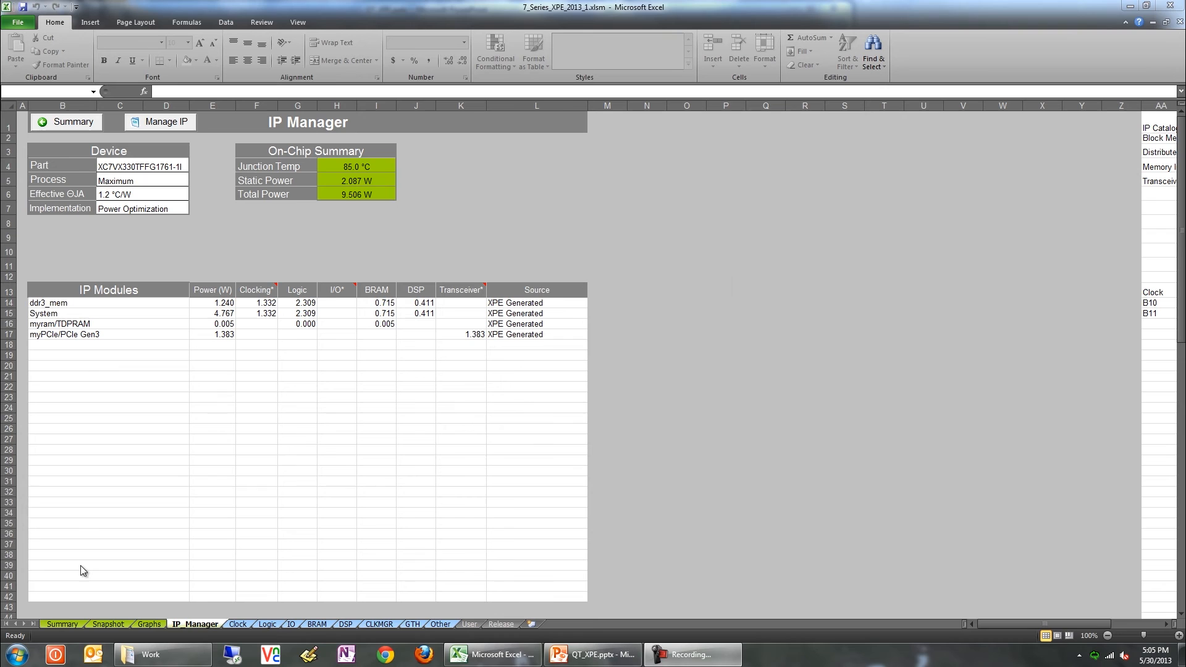
Review the Import File options on the Summary sheet and cancel without importing.
click(61, 624)
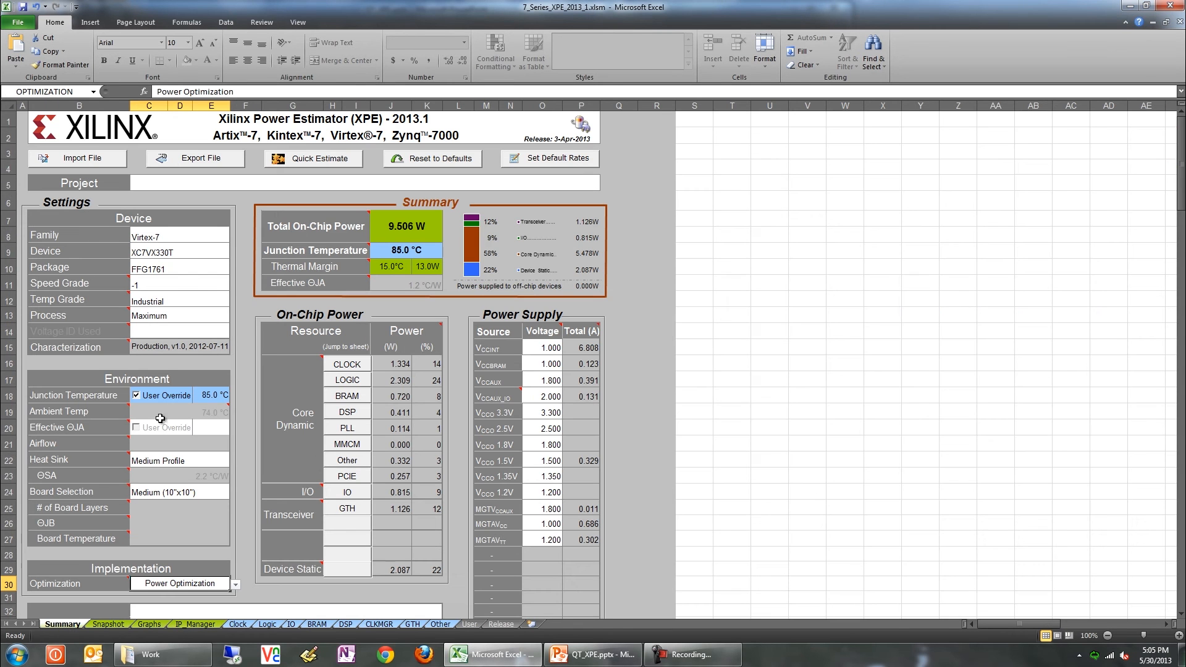
click(77, 158)
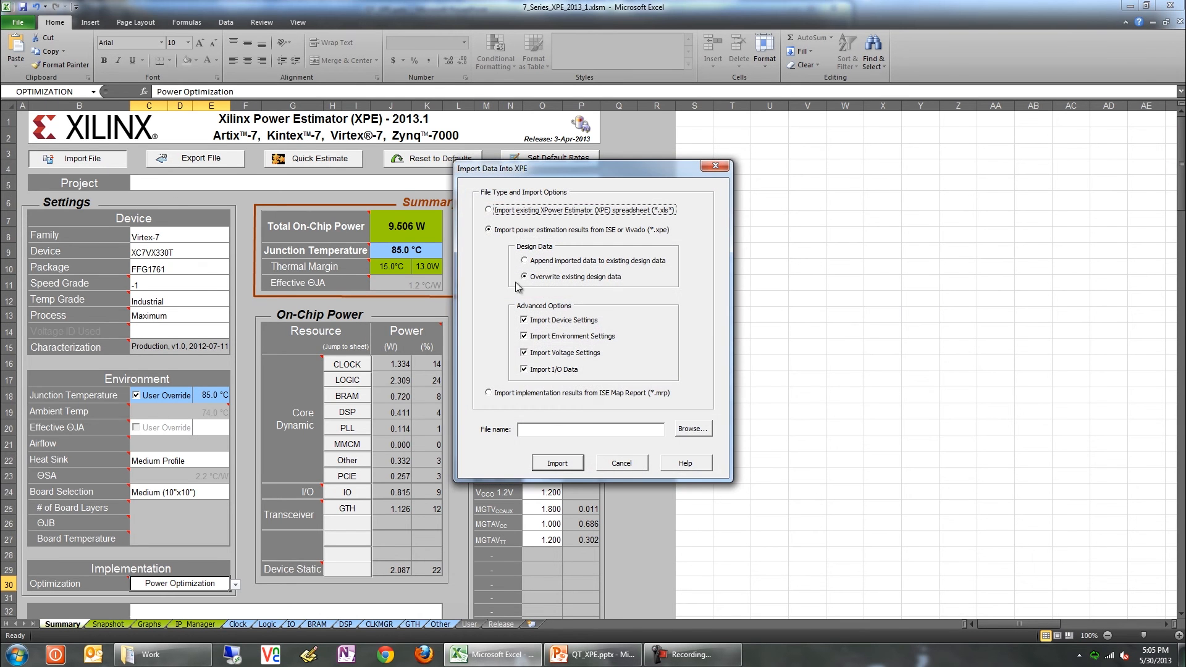
mouse_move(499, 399)
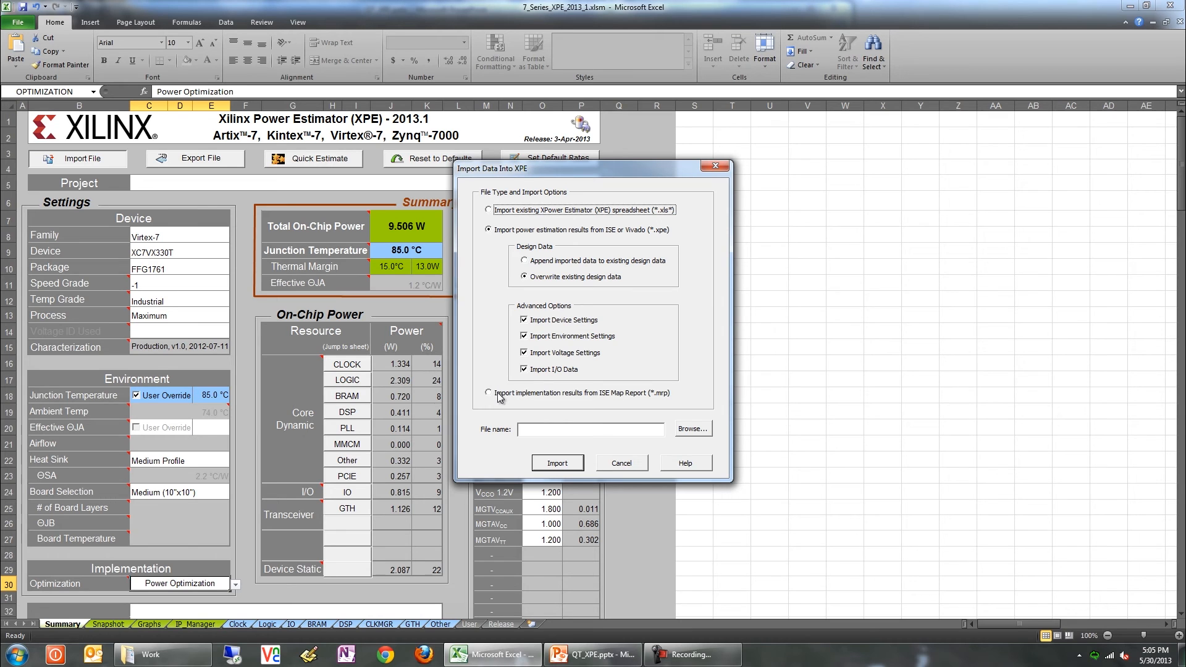
mouse_move(631, 378)
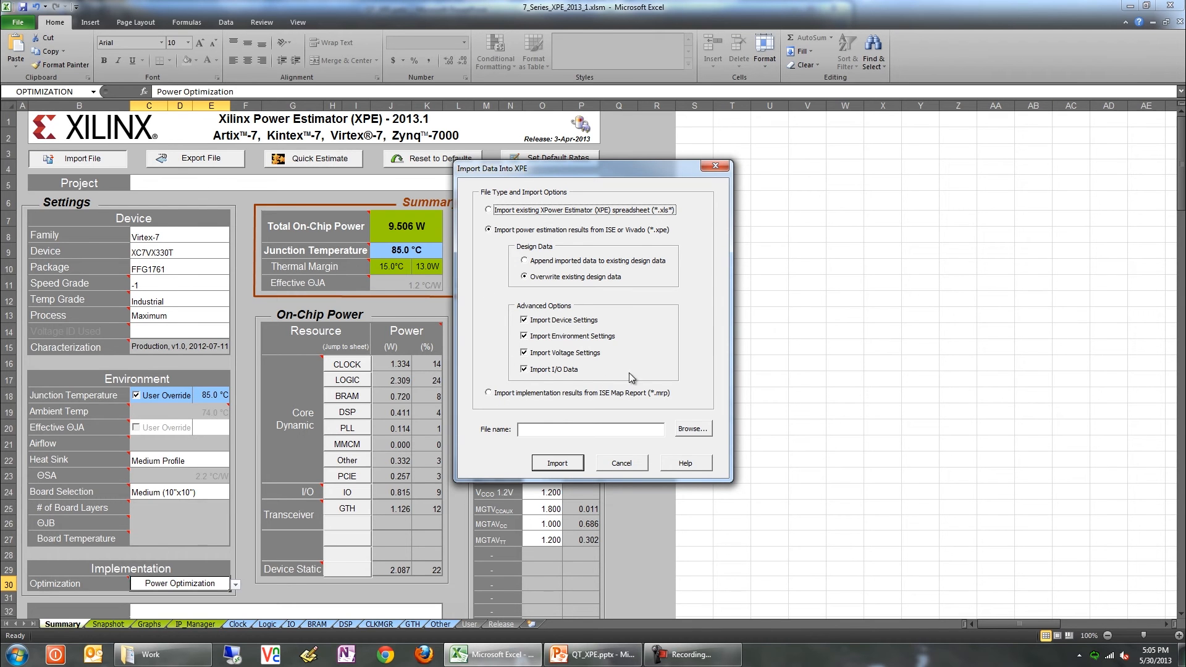
mouse_move(590, 461)
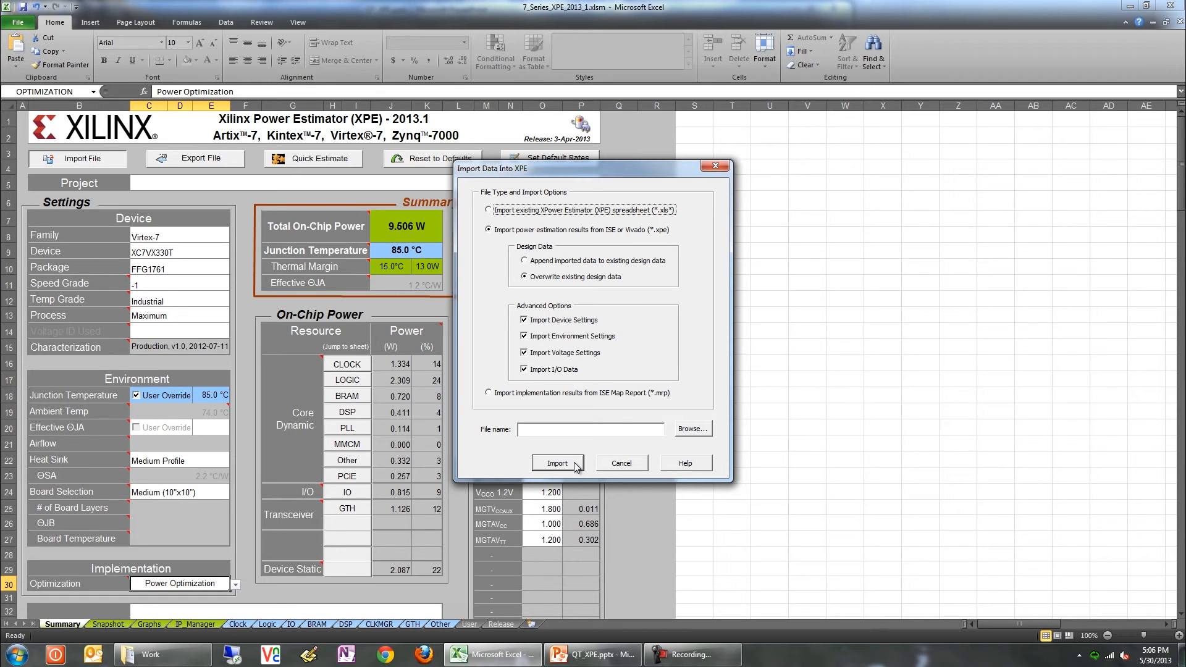
mouse_move(631, 467)
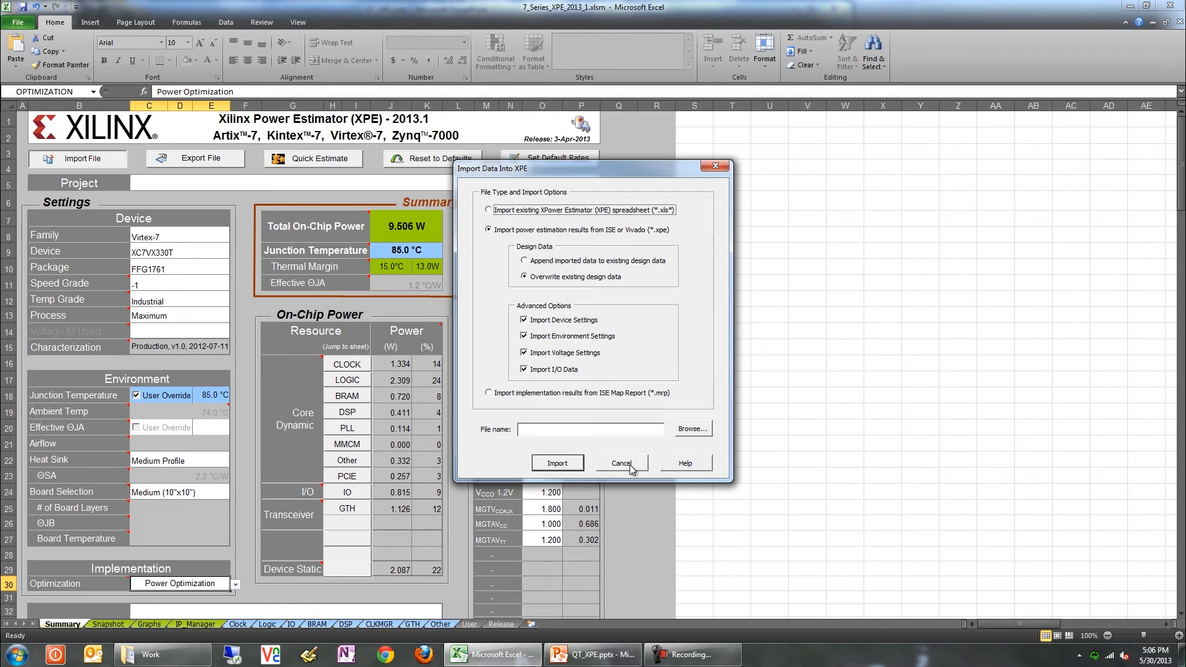
click(620, 463)
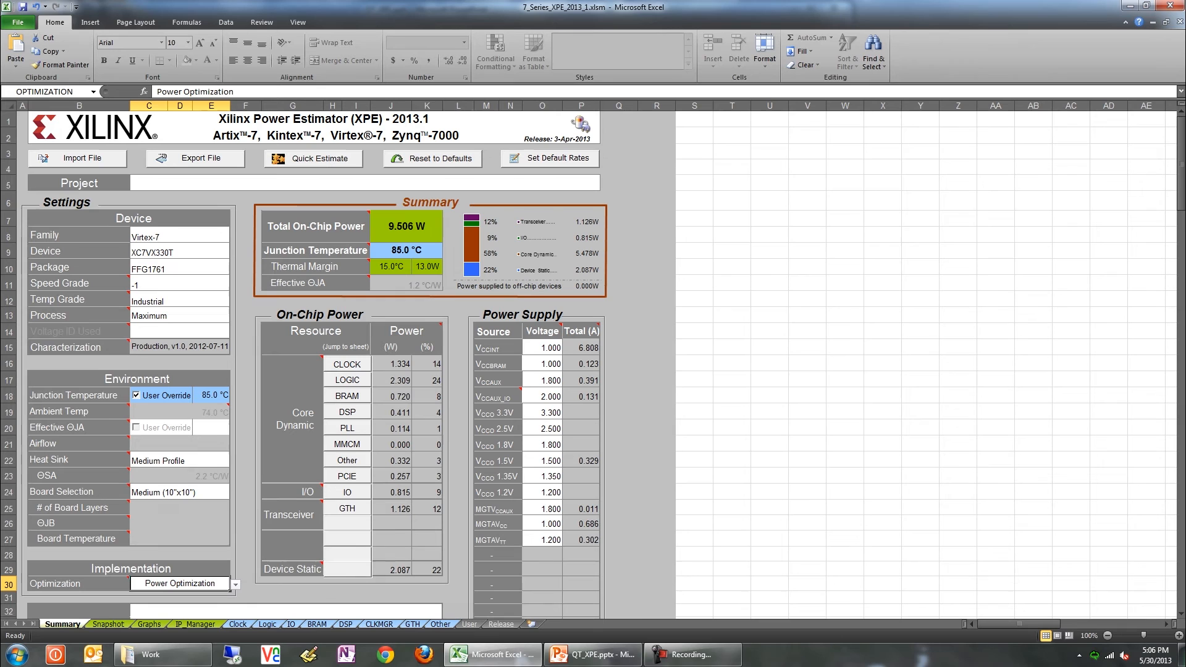
click(692, 655)
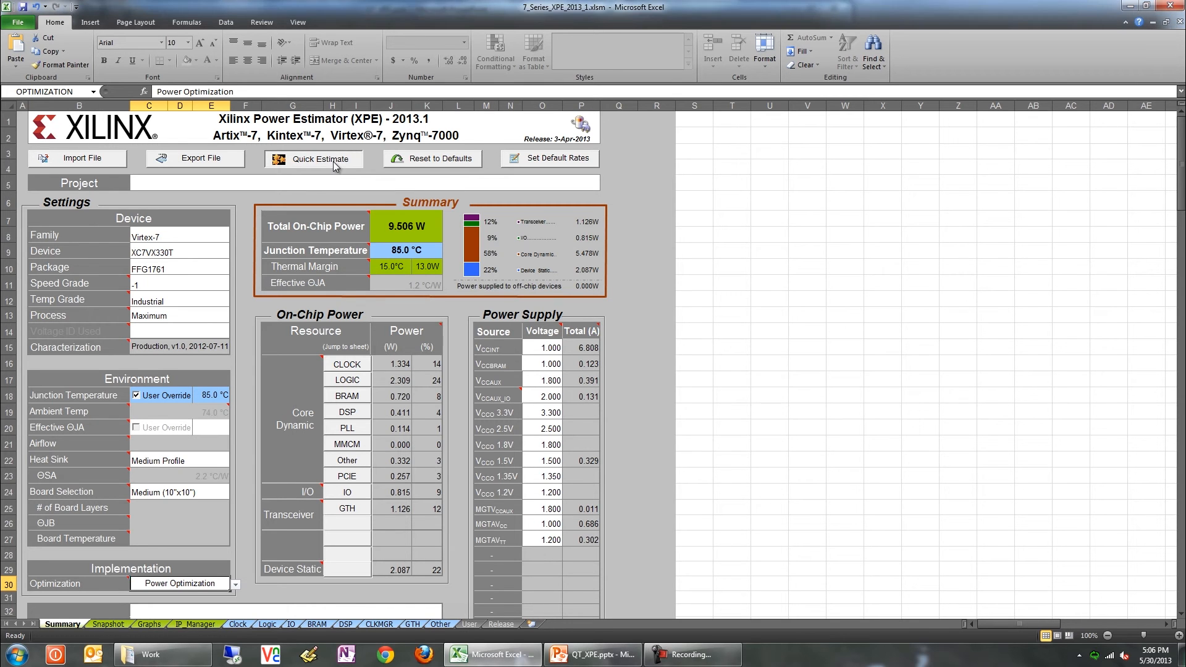
click(312, 158)
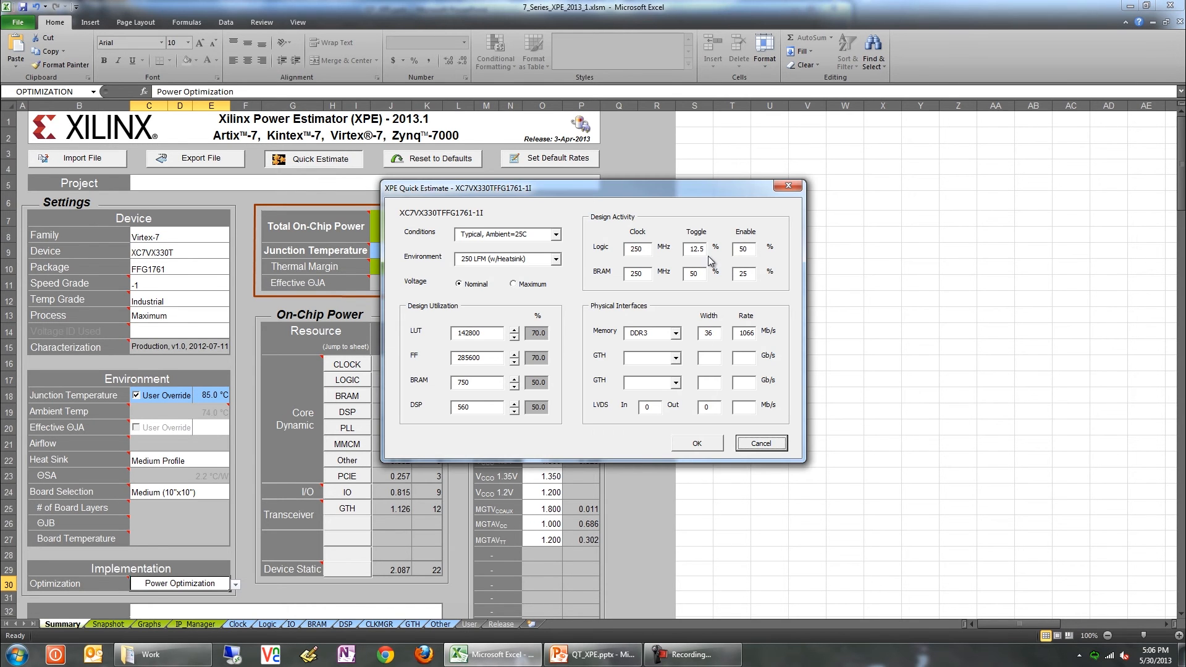
click(695, 442)
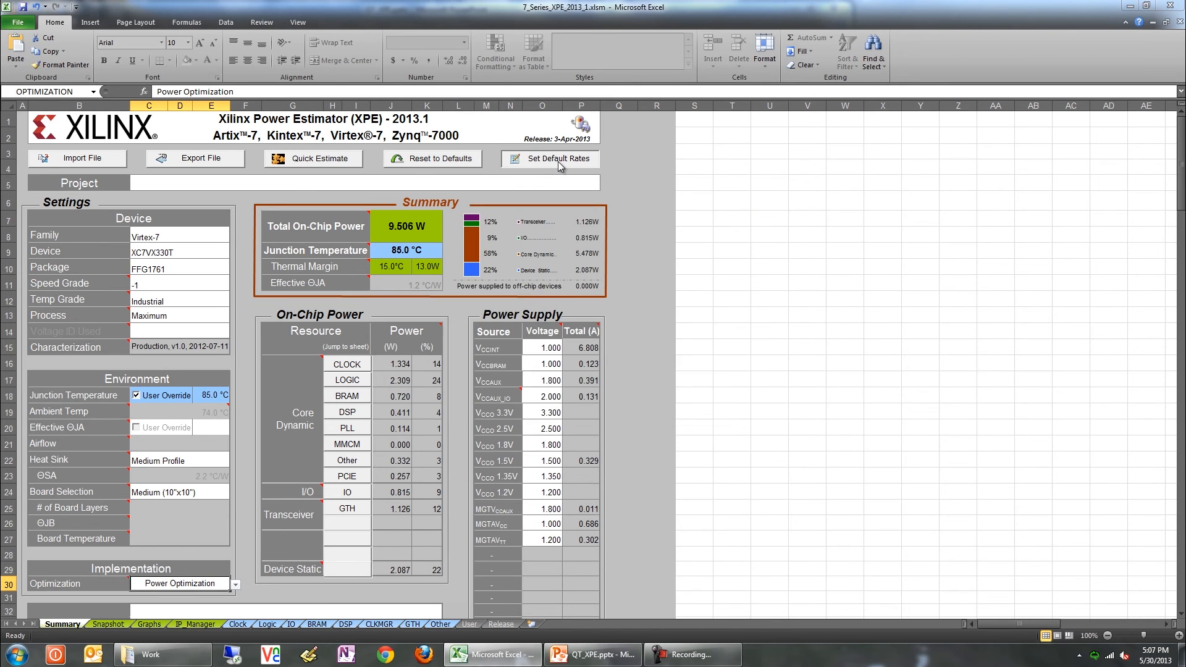
click(550, 158)
text(12)
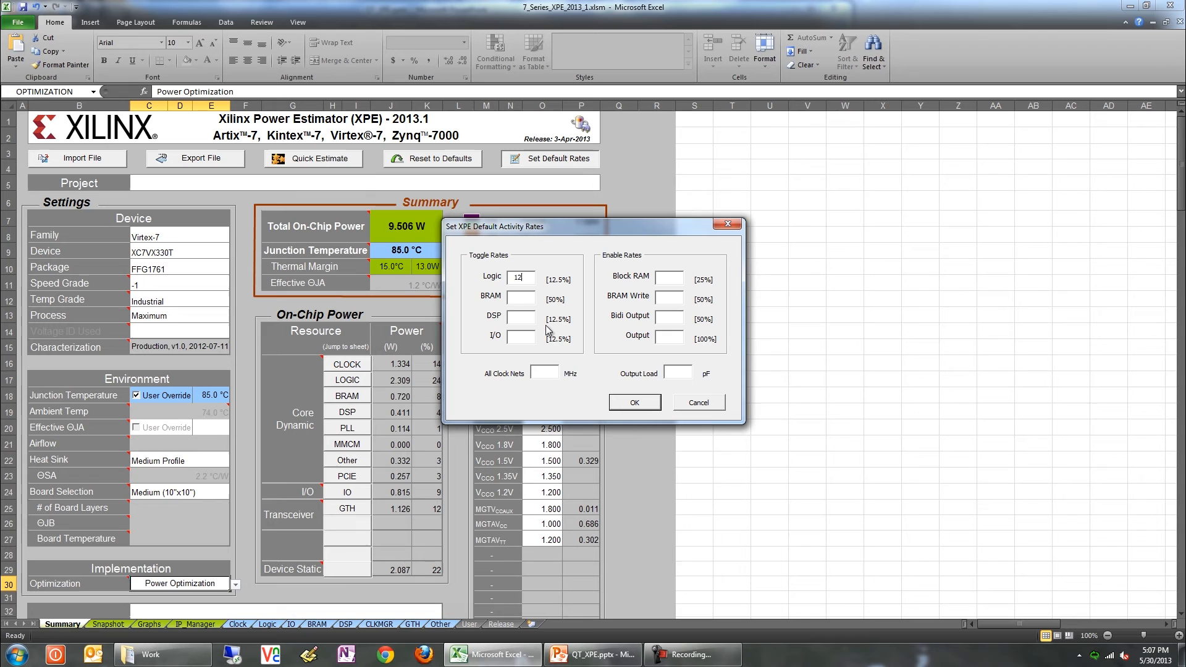
click(520, 298)
text(50)
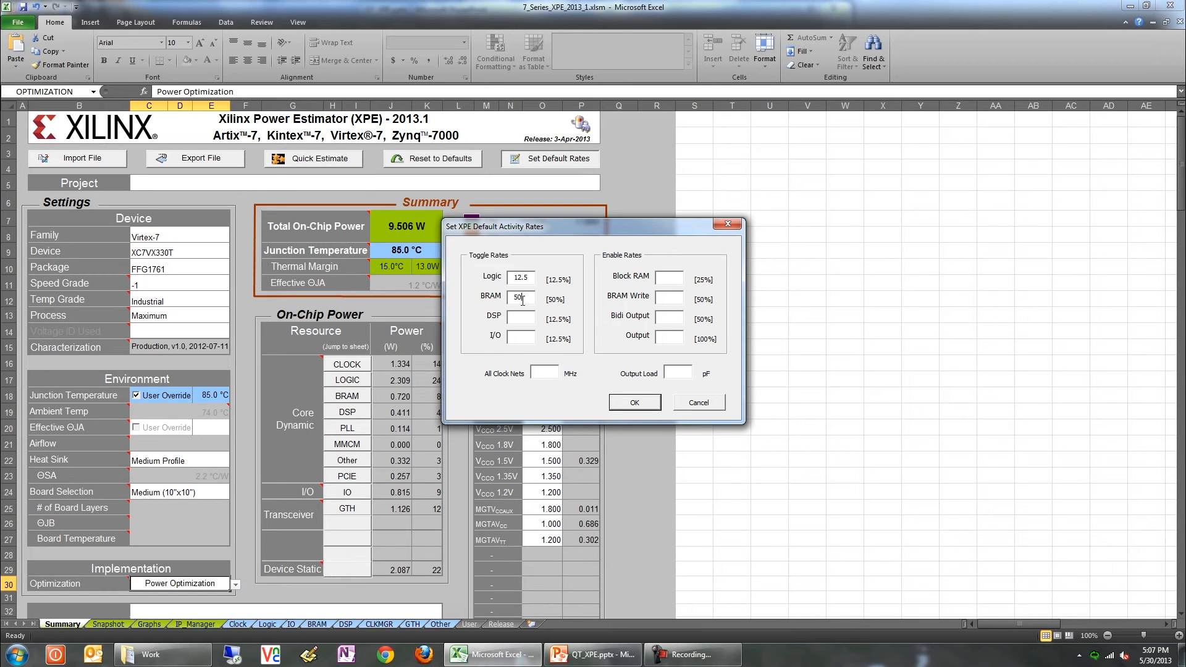
mouse_move(697, 409)
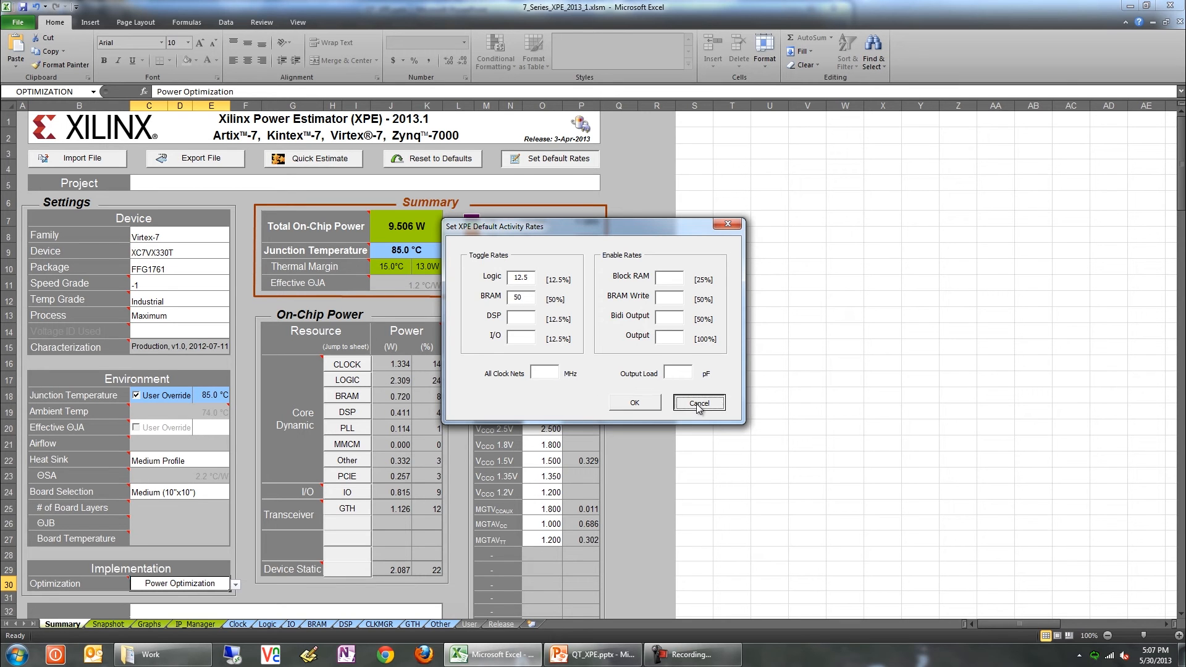
click(698, 401)
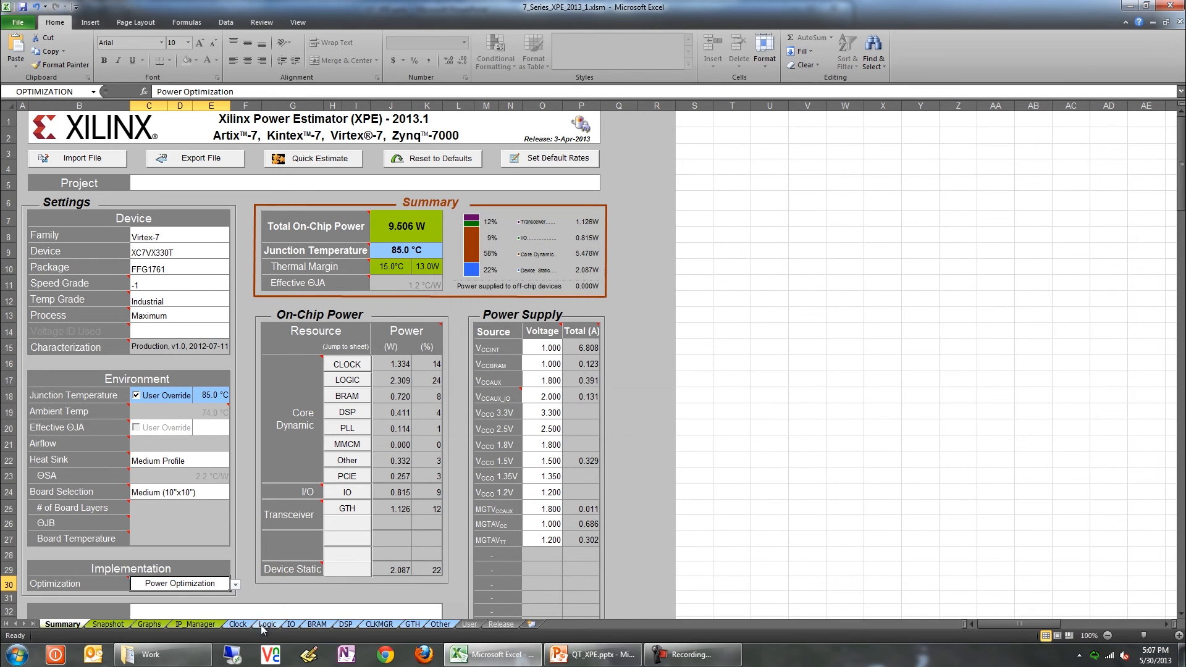
Set the System toggle rate to 13% on the Logic sheet.
click(267, 624)
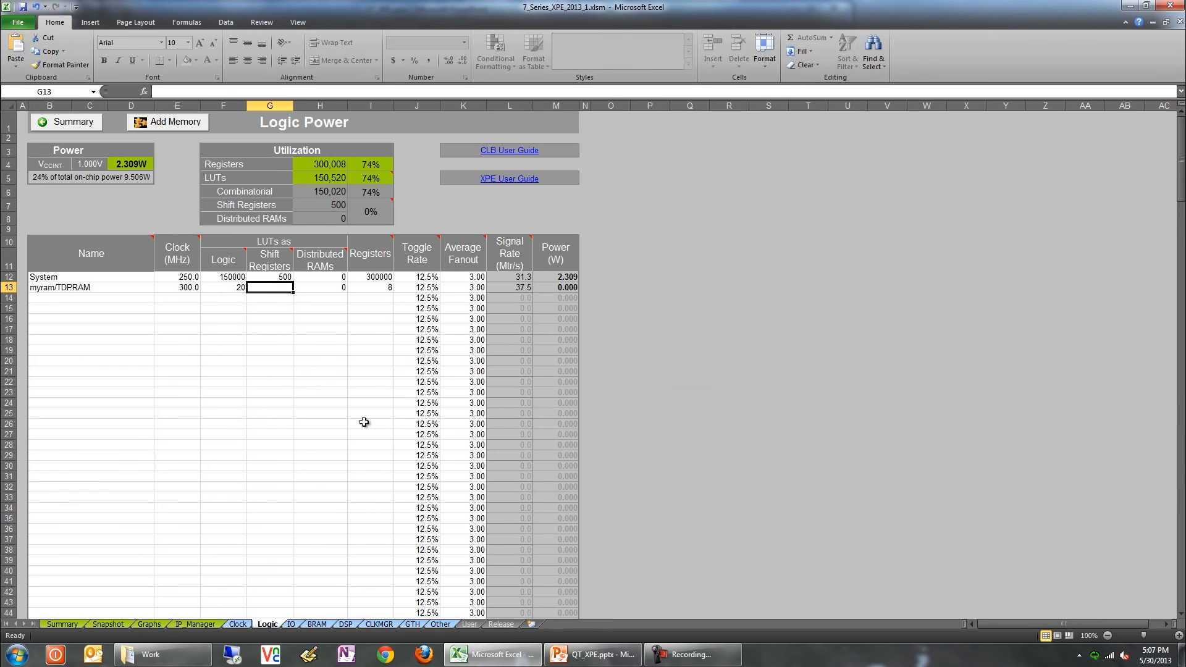
click(416, 276)
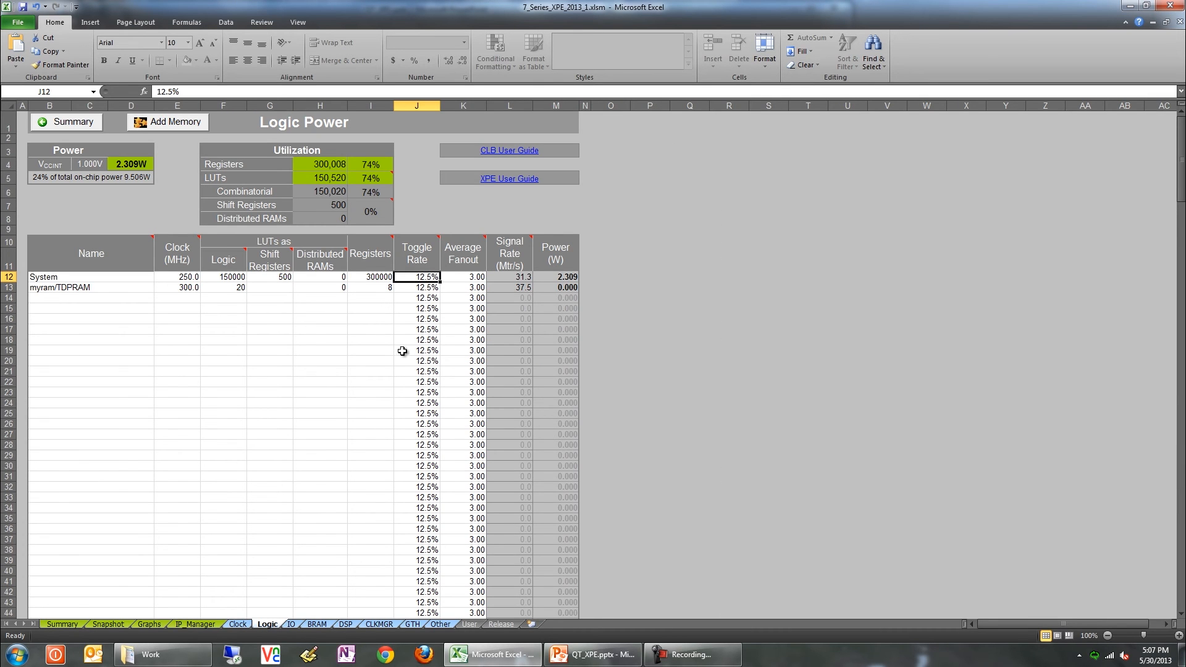
text(13%)
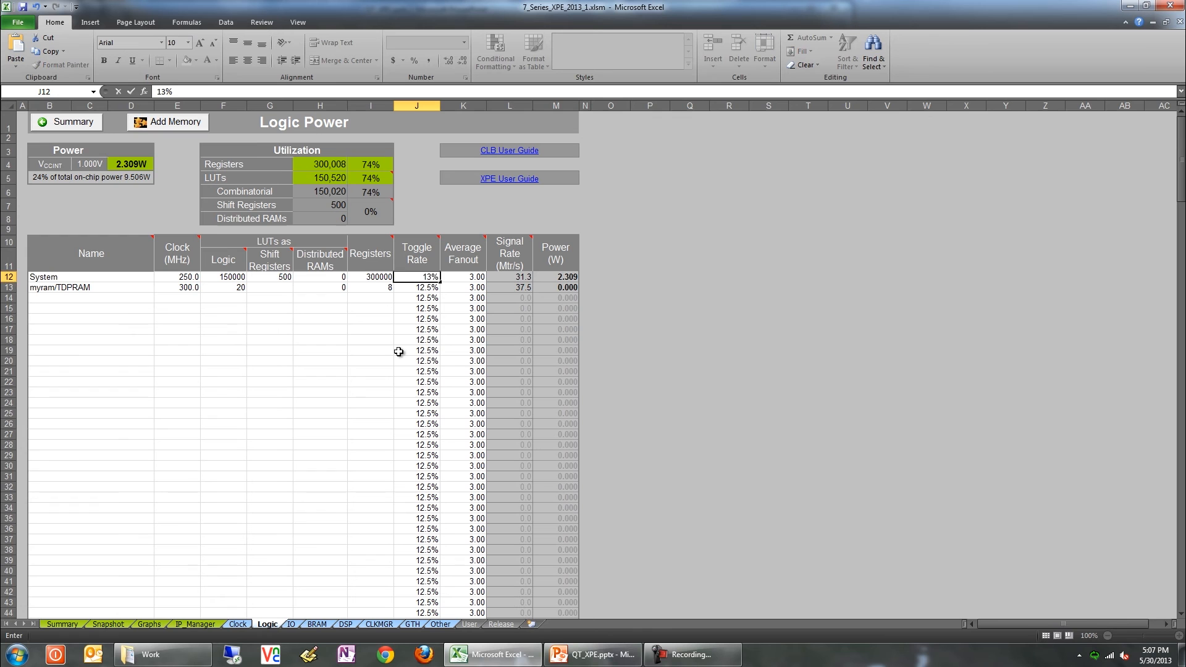
click(417, 350)
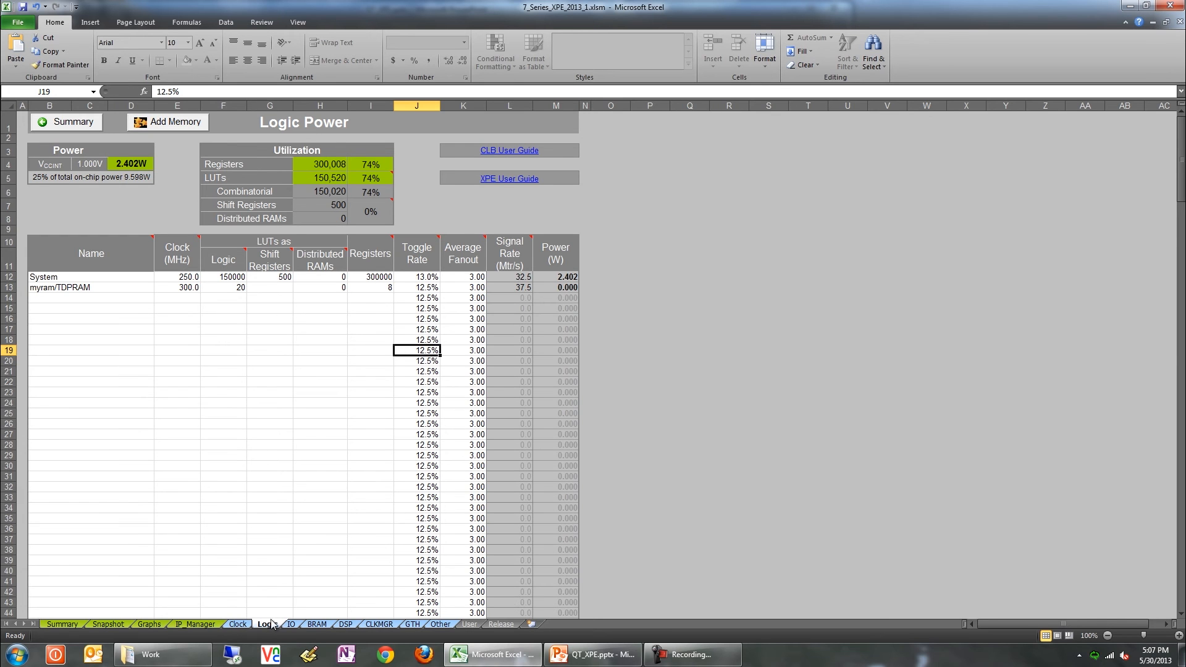
Review Slice Clock Enable on the Clock sheet and return to Summary.
click(237, 624)
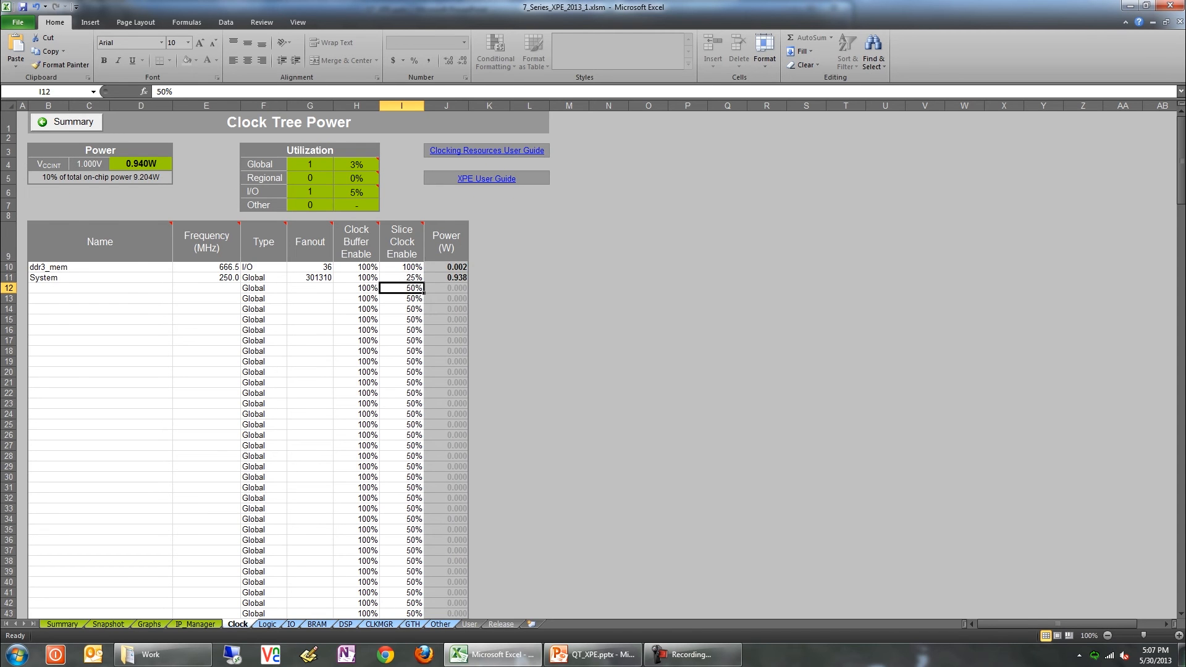
click(62, 624)
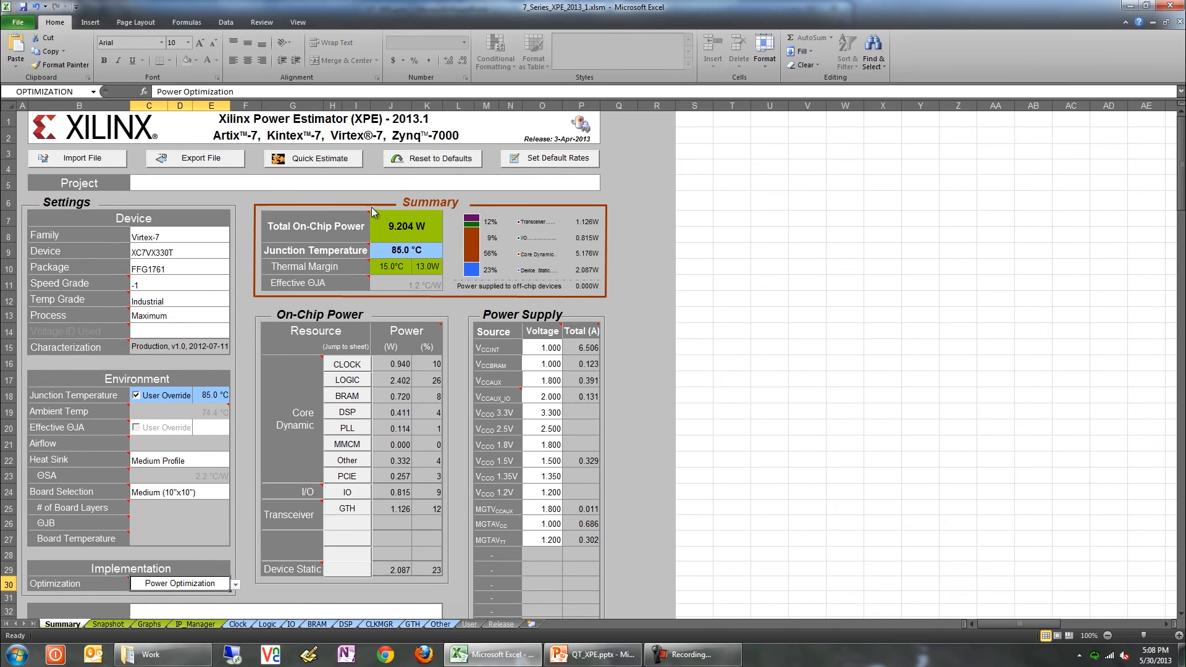
mouse_move(456, 292)
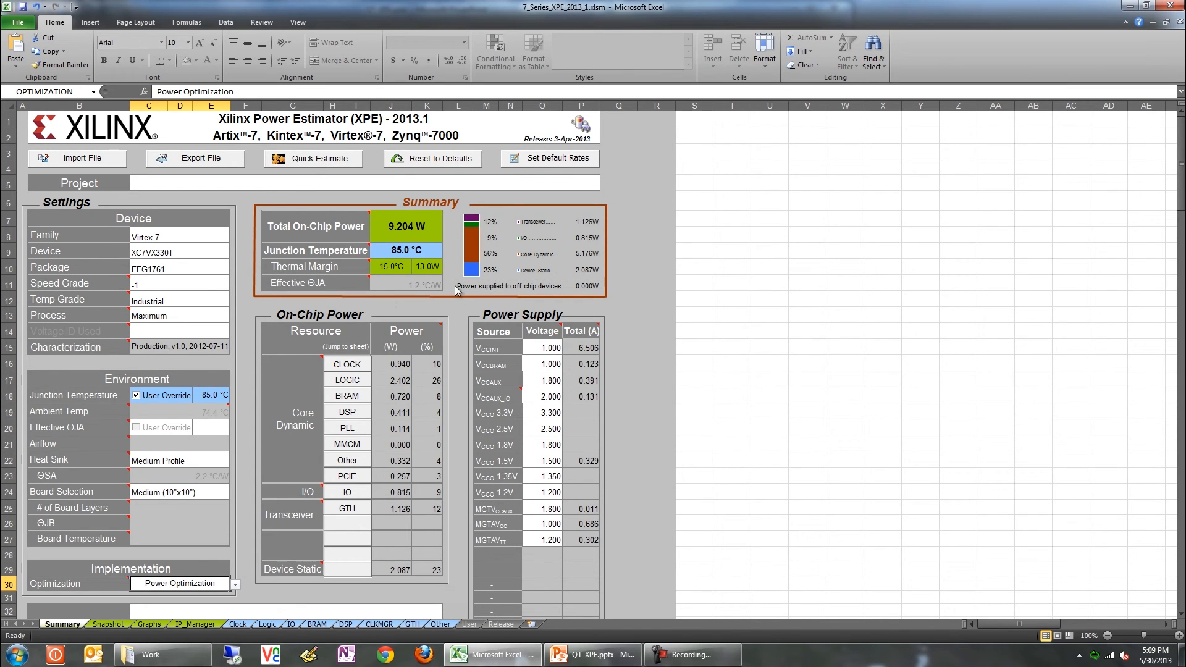
mouse_move(457, 325)
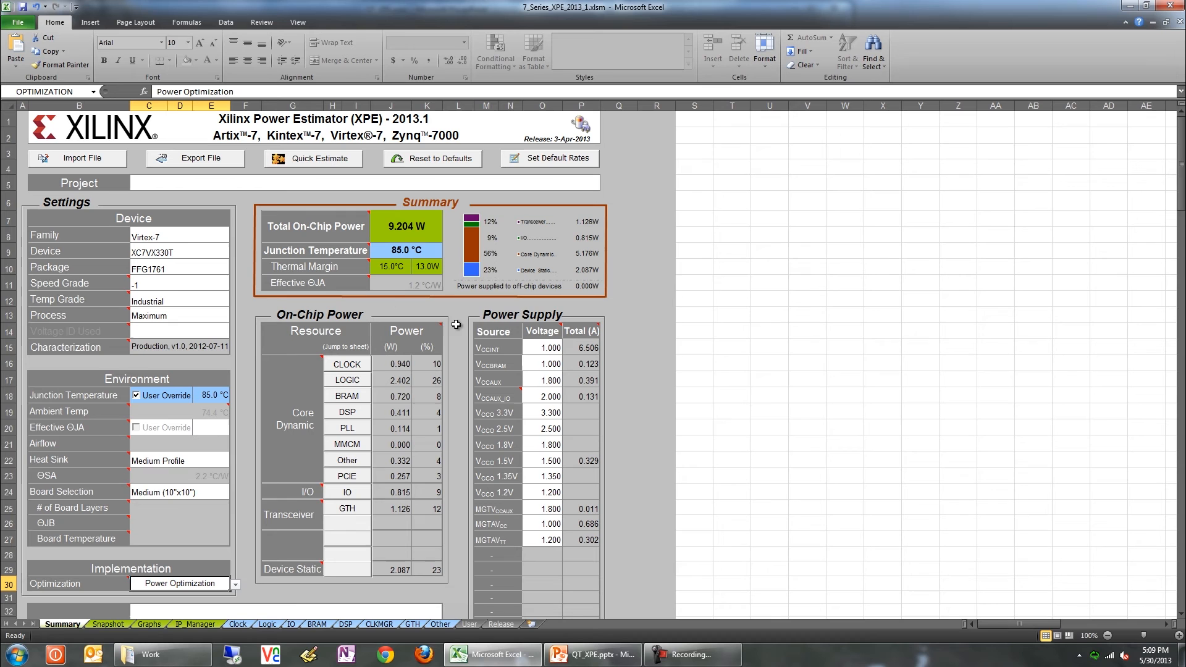
mouse_move(363, 314)
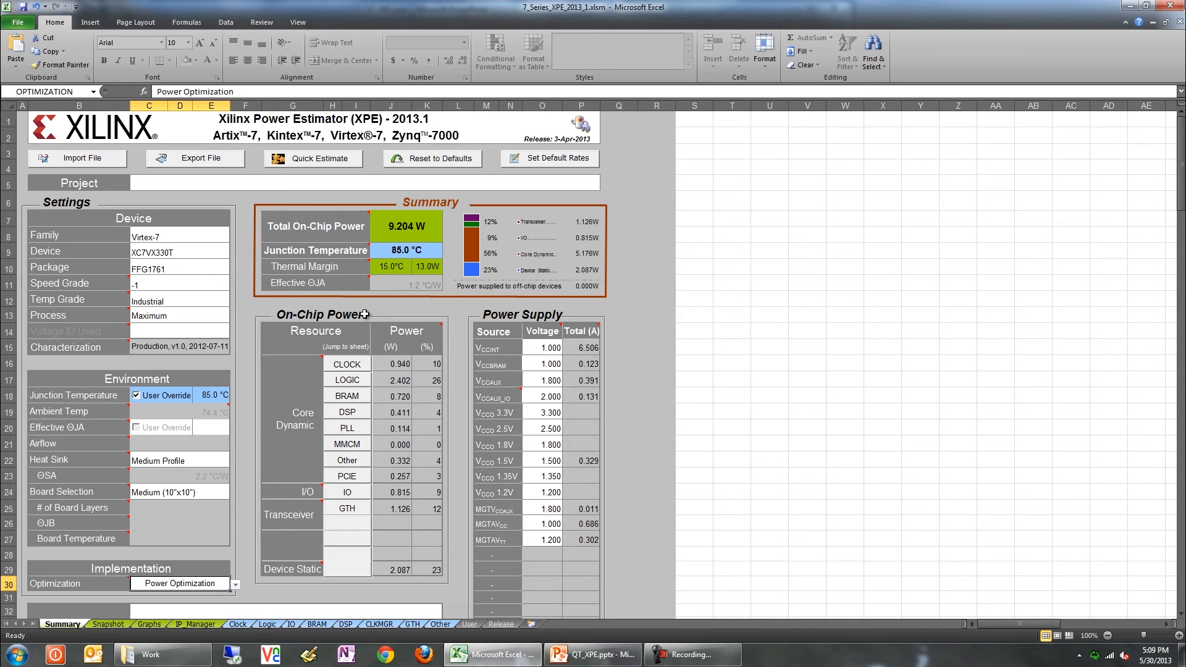
mouse_move(424, 388)
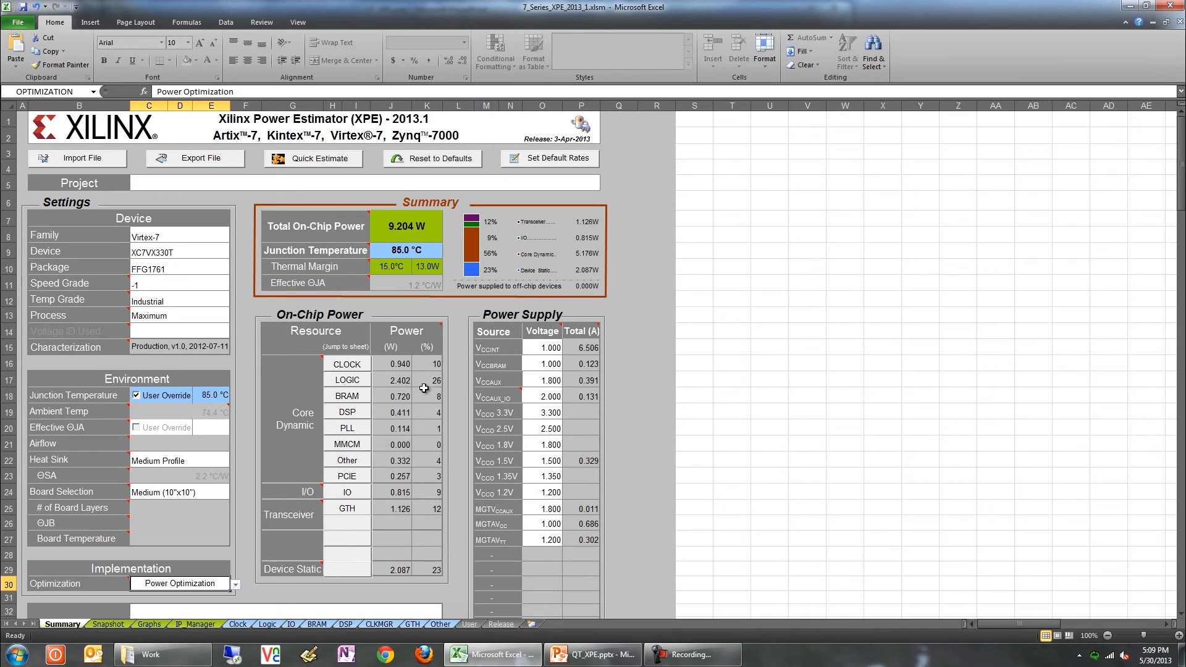
mouse_move(358, 371)
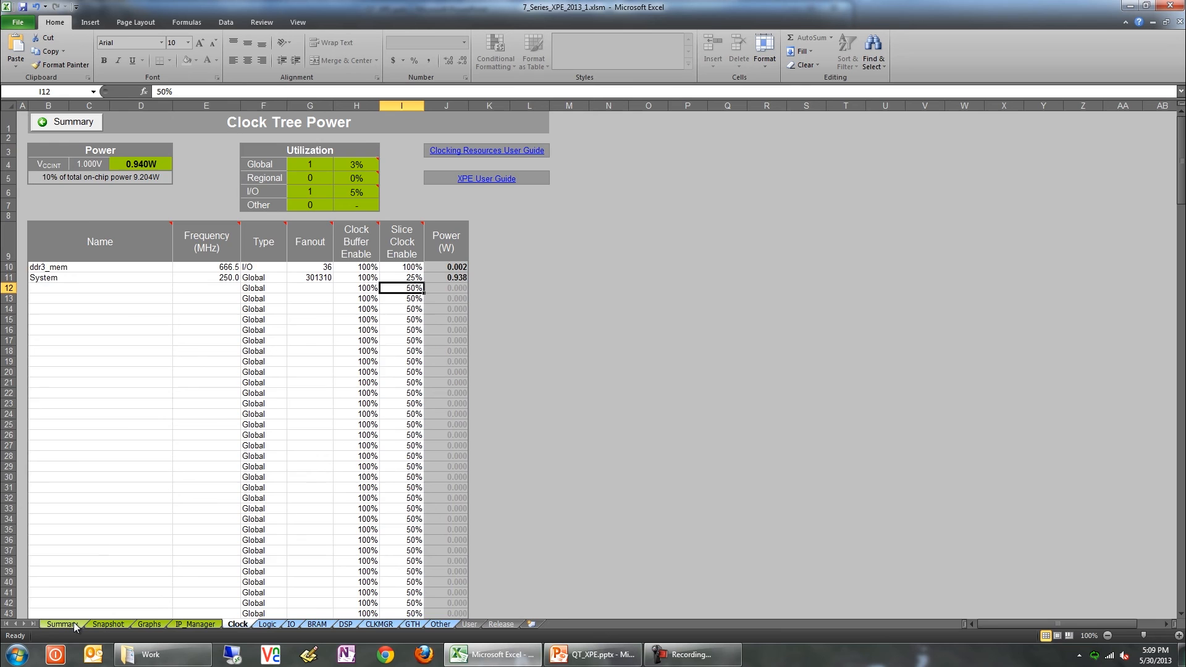
Review power supply currents and the Maximum Process setting on the Summary sheet.
click(62, 624)
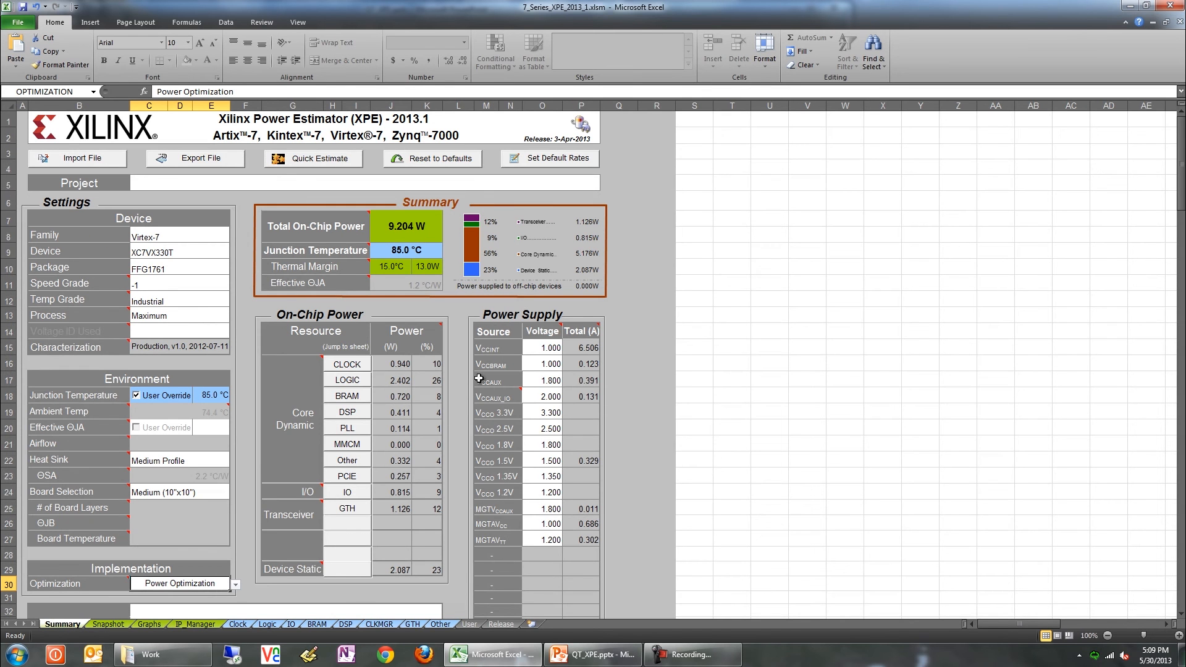
mouse_move(577, 322)
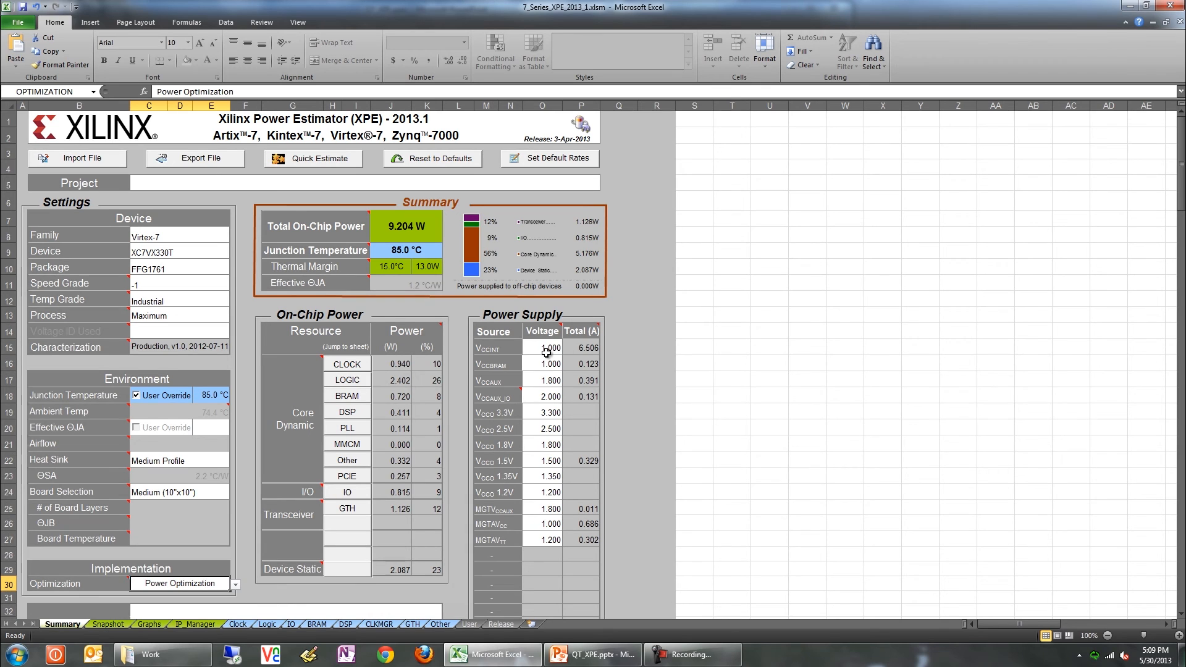
click(580, 347)
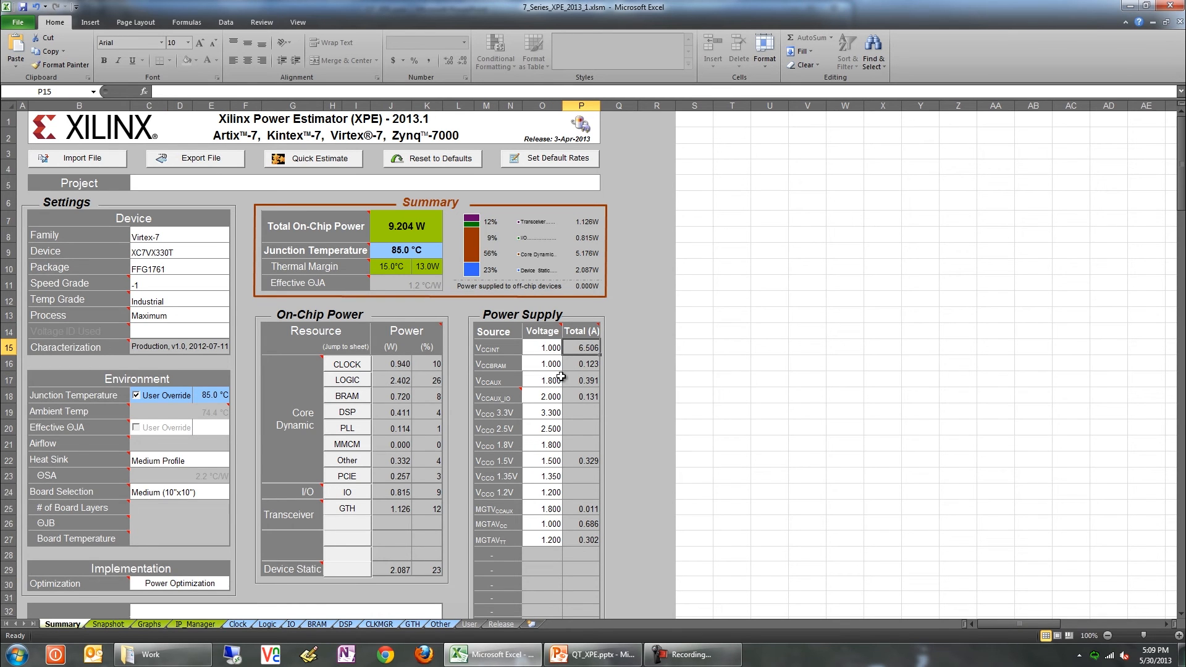
mouse_move(571, 380)
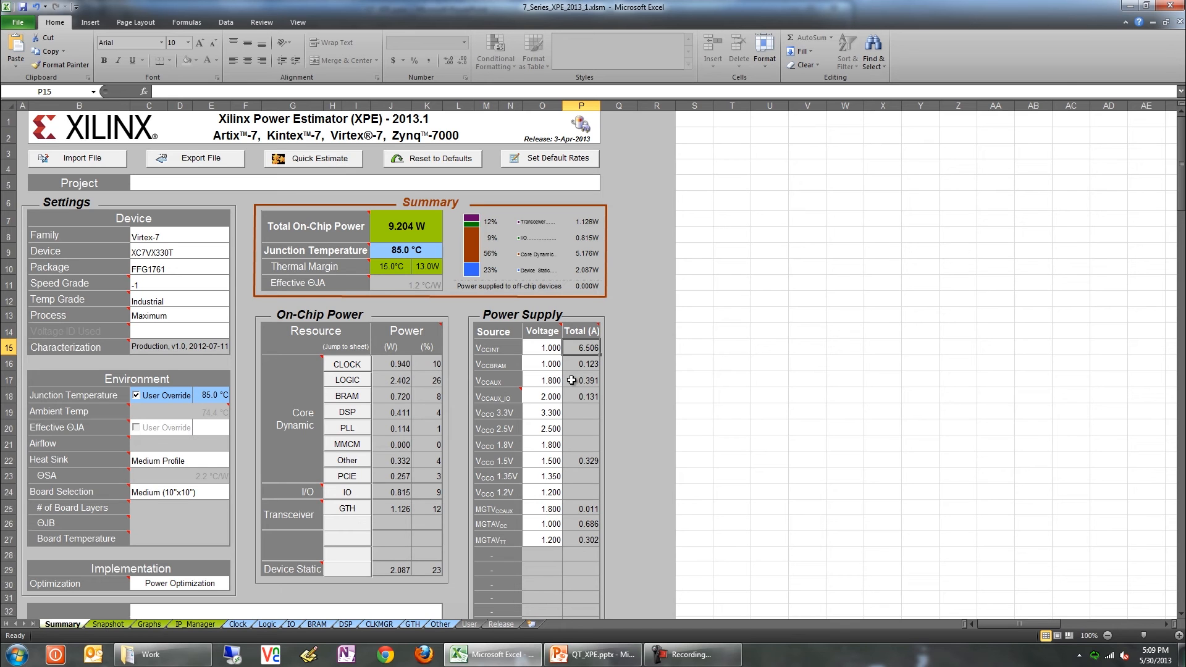
click(582, 395)
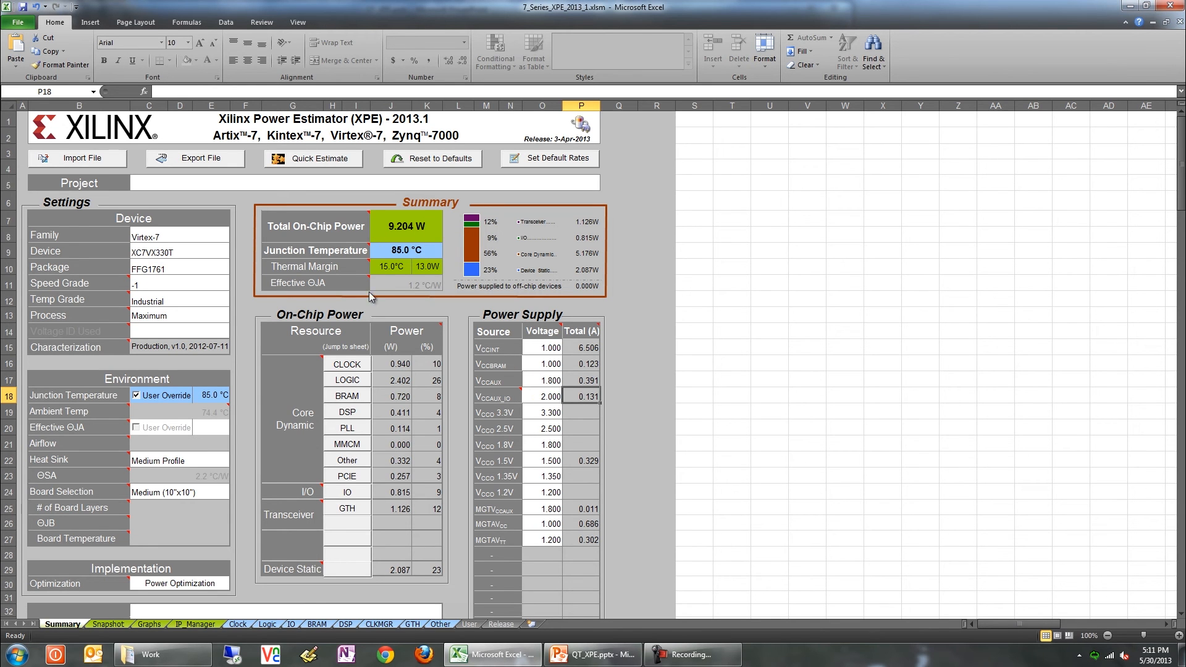
click(179, 315)
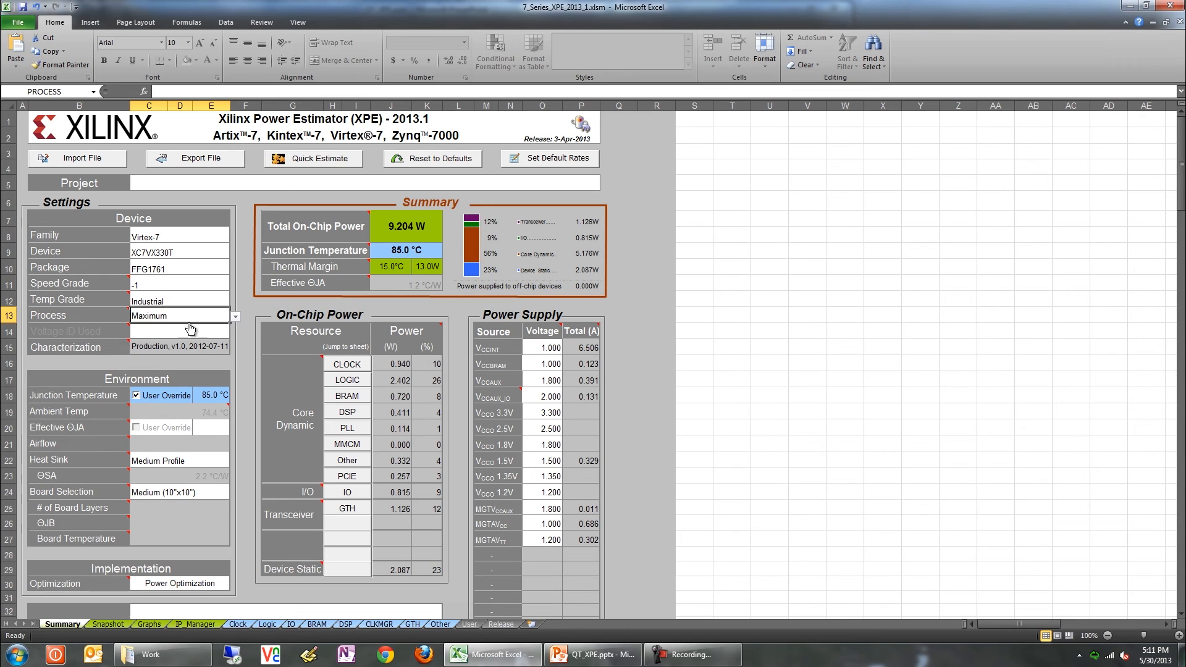
mouse_move(220, 338)
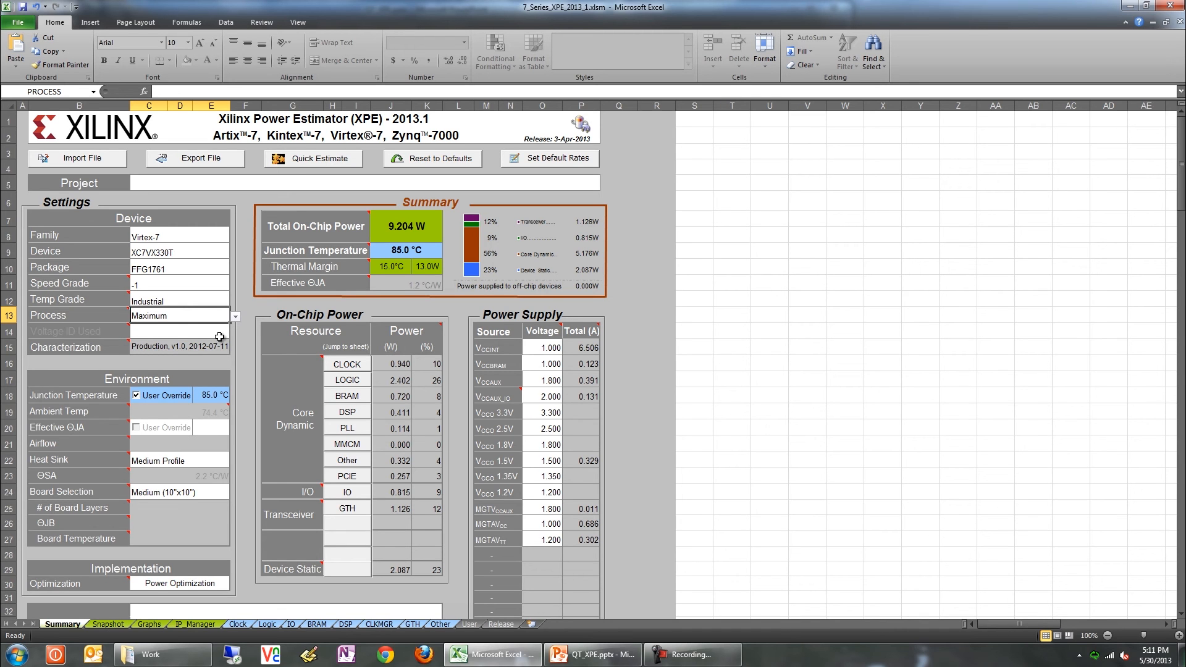
mouse_move(109, 624)
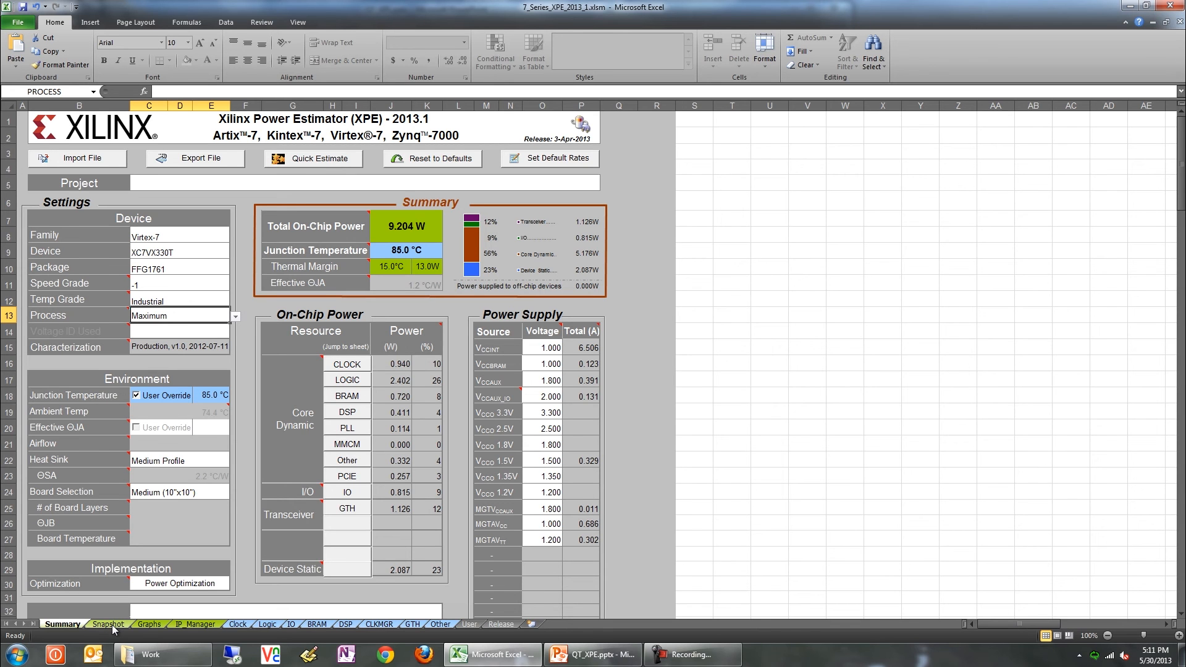
Capture a snapshot of the Maximum-process estimate and name it MP.
click(108, 624)
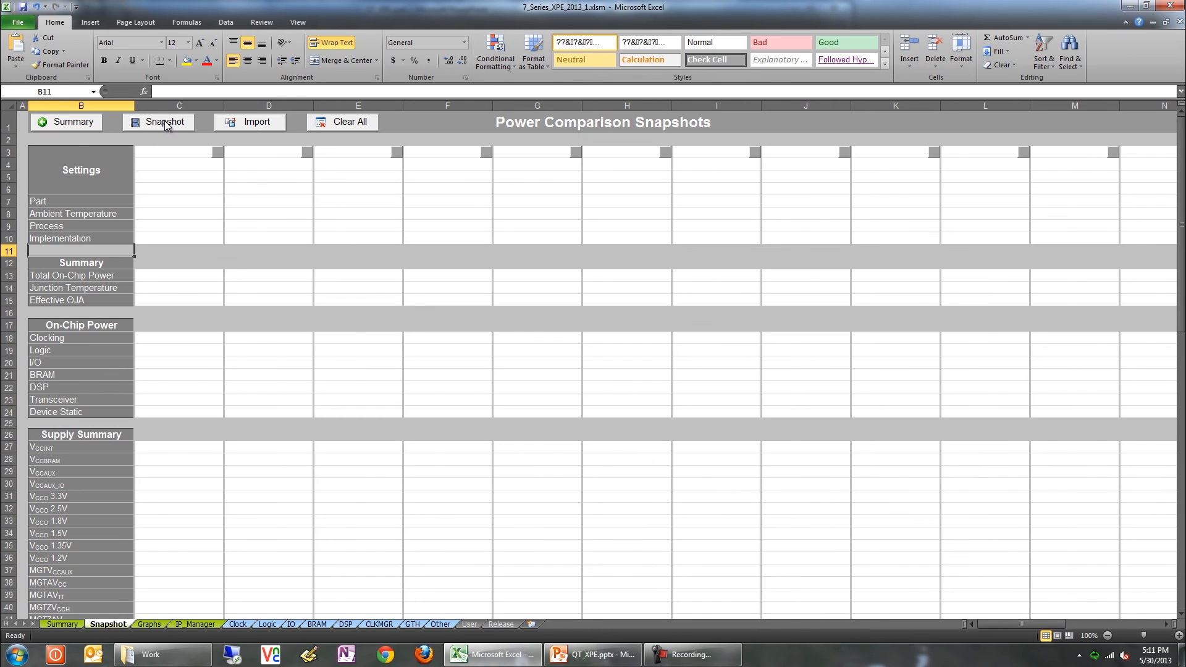
click(163, 123)
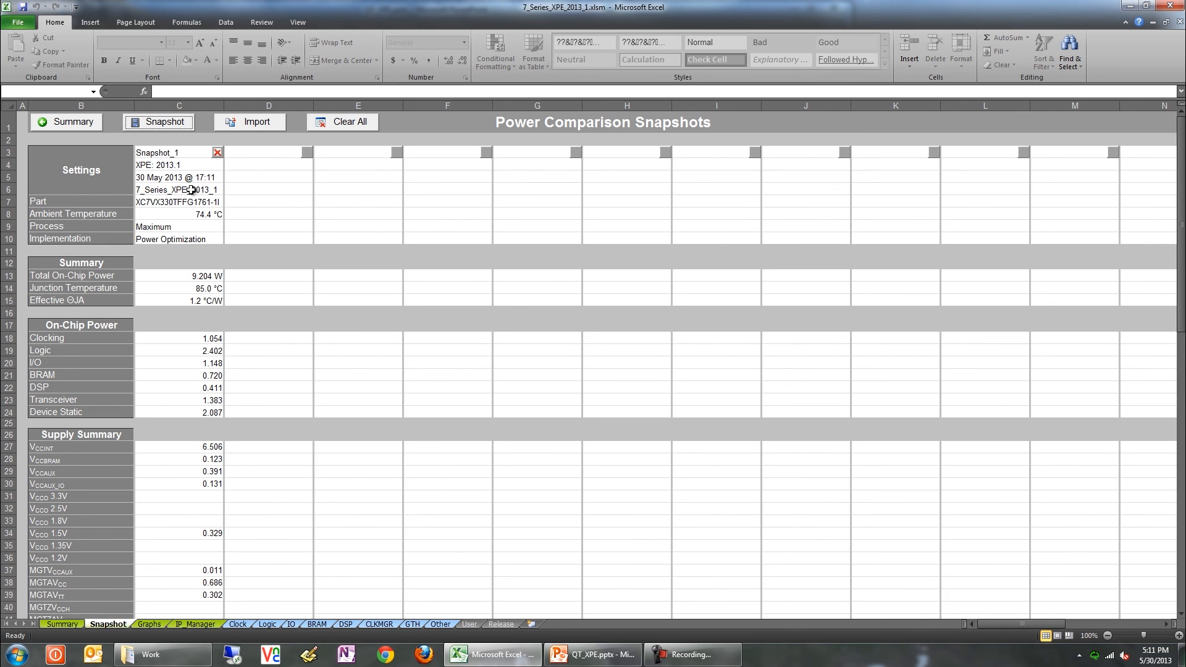
click(178, 153)
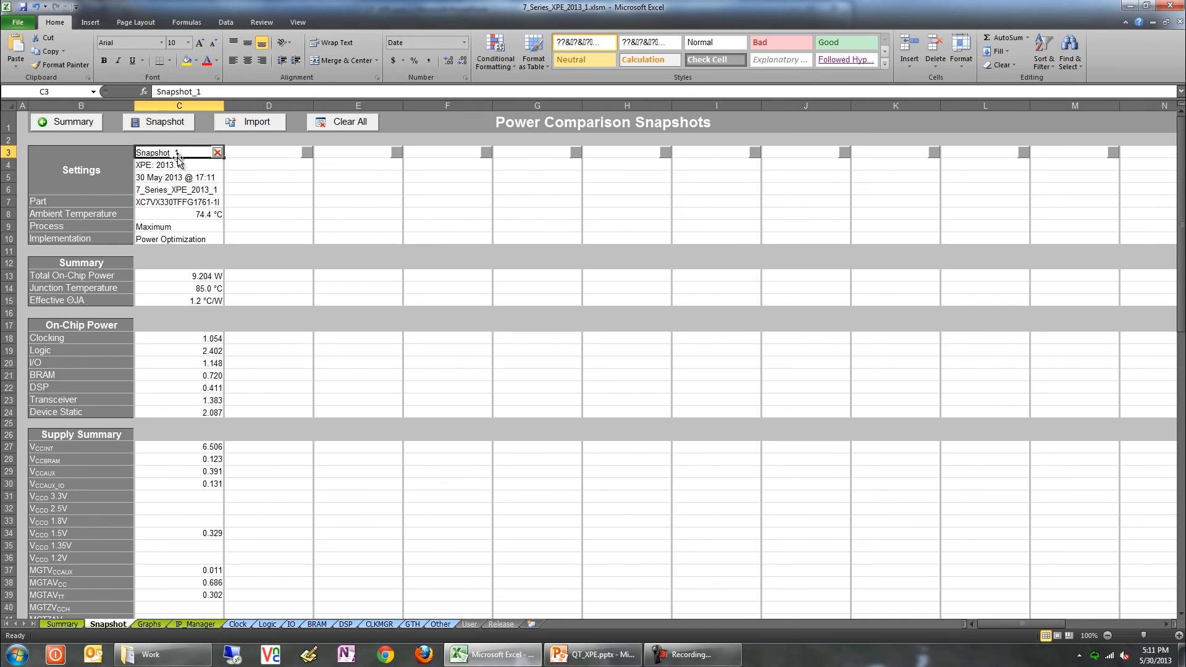
click(269, 177)
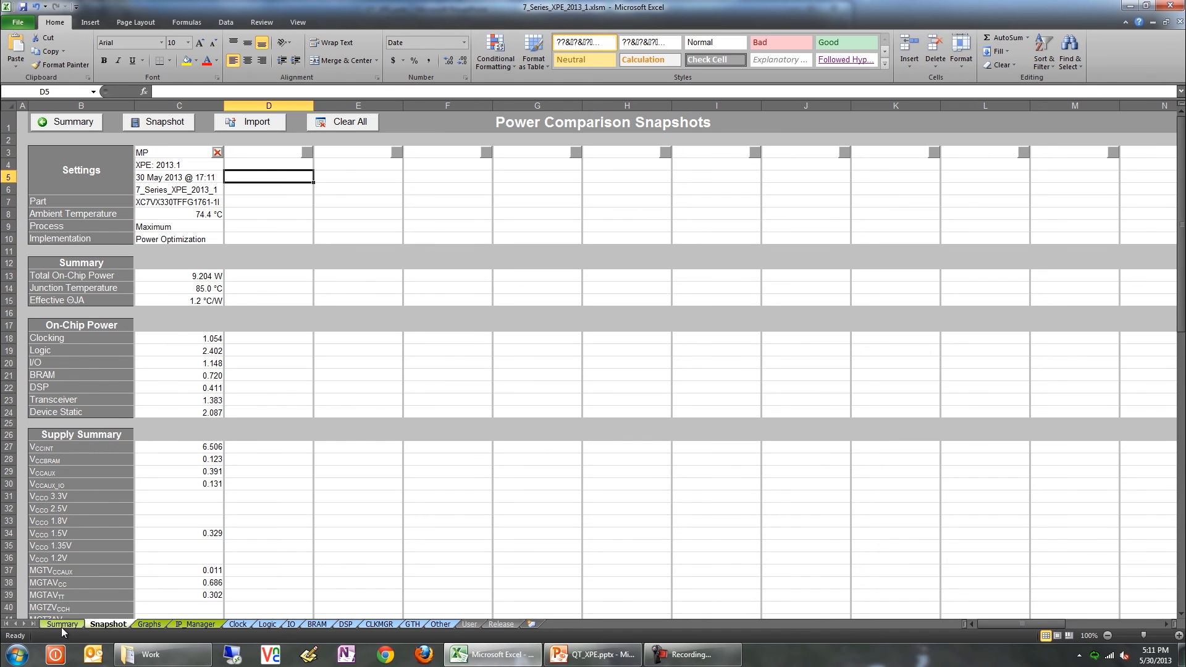
Capture the Typical-process estimate as a second snapshot TP beside MP.
click(62, 624)
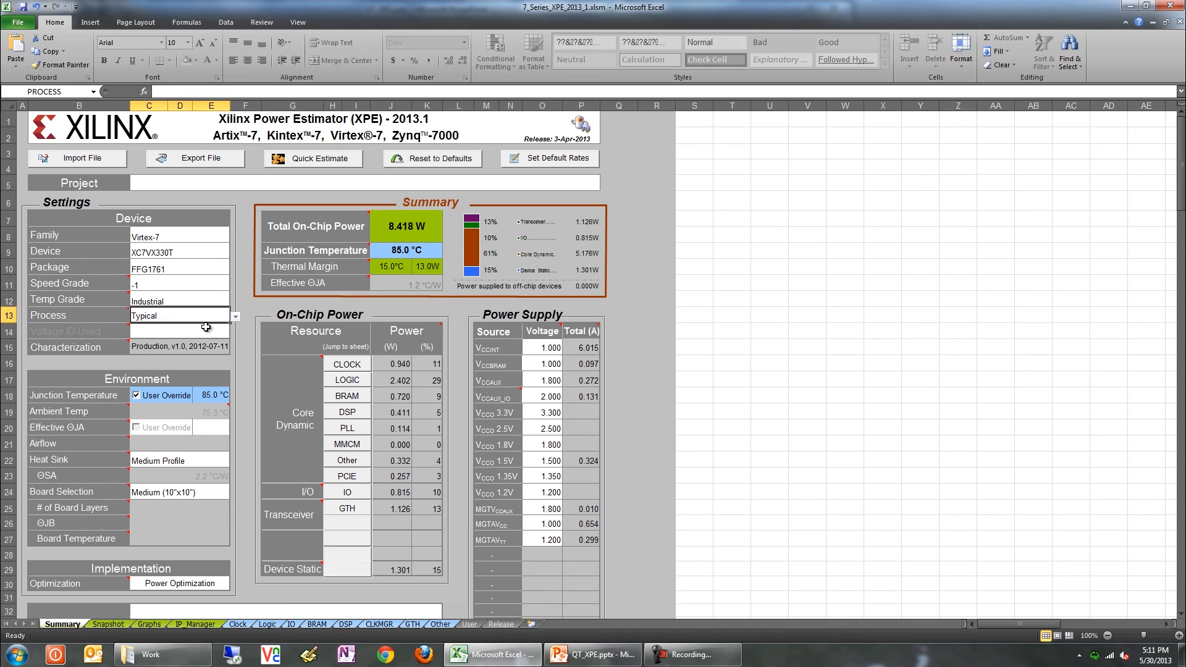
click(108, 623)
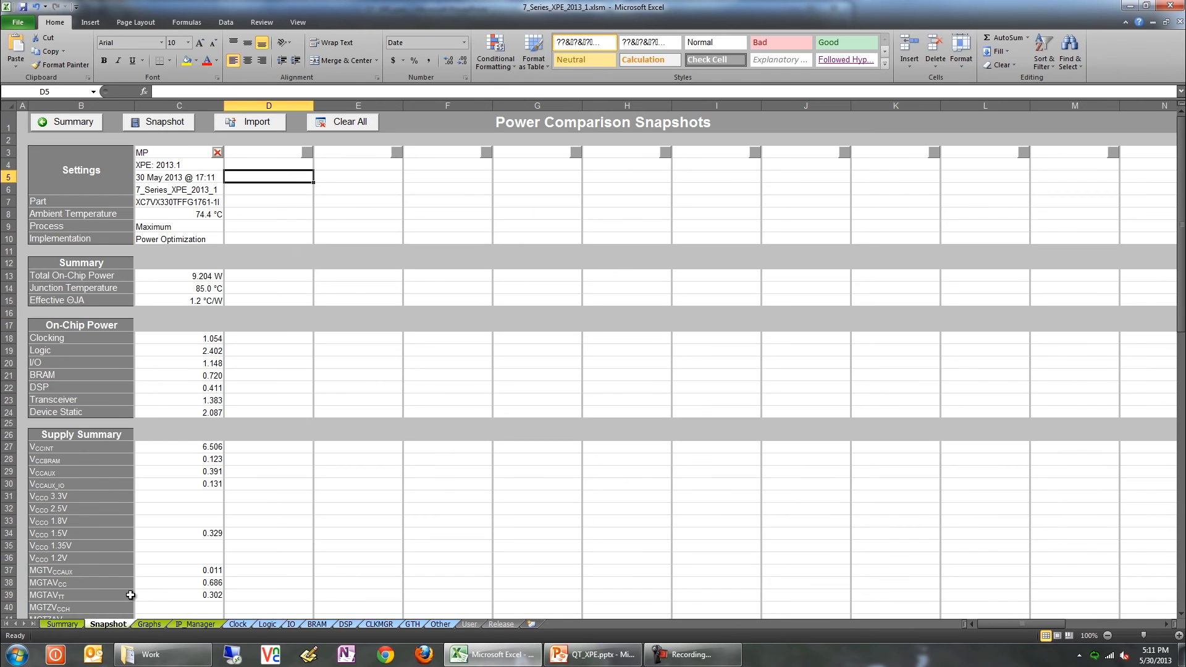
click(159, 122)
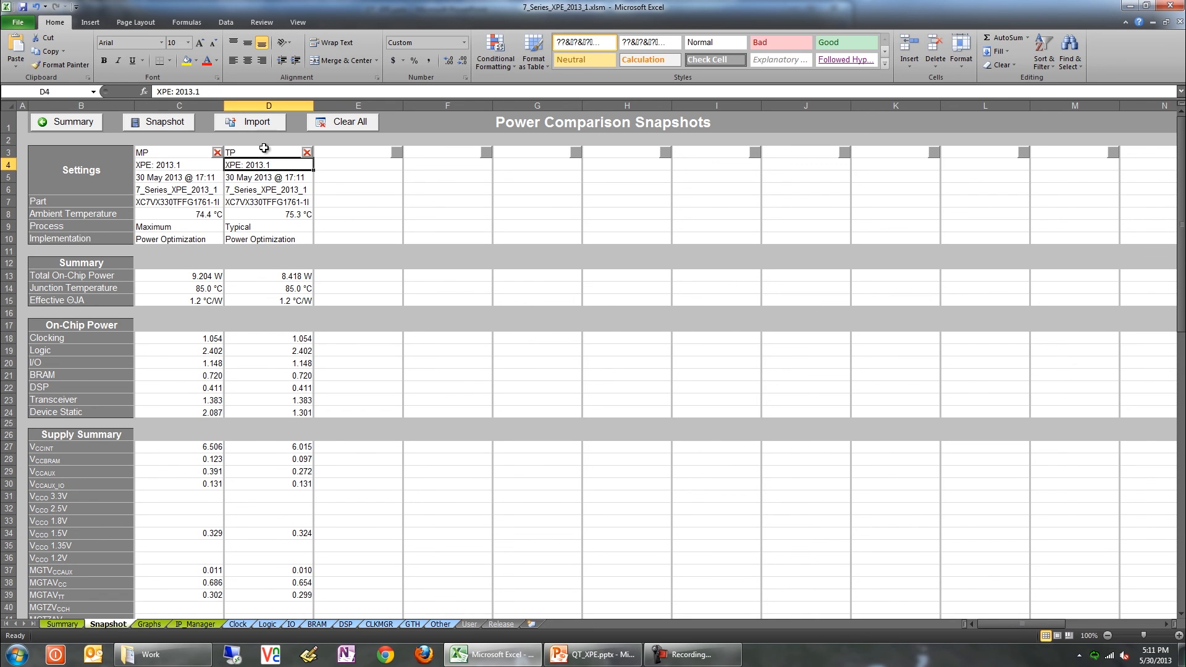
mouse_move(201, 279)
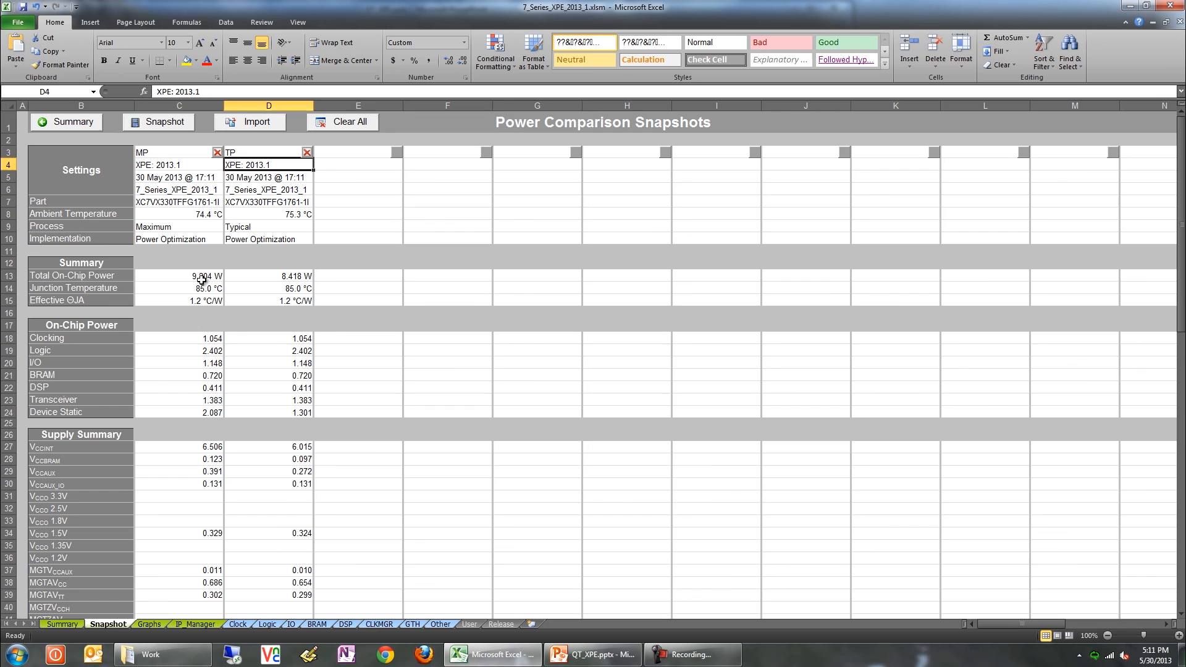
click(295, 276)
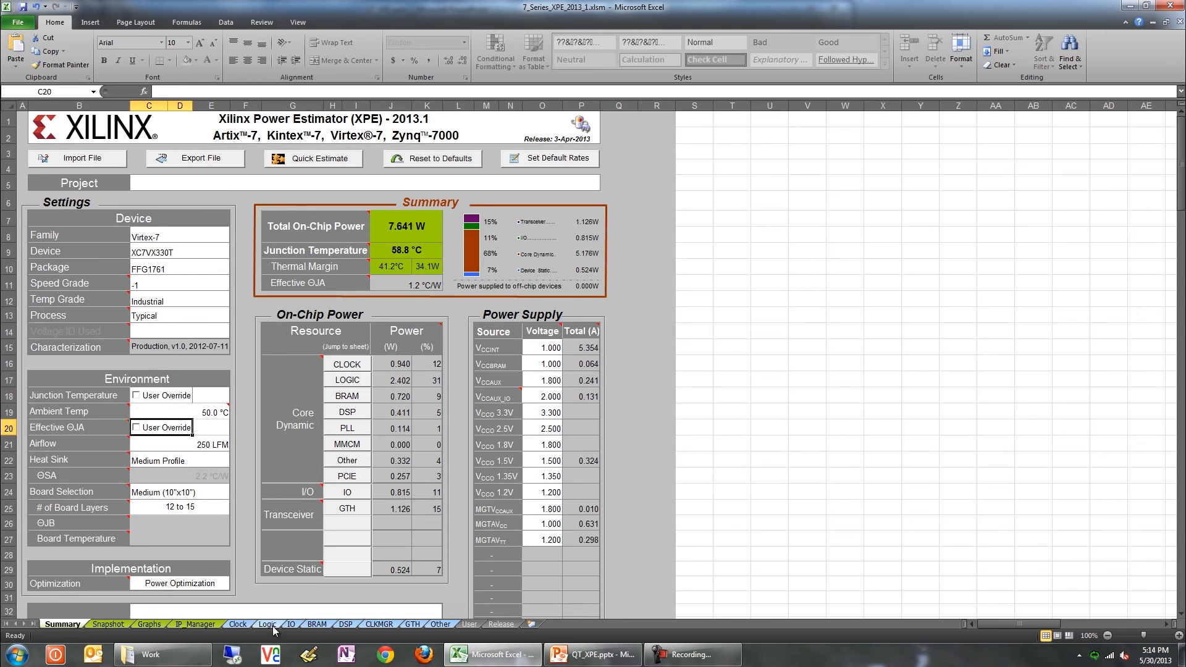
Review the System toggle rate on Logic and the Port A enable rate on Block RAM.
click(267, 624)
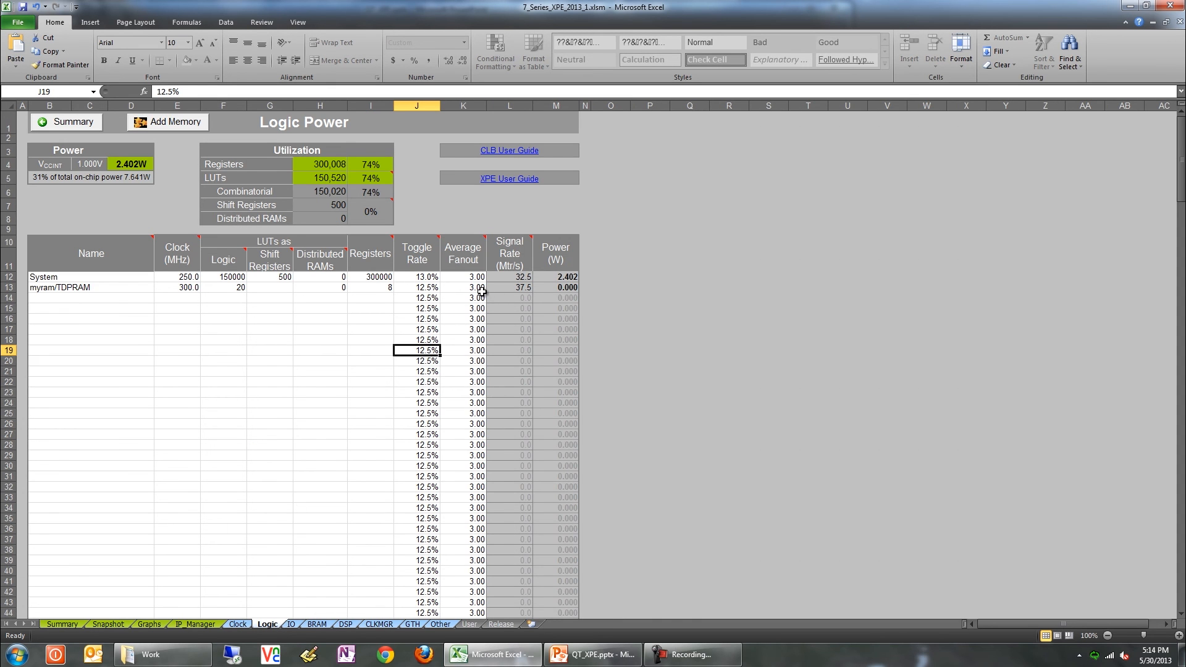
click(415, 276)
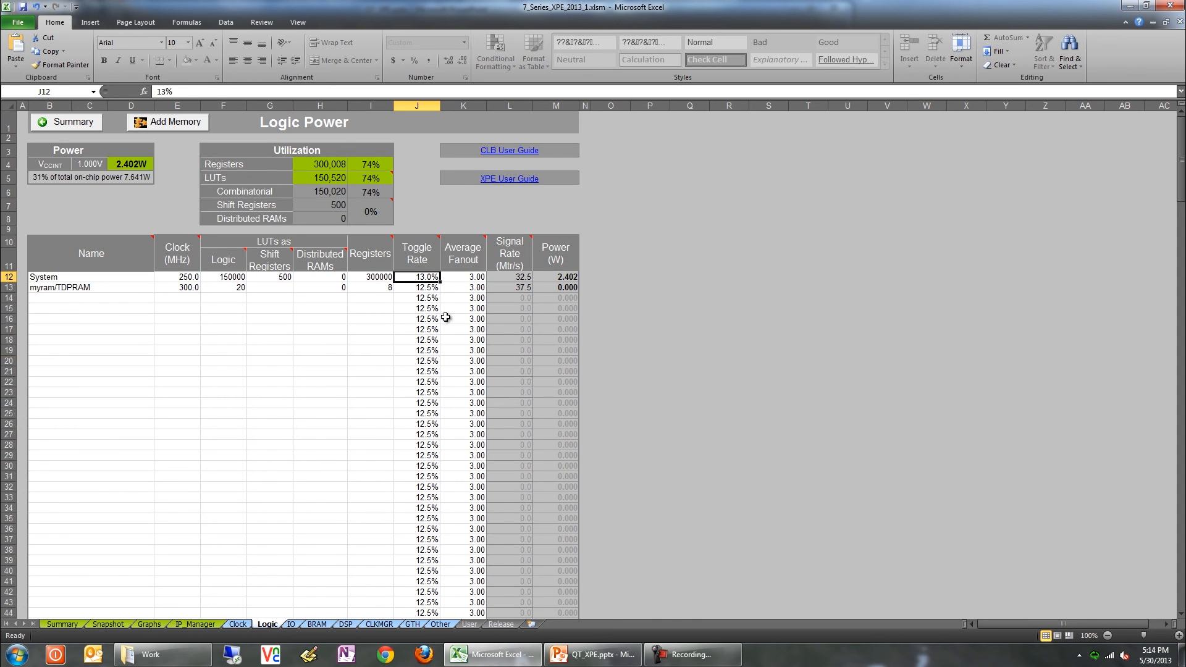
mouse_move(226, 613)
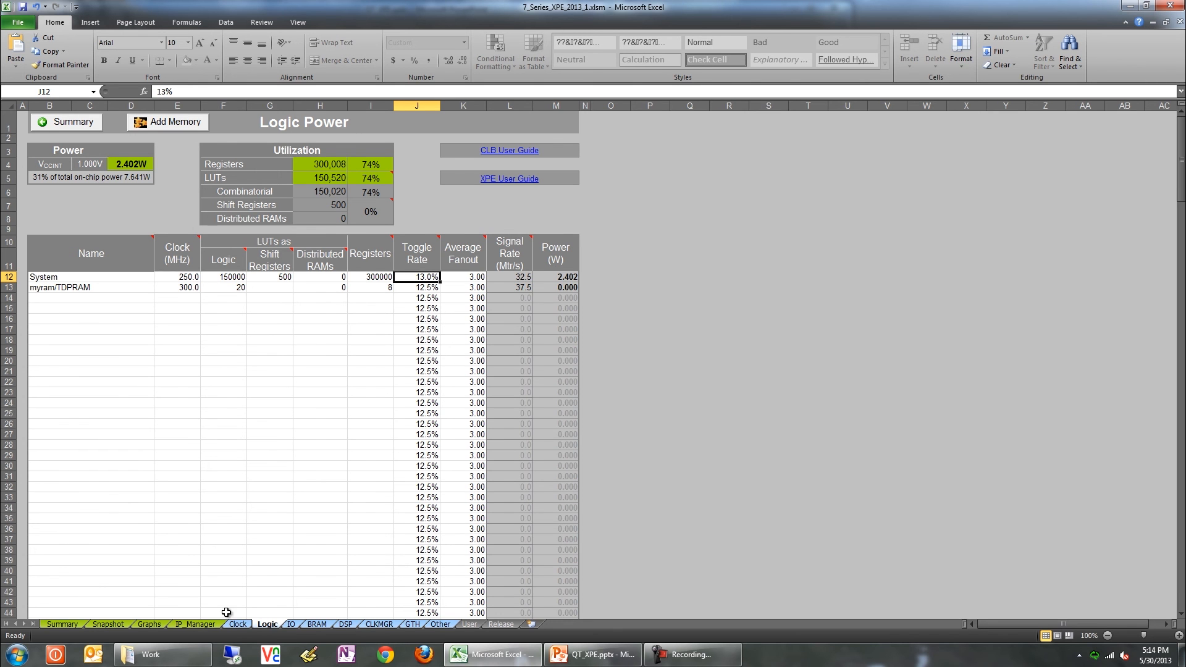
click(318, 624)
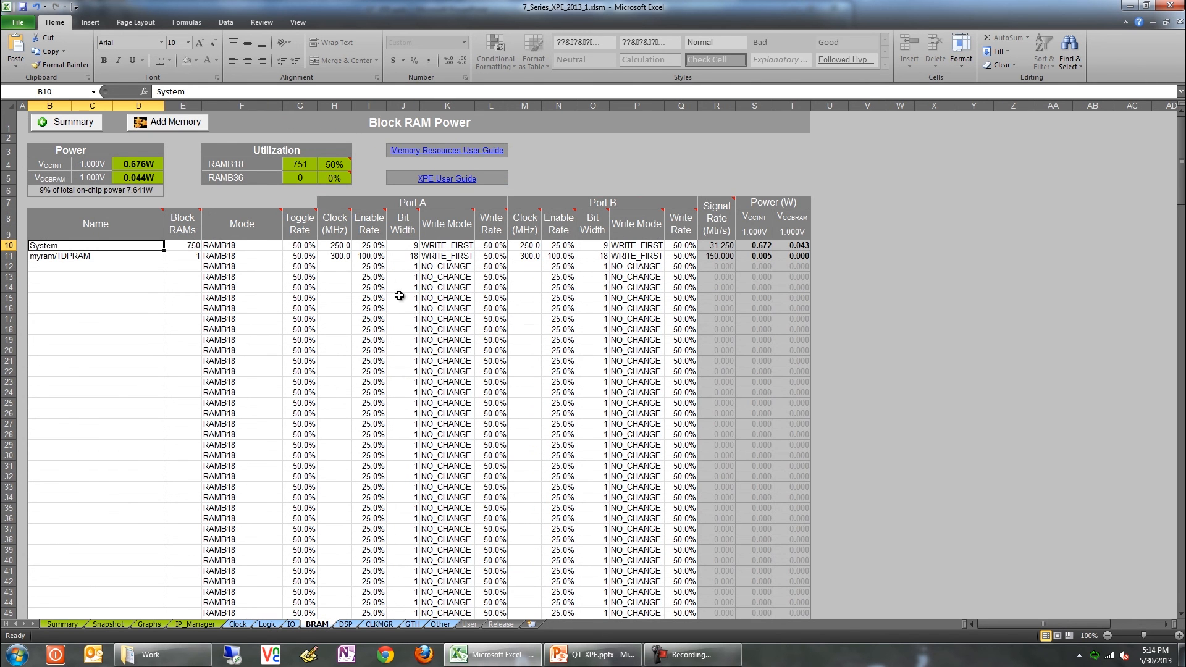
click(369, 244)
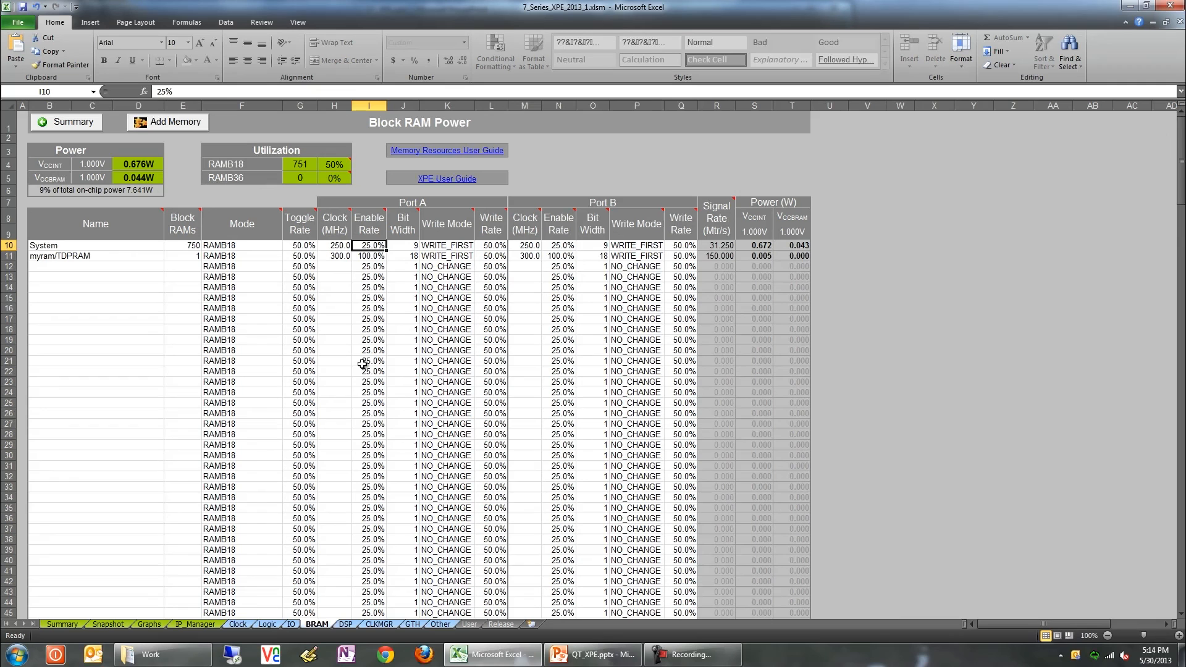
mouse_move(403, 276)
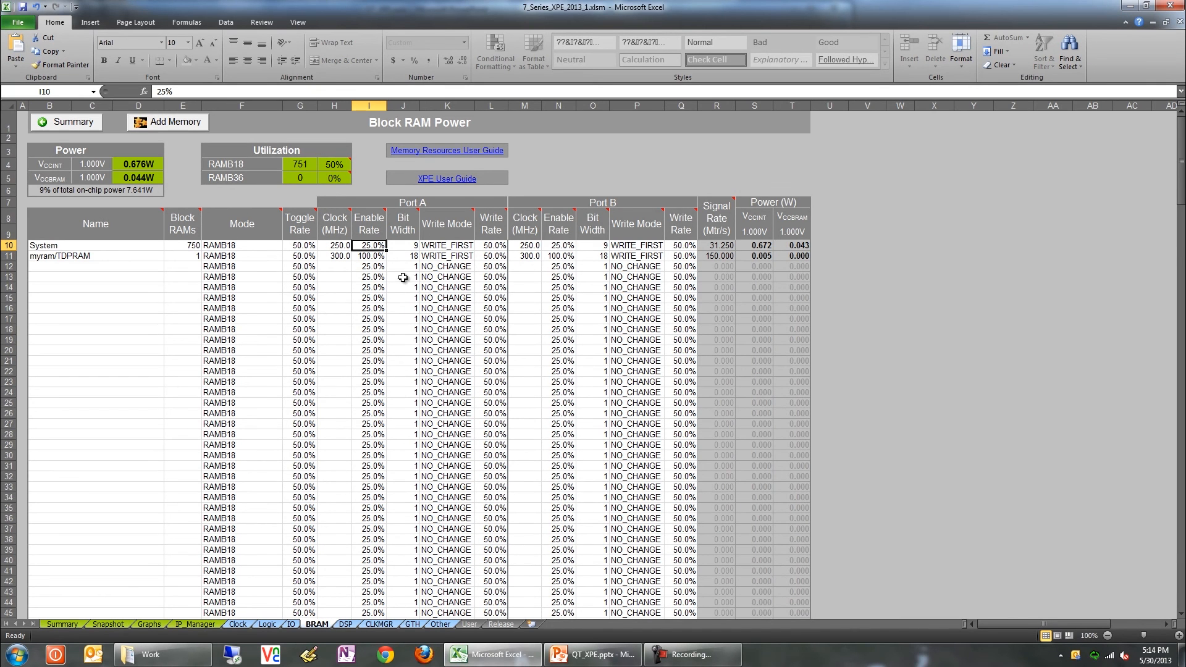
click(299, 245)
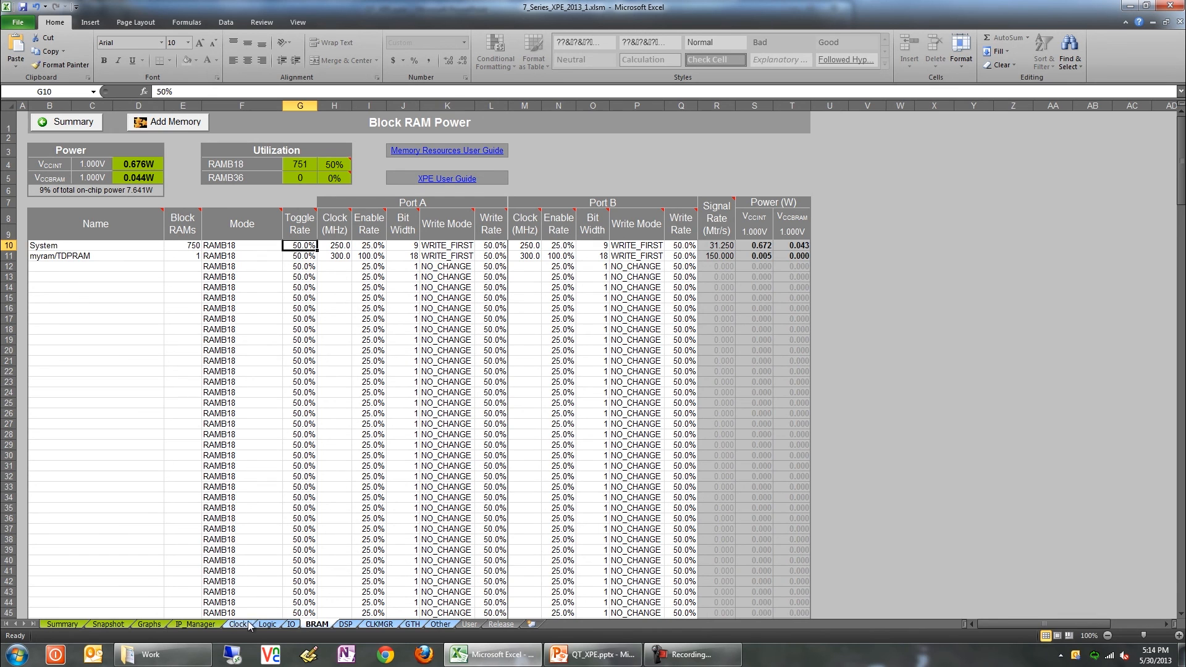
Check the System average fanout on the Logic sheet.
click(267, 624)
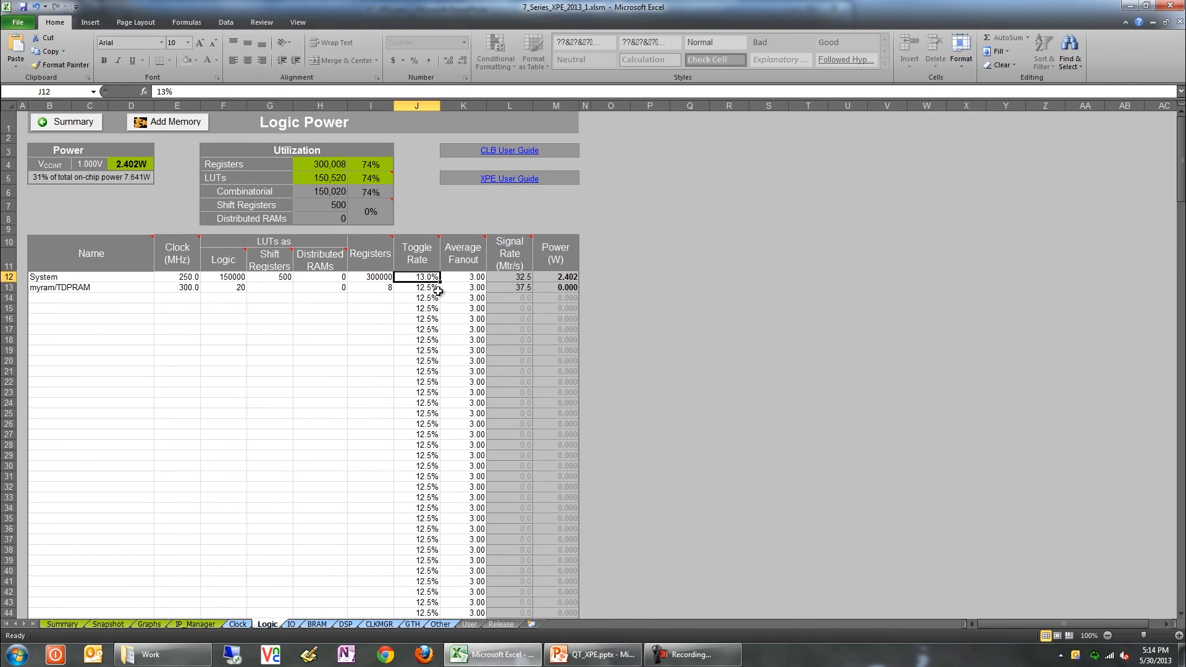
click(462, 275)
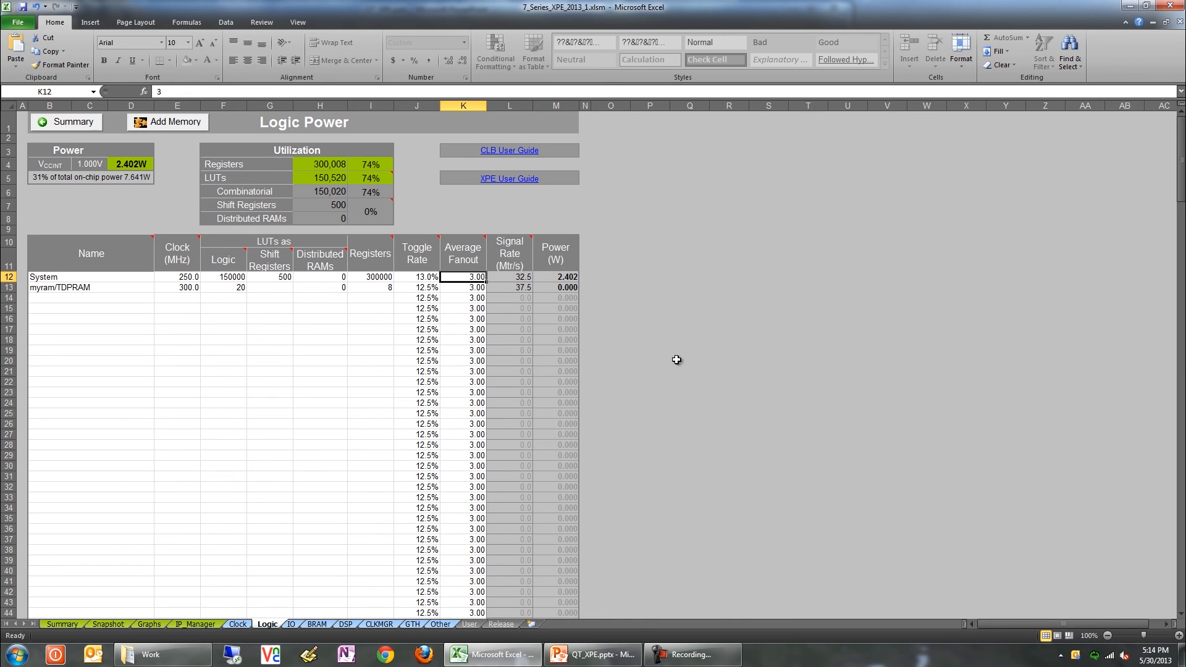
Review the GTH sheet's myPCIe power mode and data rate, then return to Summary.
click(412, 624)
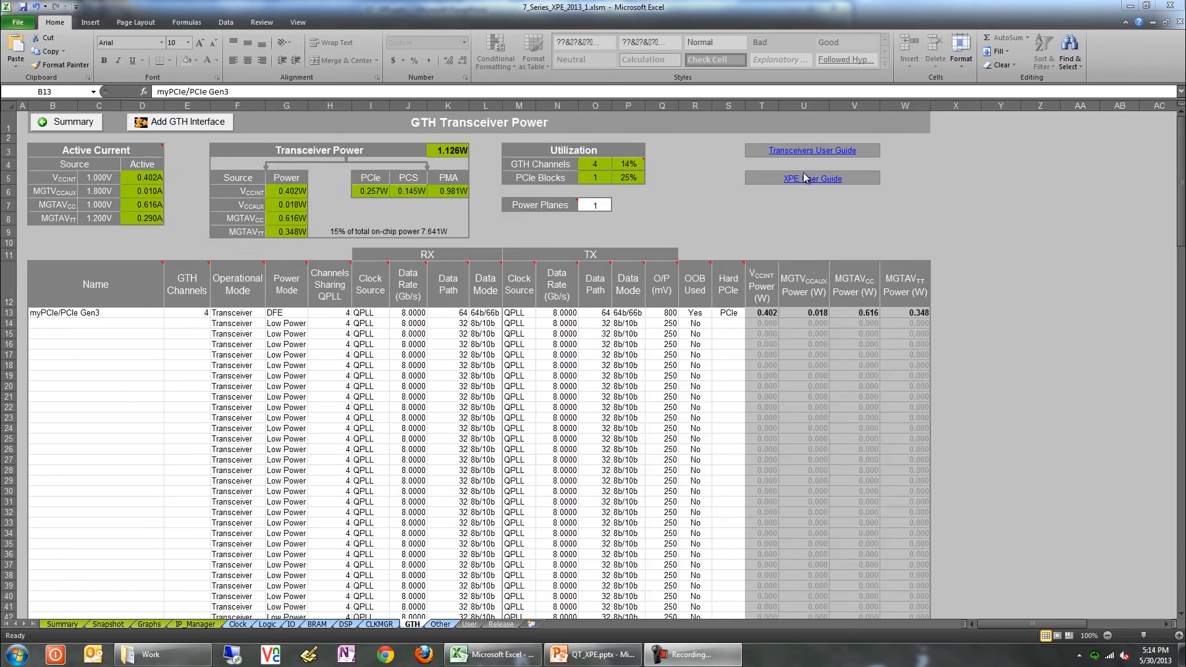
click(286, 312)
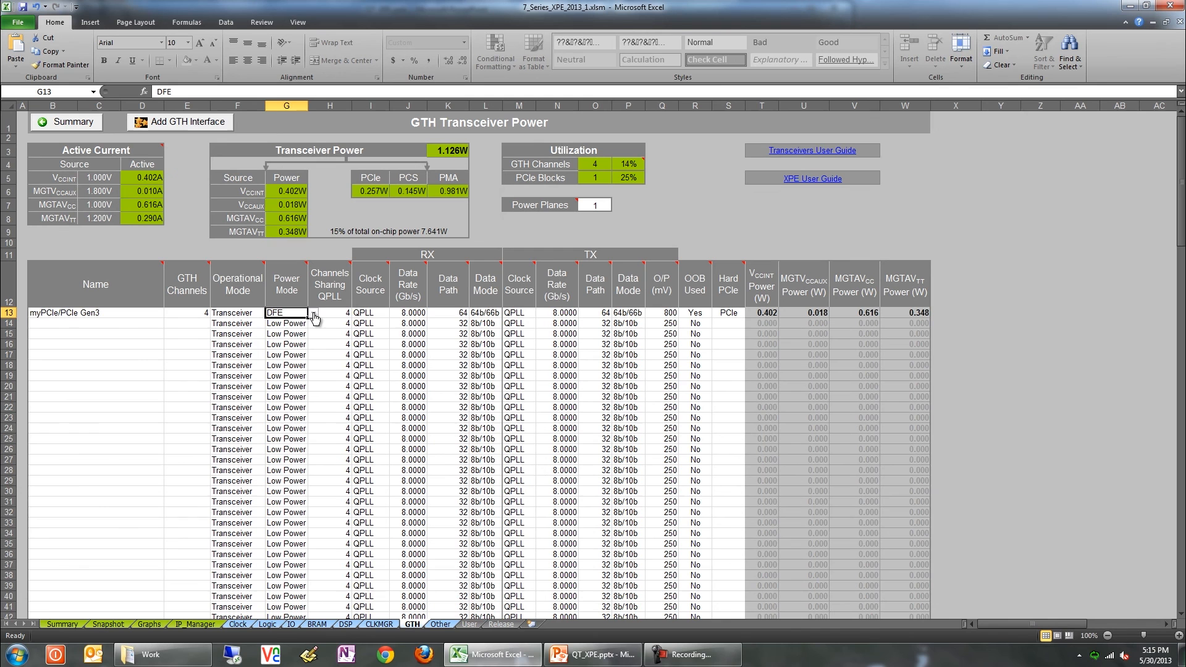
click(410, 312)
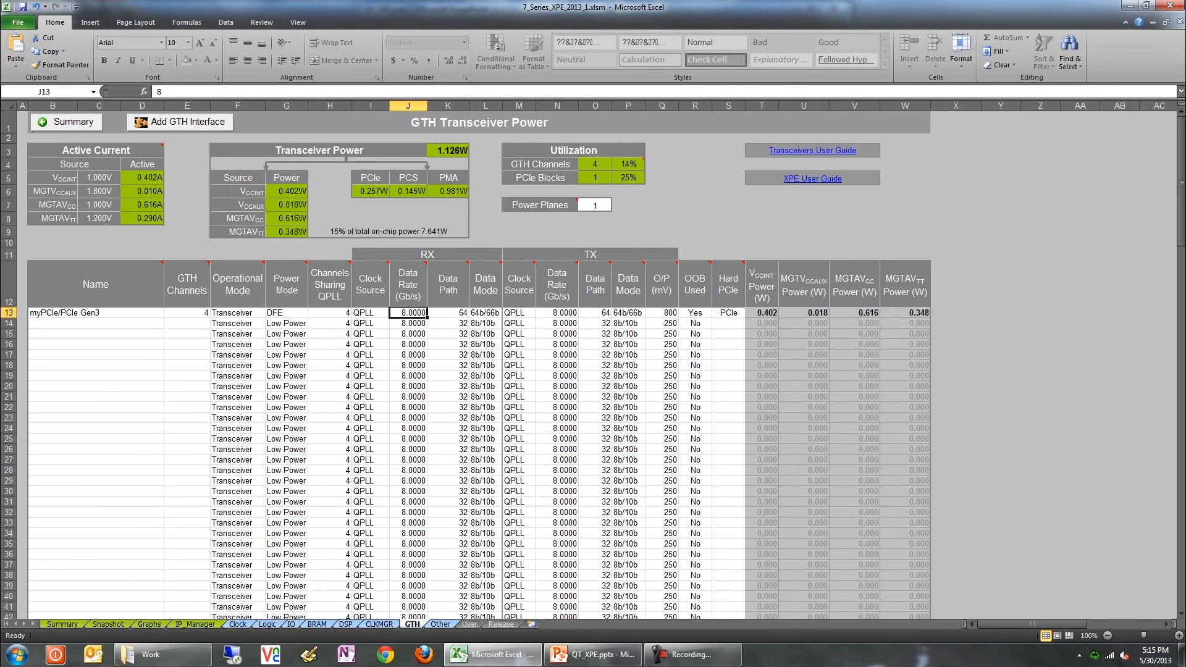
click(62, 624)
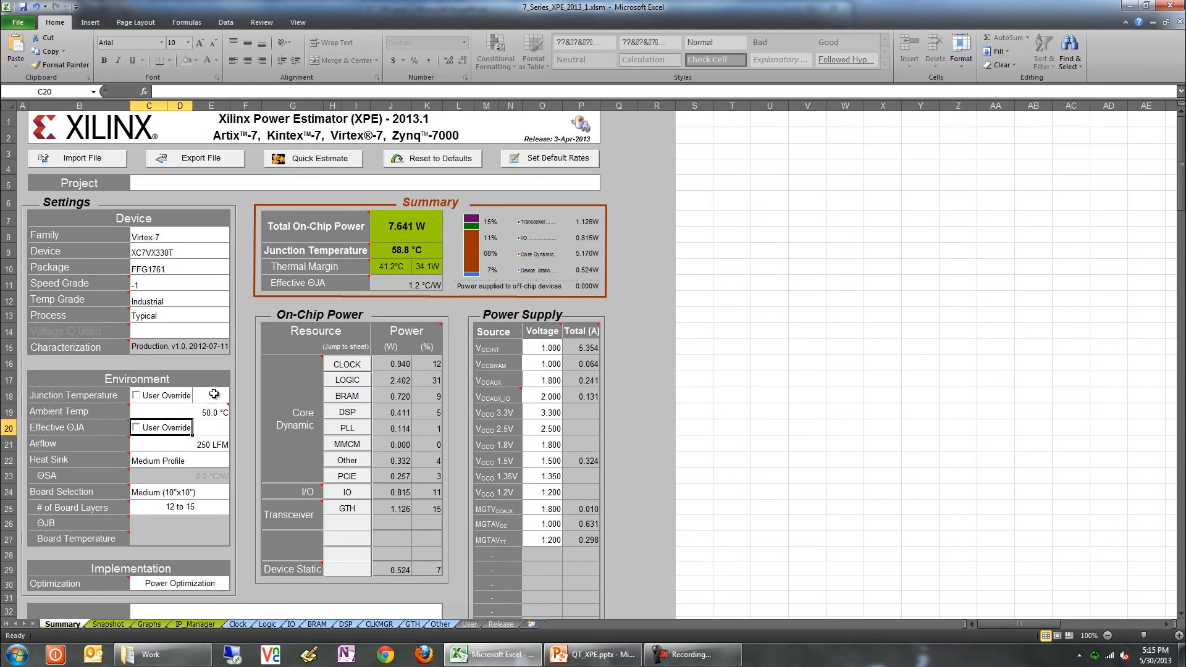
mouse_move(177, 410)
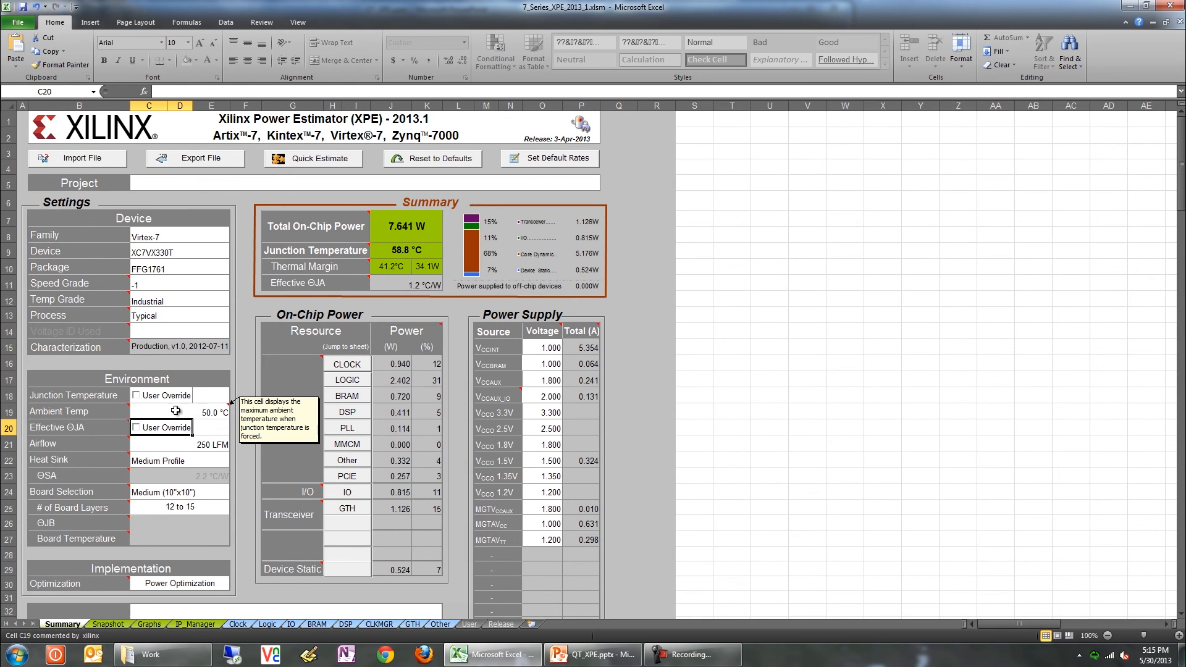
mouse_move(103, 414)
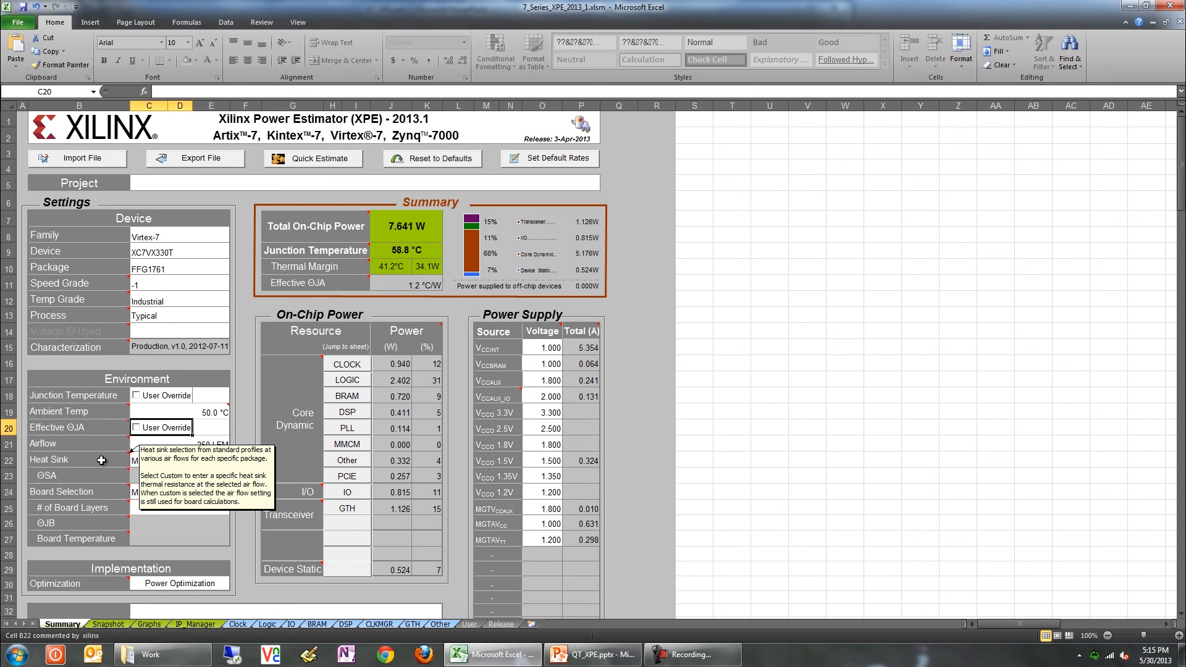
click(619, 380)
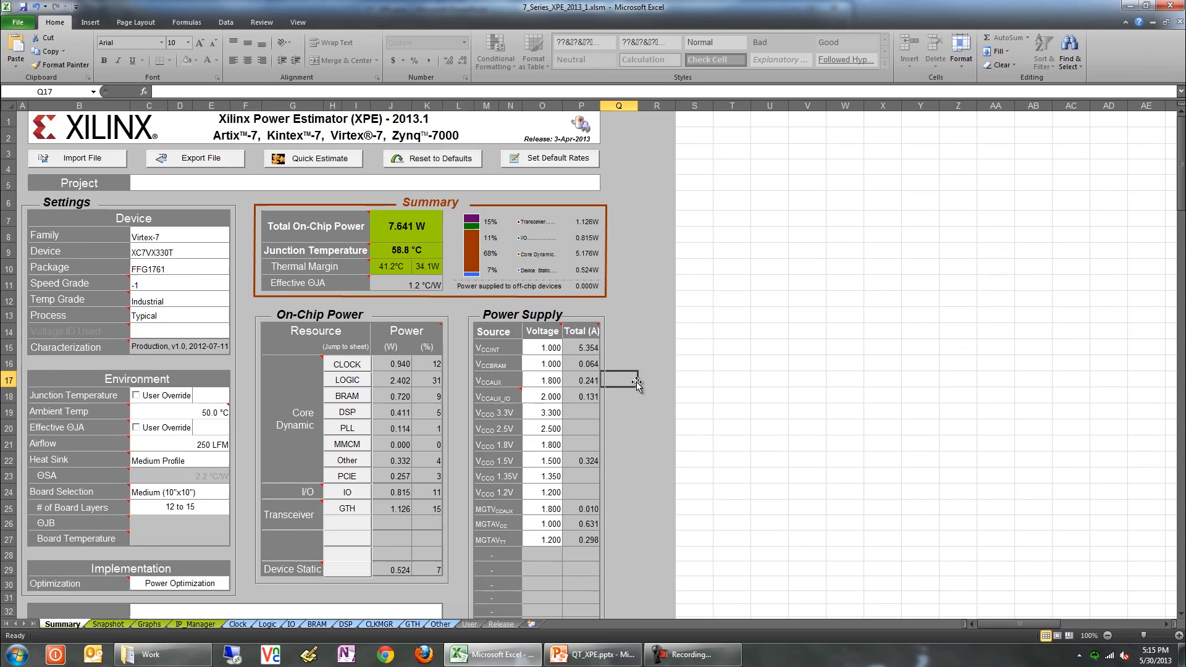
Scroll the Summary sheet down to the Messages area and help links.
scroll(down, 3)
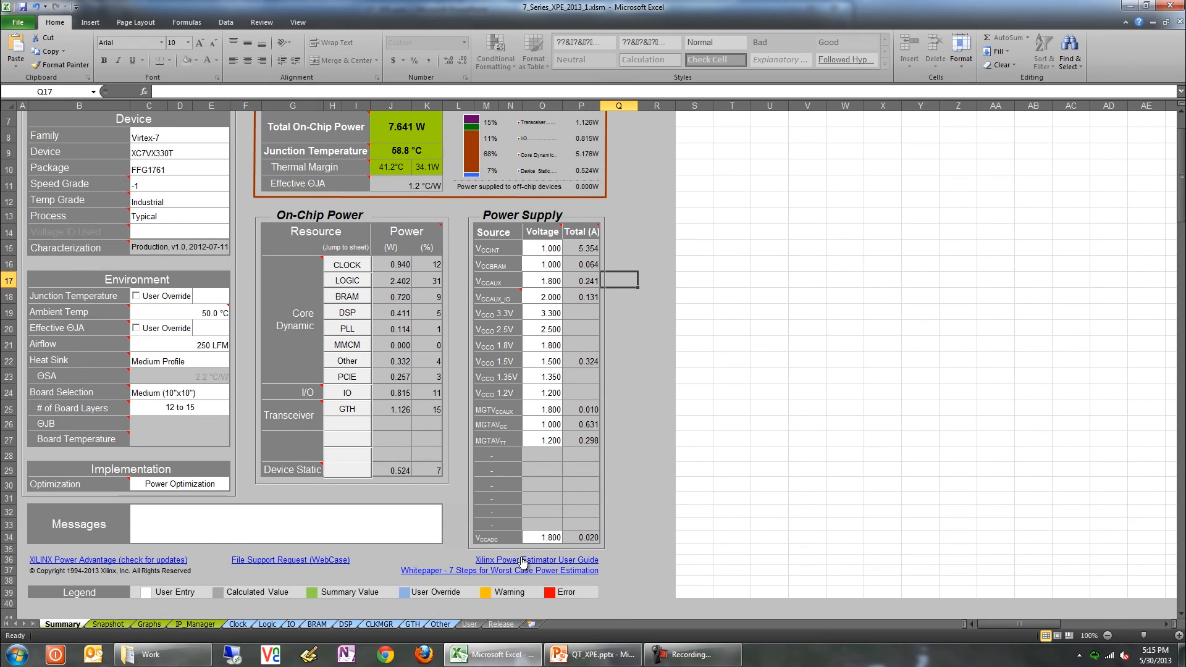
mouse_move(536, 559)
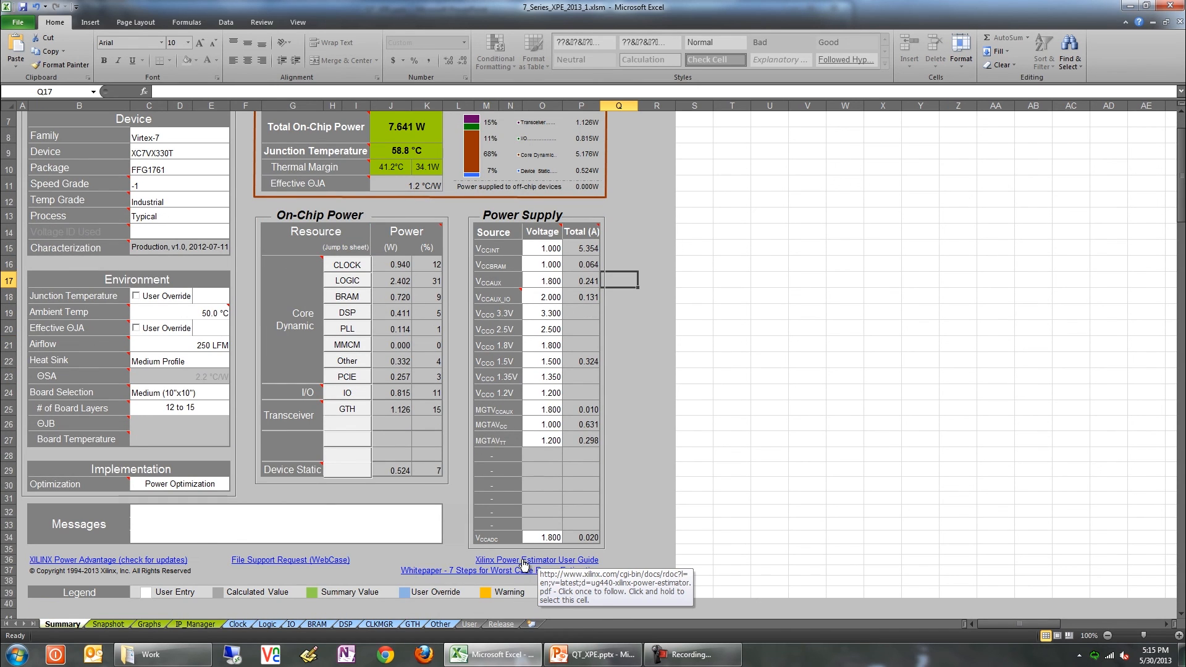
mouse_move(442, 539)
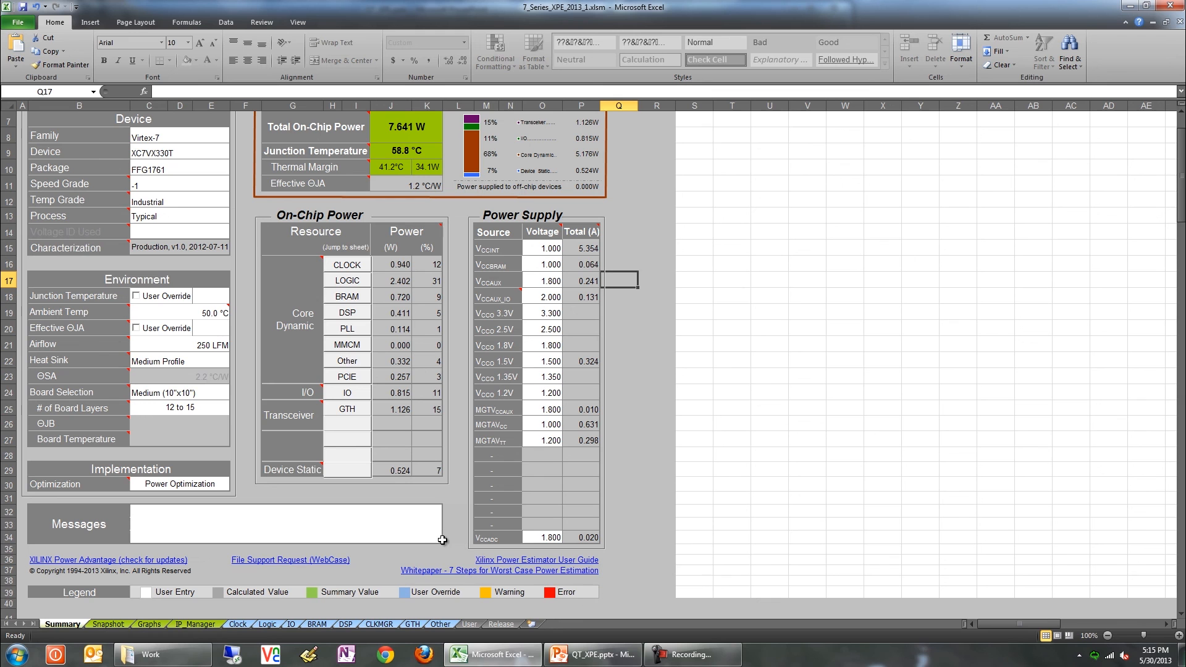
mouse_move(290, 560)
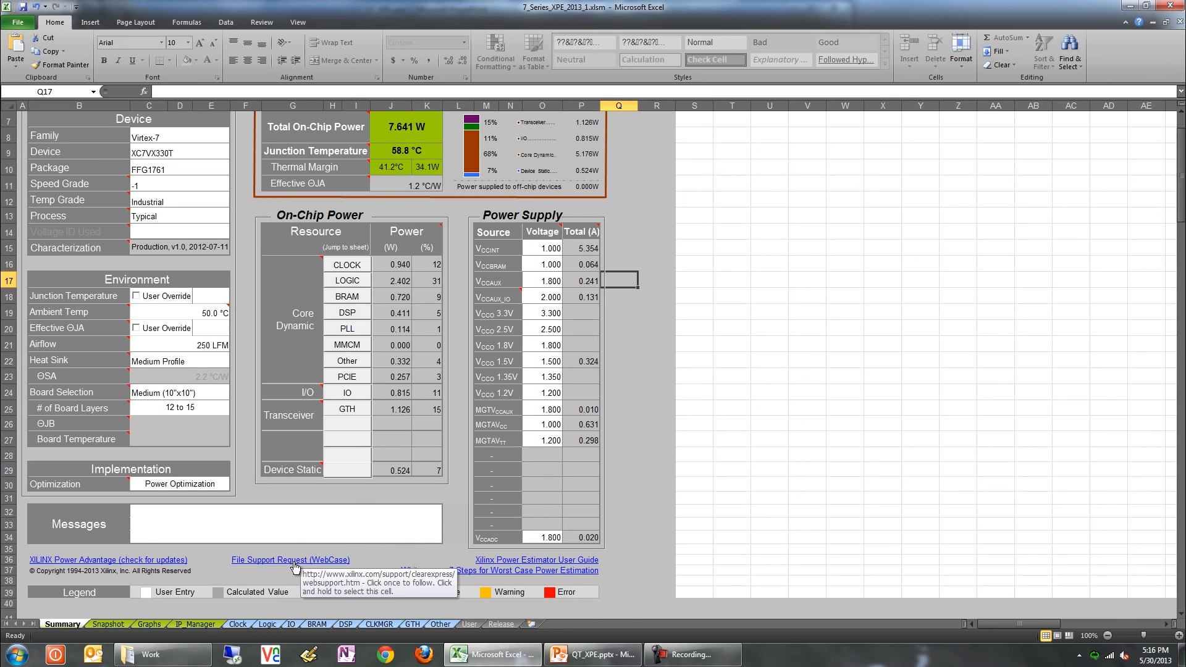